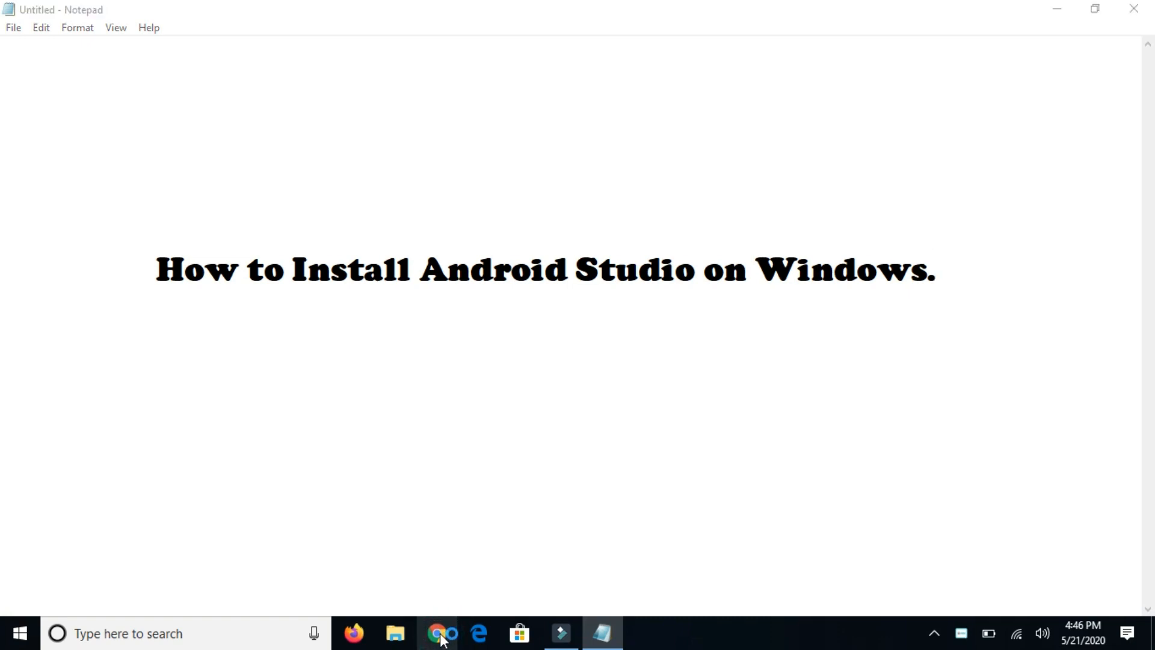
- Launch Google Chrome from the taskbar onto a blank new tab
{"action": "left_click", "coordinate": [437, 633]}
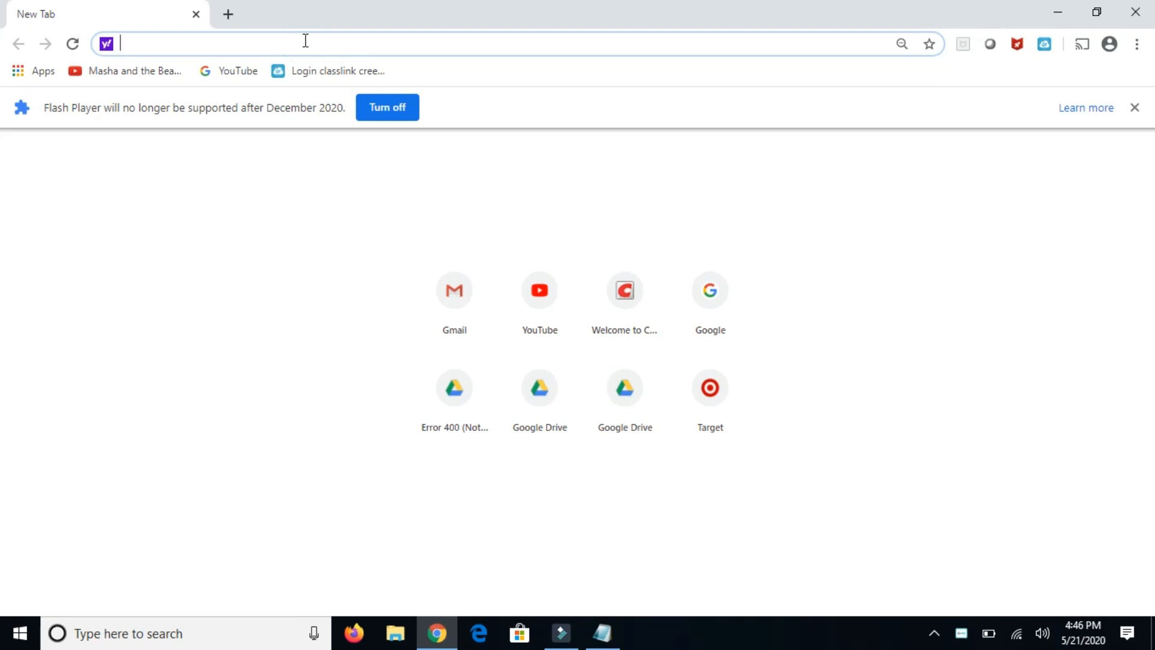
- Search Google for Java and download JavaSetup8u251.exe from java.com after agreeing to the license
{"action": "type", "text": "google.com"}
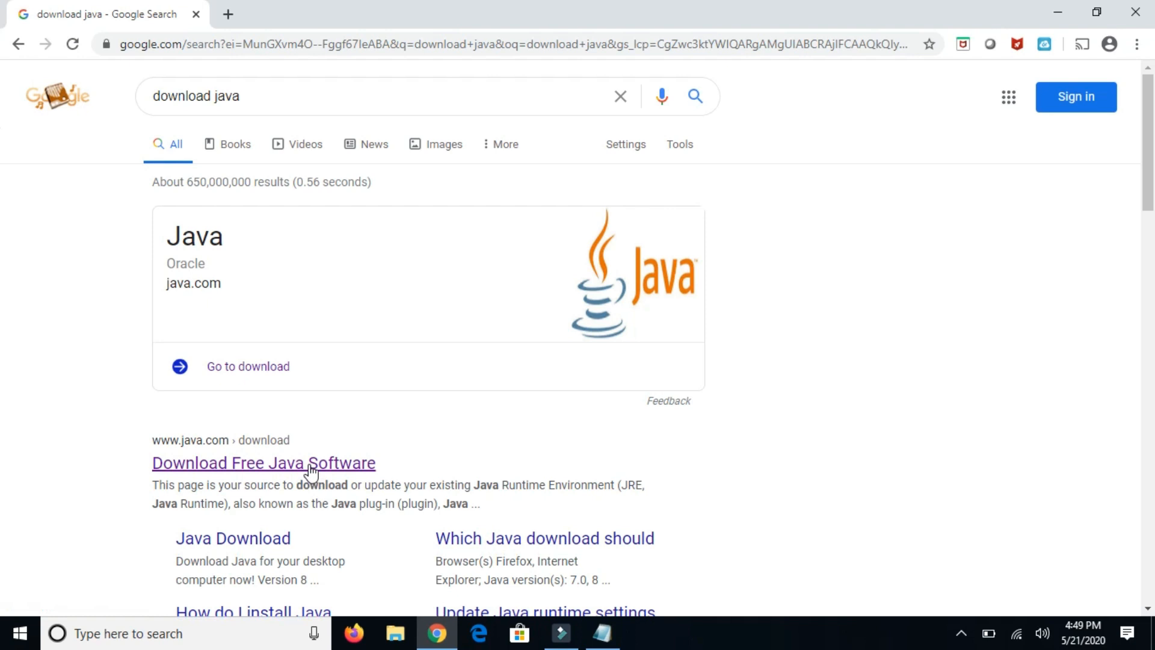
{"action": "left_click", "coordinate": [263, 463]}
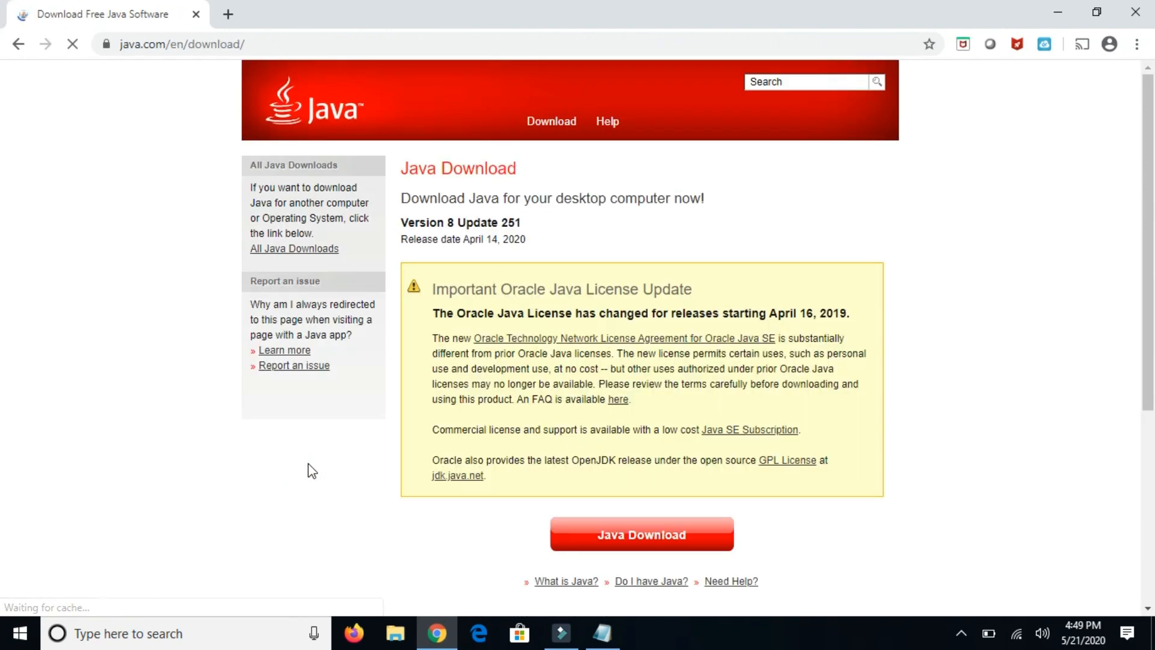
{"action": "left_click", "coordinate": [640, 534]}
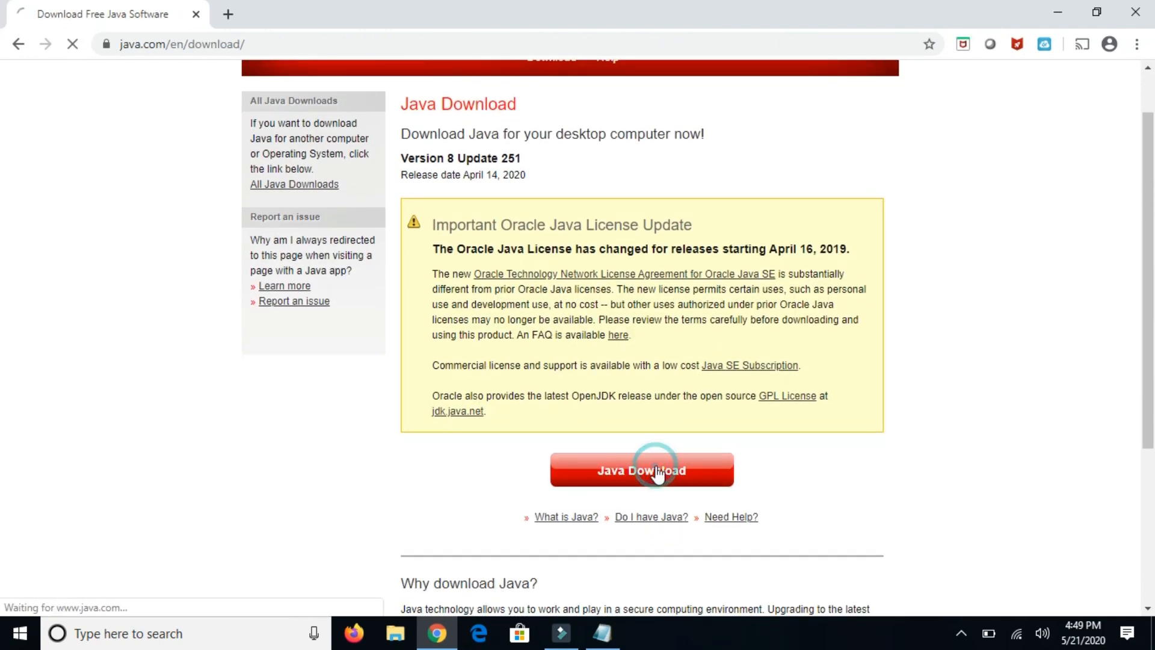
{"action": "left_click", "coordinate": [641, 470]}
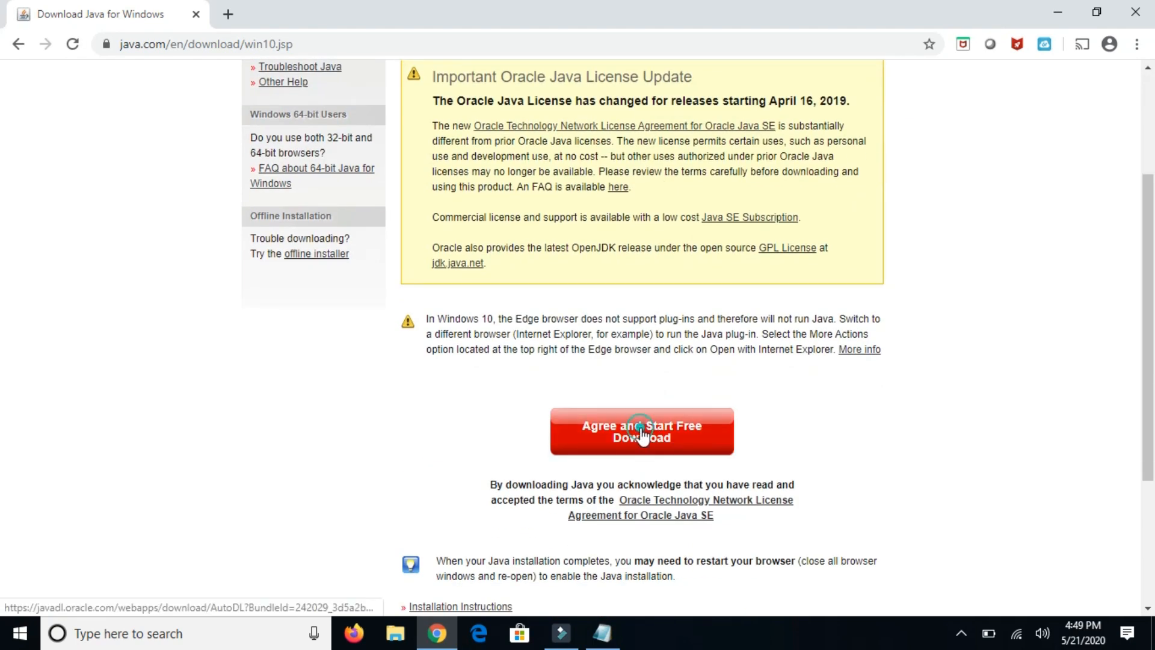
{"action": "left_click", "coordinate": [641, 431]}
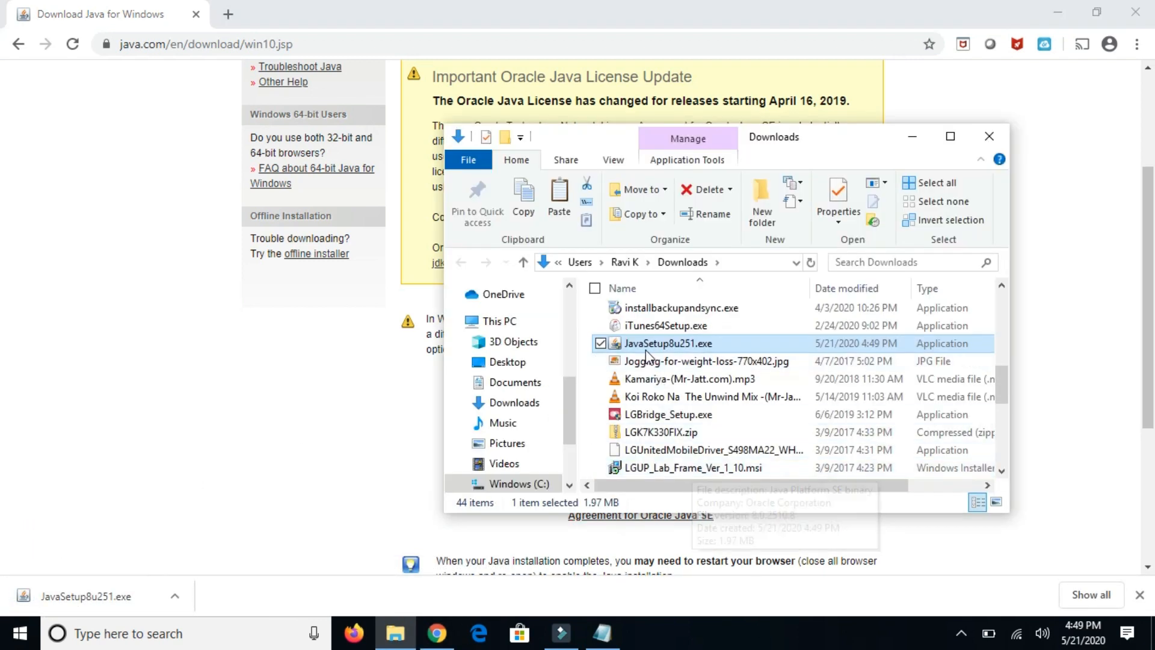
- Run JavaSetup8u251.exe, install Java and approve the UAC prompt
{"action": "double_click", "coordinate": [667, 343]}
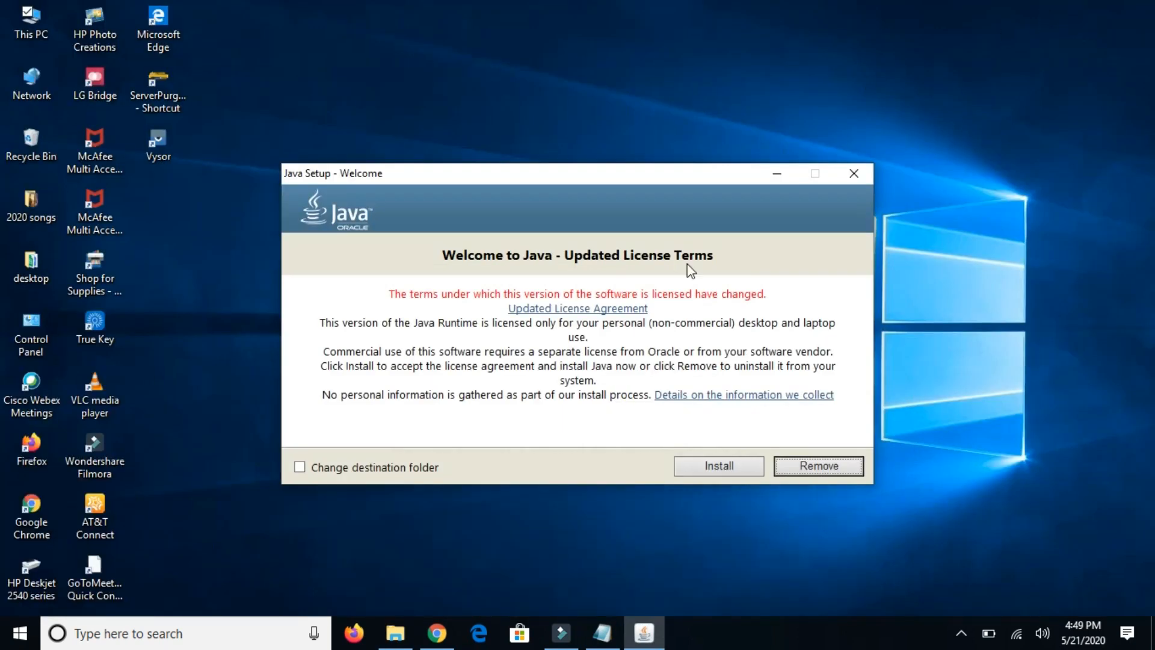
{"action": "mouse_move", "coordinate": [406, 475]}
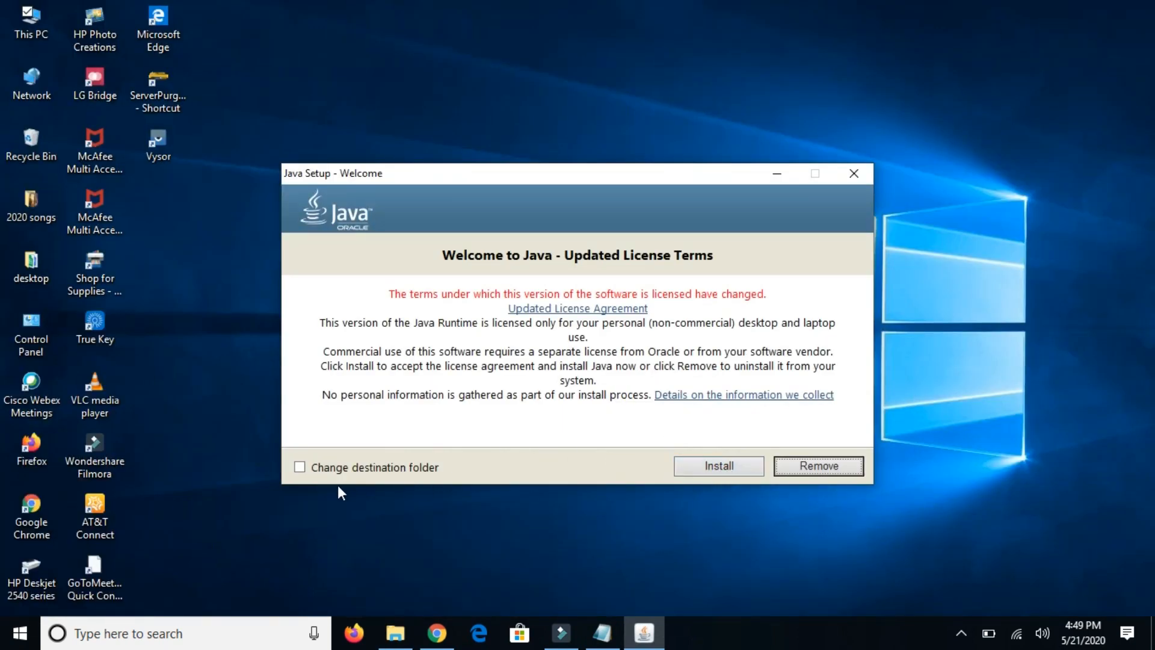
{"action": "mouse_move", "coordinate": [457, 461]}
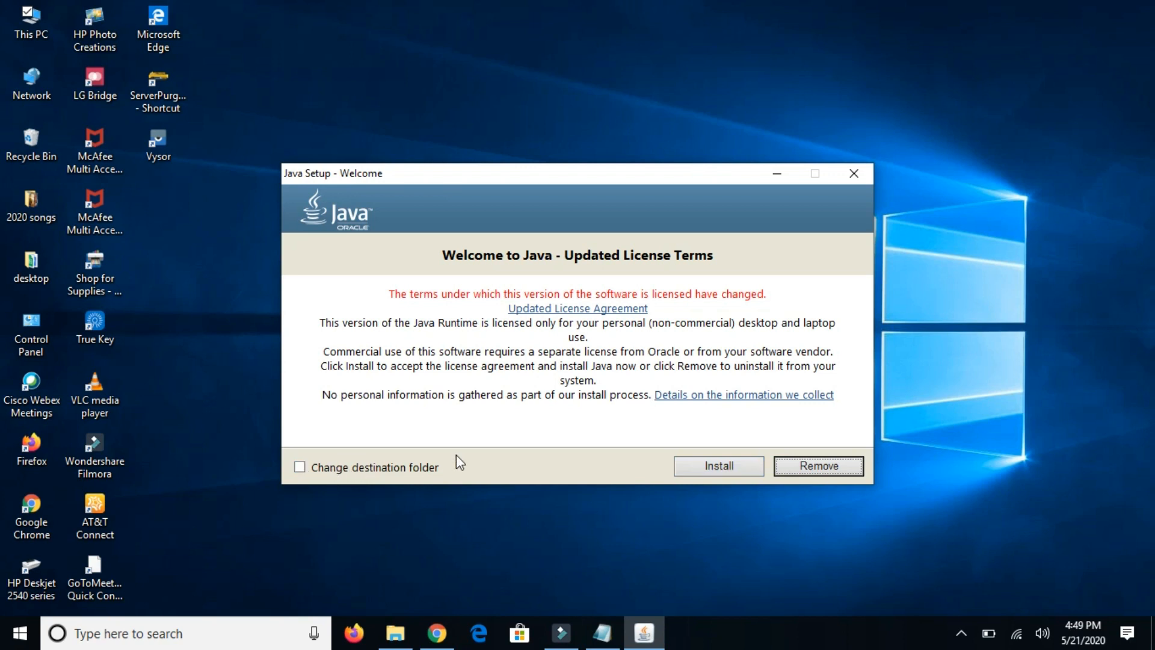
{"action": "left_click", "coordinate": [716, 462]}
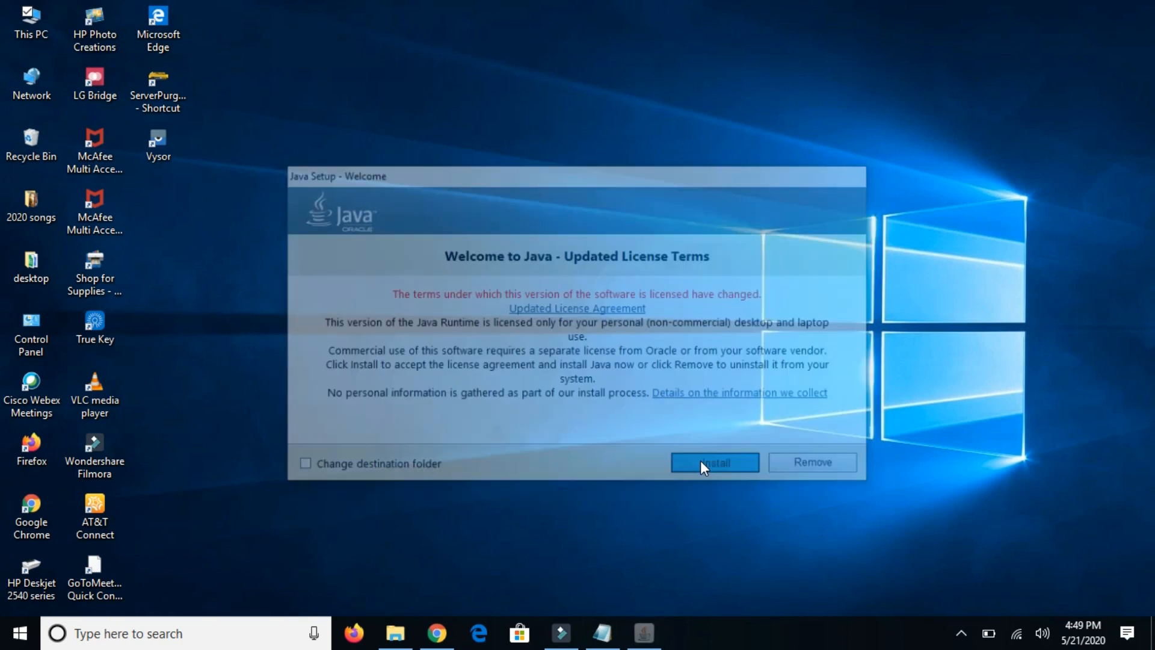
{"action": "left_click", "coordinate": [713, 462]}
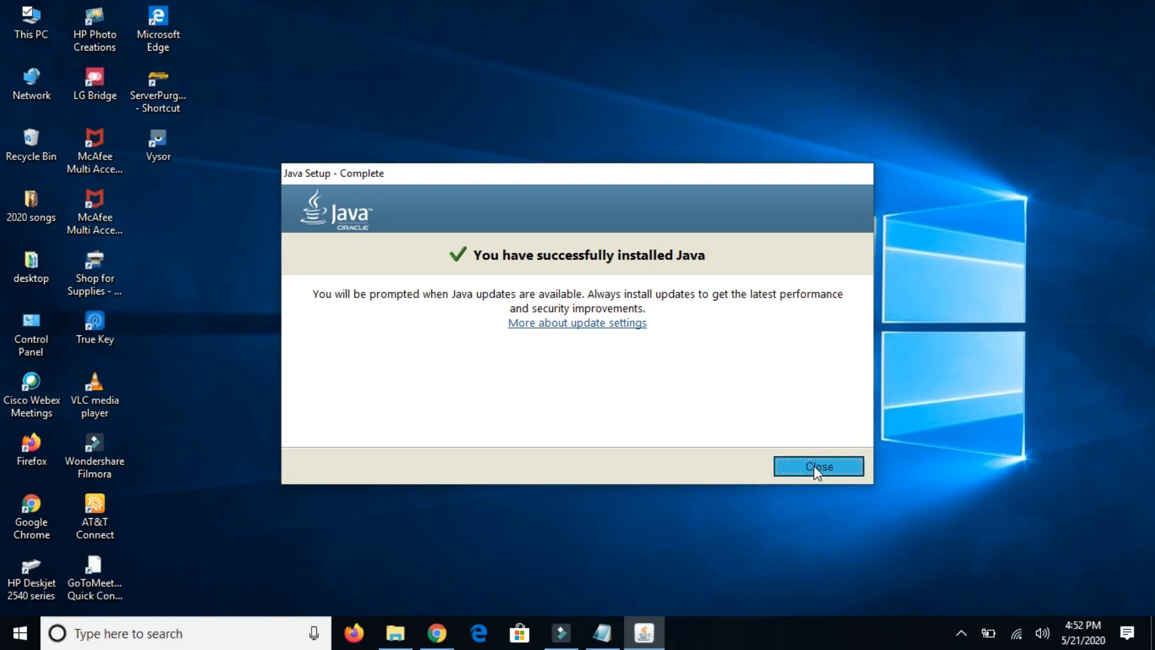
- Open Command Prompt, confirm Java 1.8.0_251 with java -version, then close the window
{"action": "left_click", "coordinate": [818, 467]}
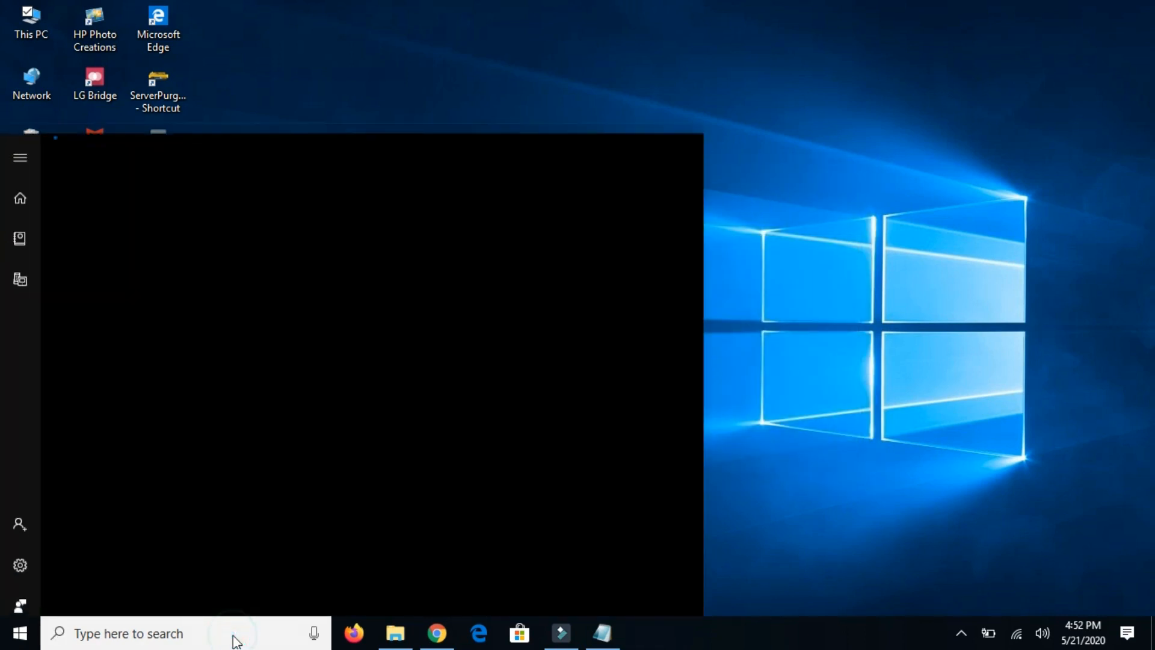
{"action": "type", "text": "cmd"}
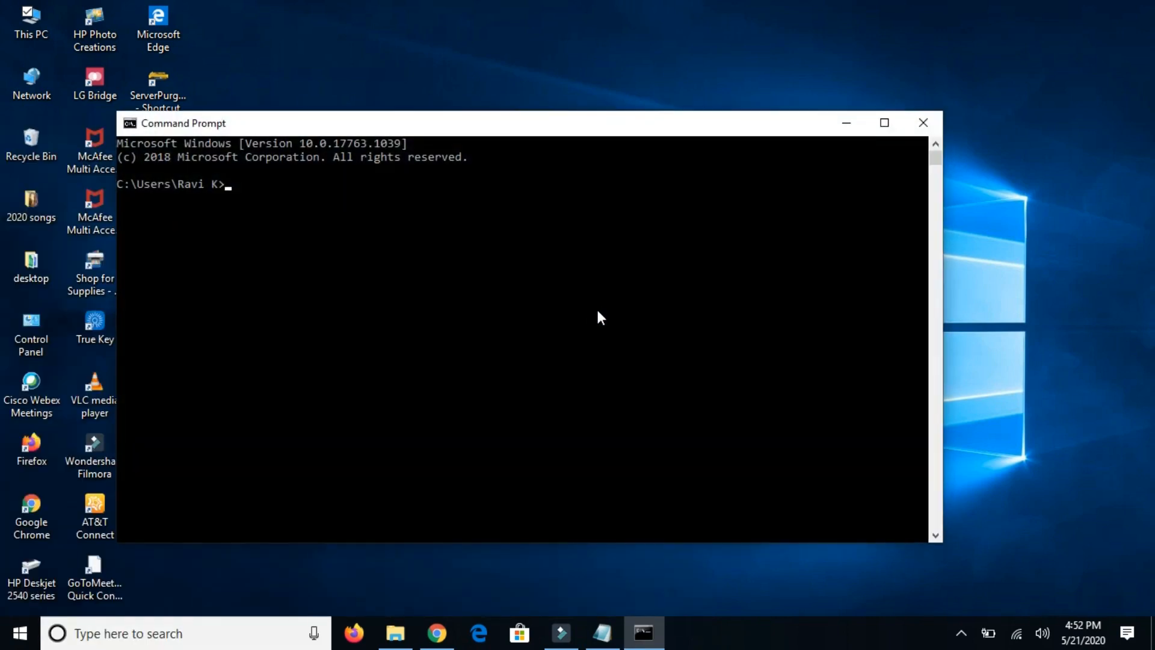
{"action": "type", "text": "ja"}
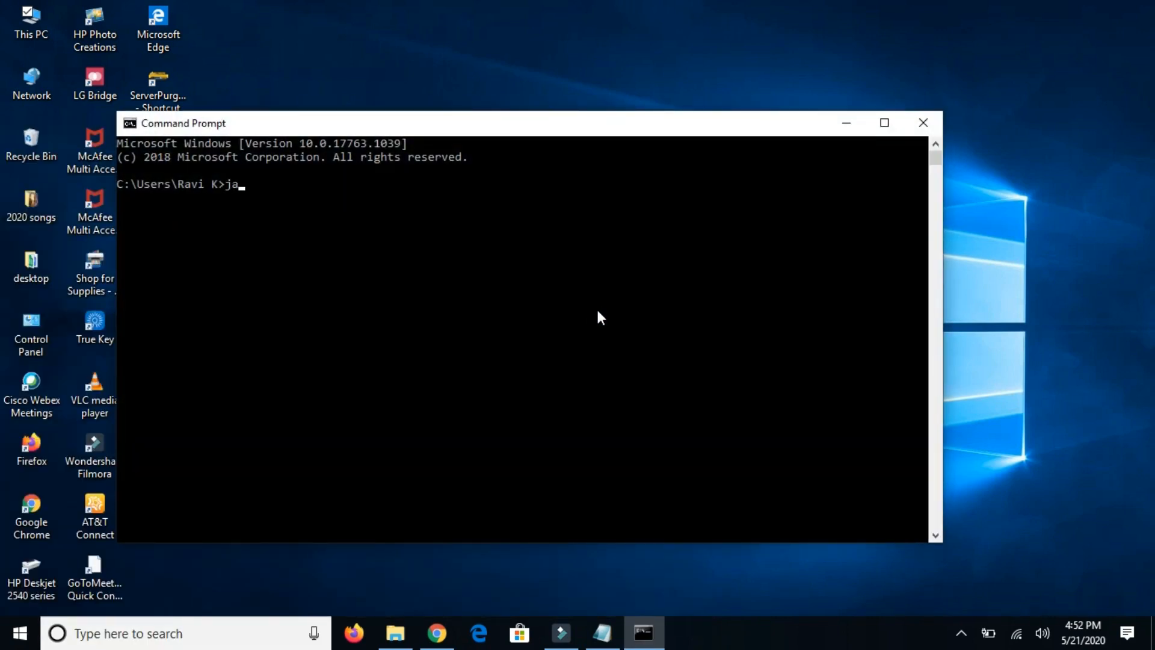
{"action": "type", "text": "va"}
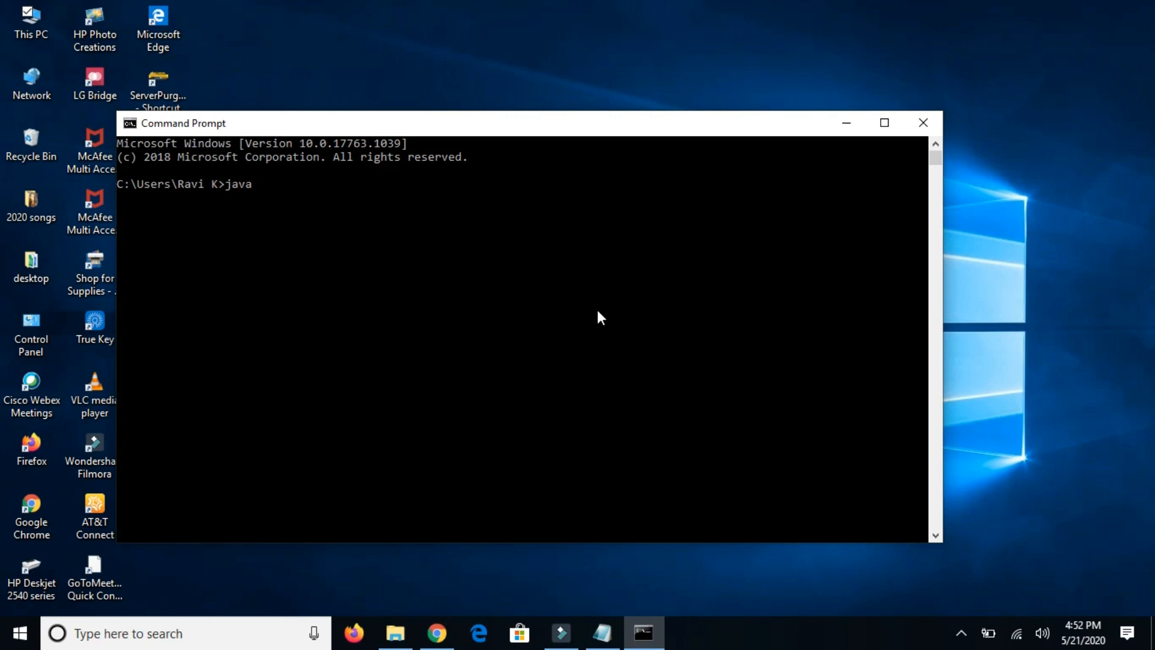
{"action": "type", "text": "-version"}
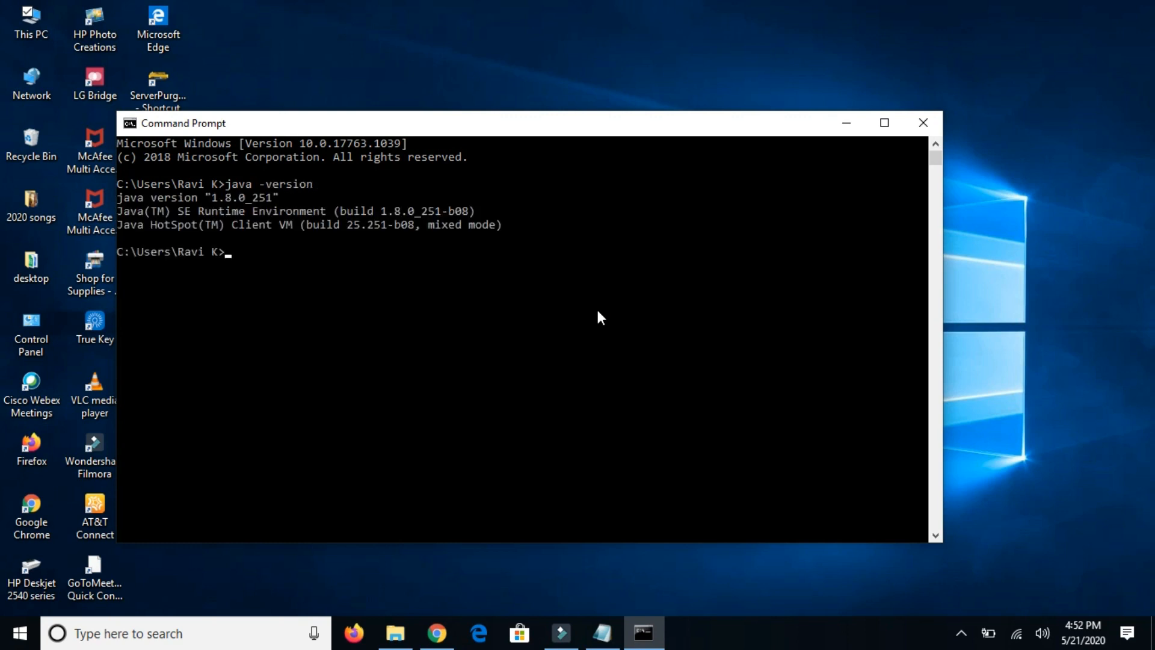
{"action": "left_click", "coordinate": [922, 122]}
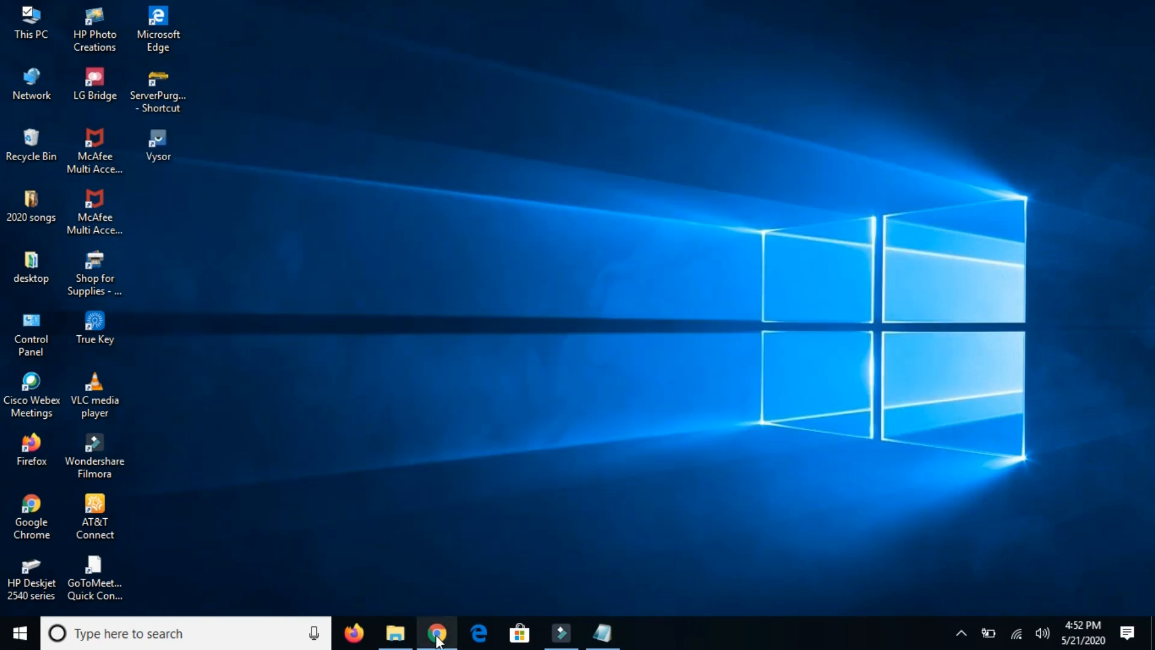
- Search Google for 'download android studio' and open the developer.android.com download page
{"action": "left_click", "coordinate": [436, 633]}
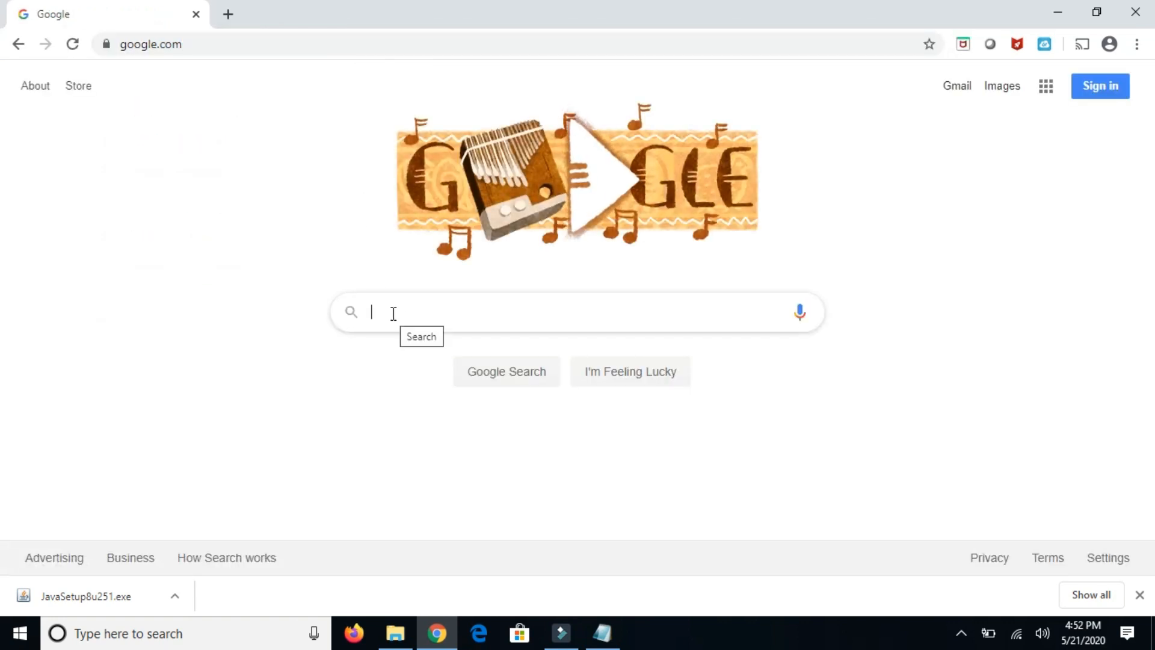
{"action": "type", "text": "download androi"}
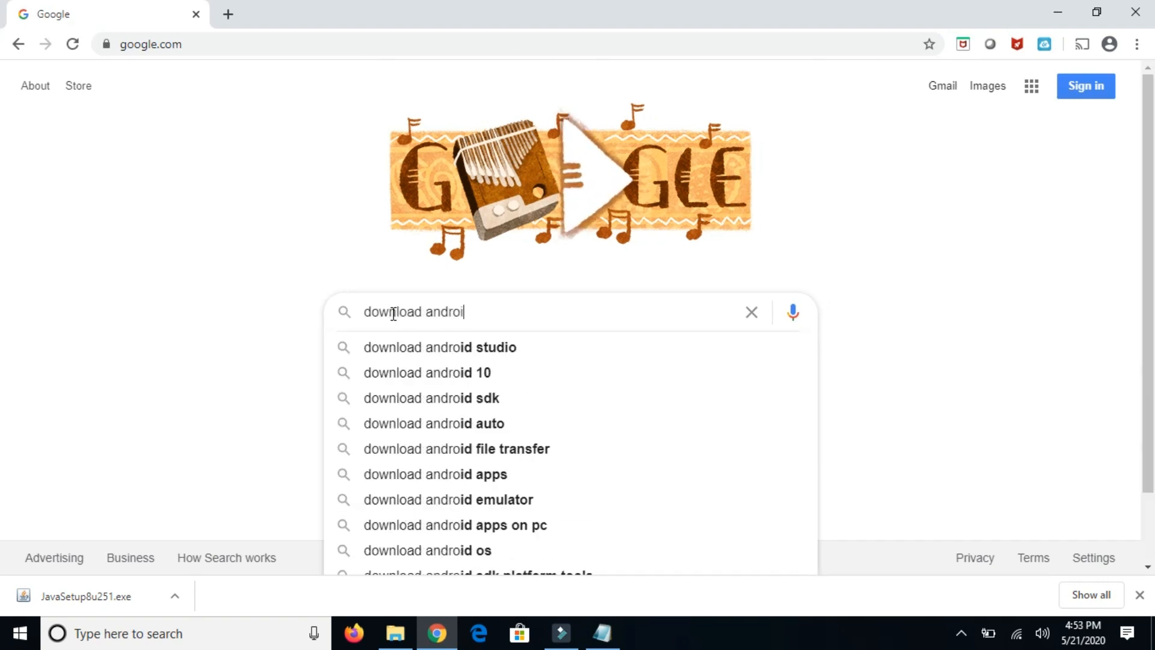
{"action": "left_click", "coordinate": [439, 347]}
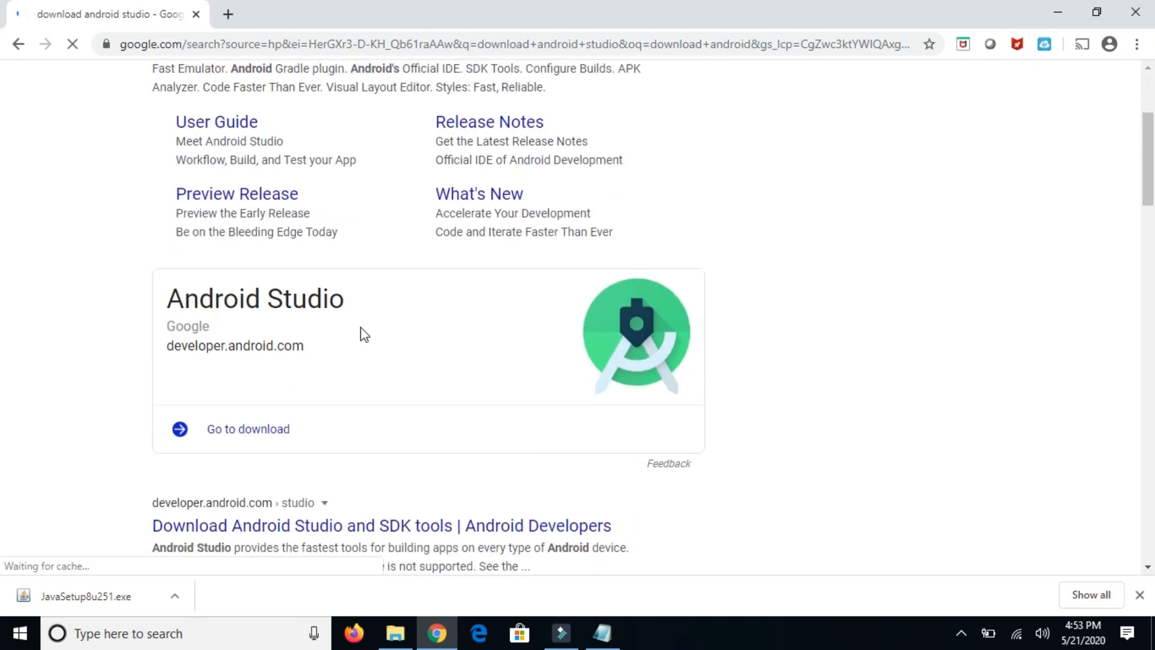
{"action": "scroll", "scroll_direction": "down", "scroll_amount": 3}
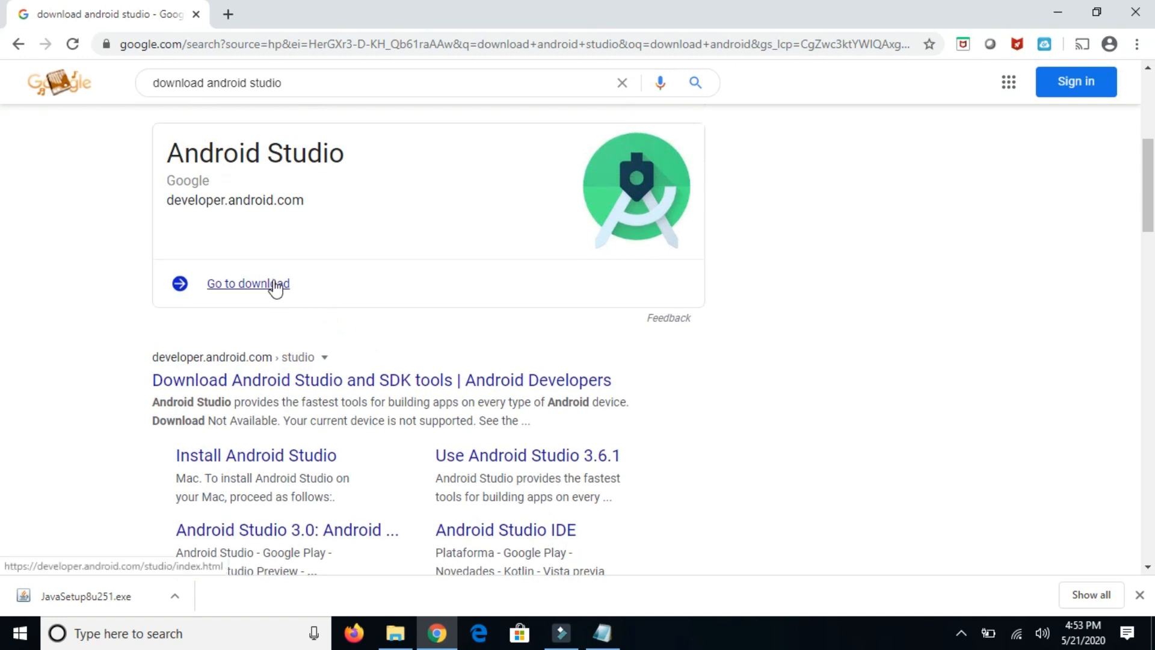
{"action": "left_click", "coordinate": [249, 284]}
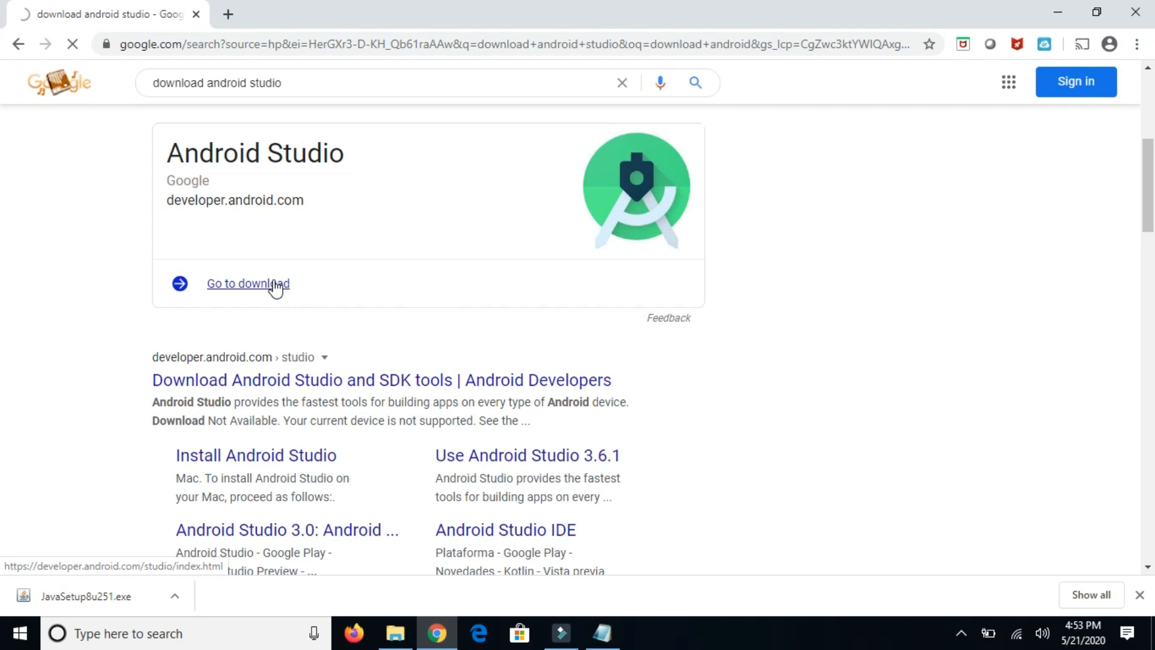
{"action": "left_click", "coordinate": [248, 284]}
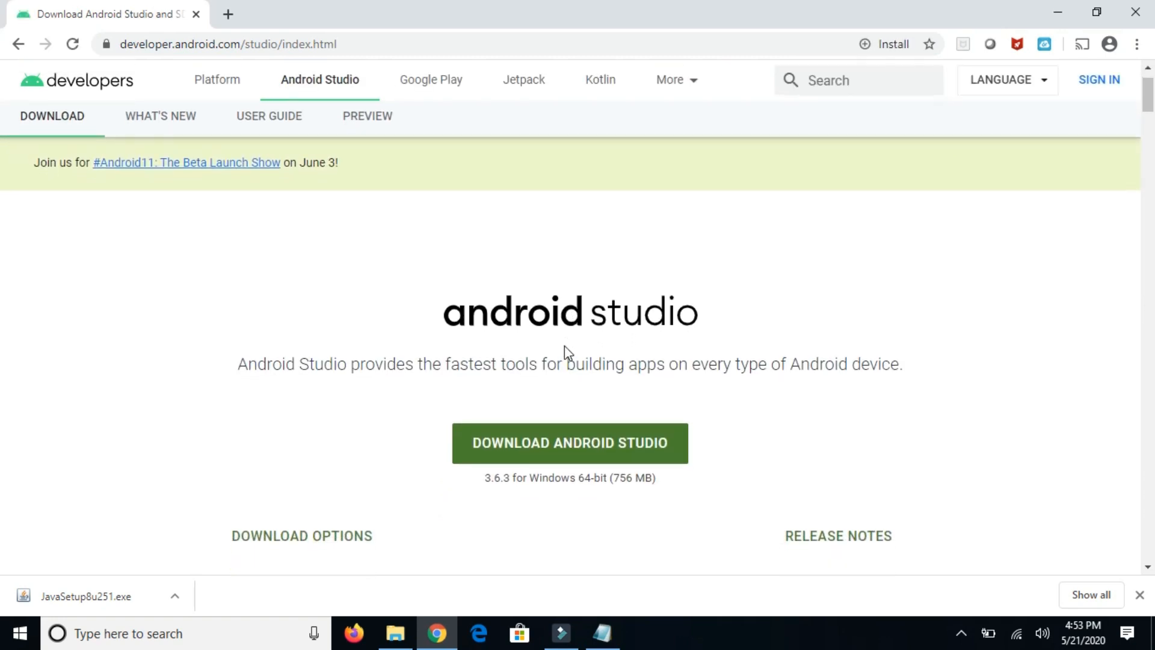
{"action": "scroll", "scroll_direction": "down", "scroll_amount": 3}
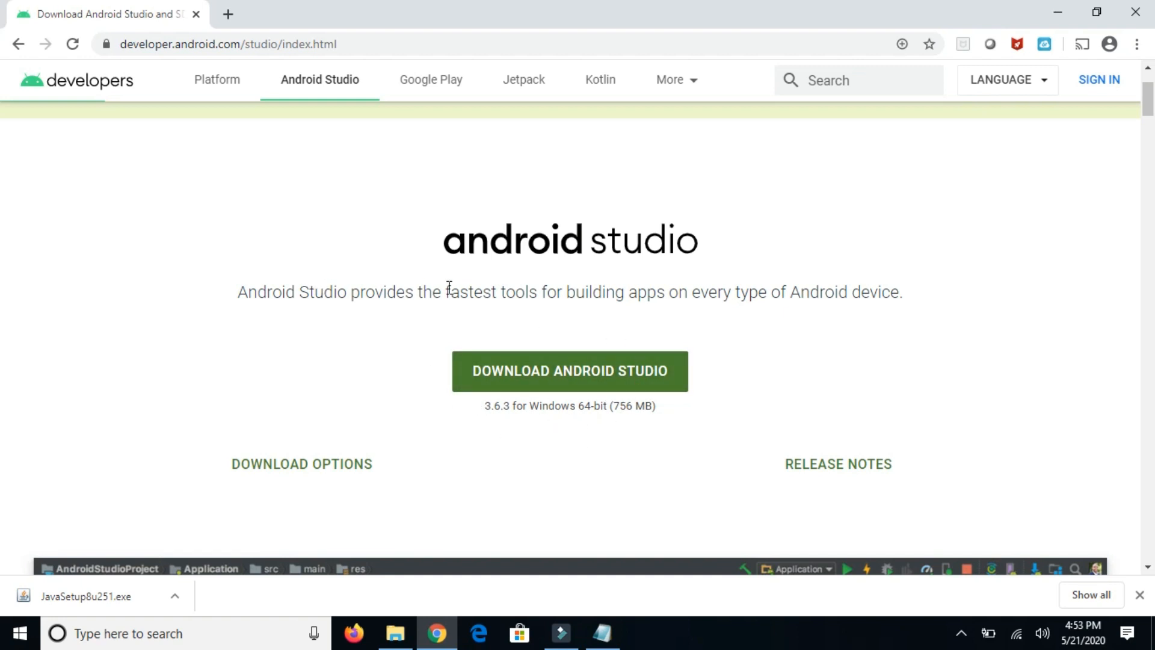
{"action": "mouse_move", "coordinate": [569, 371]}
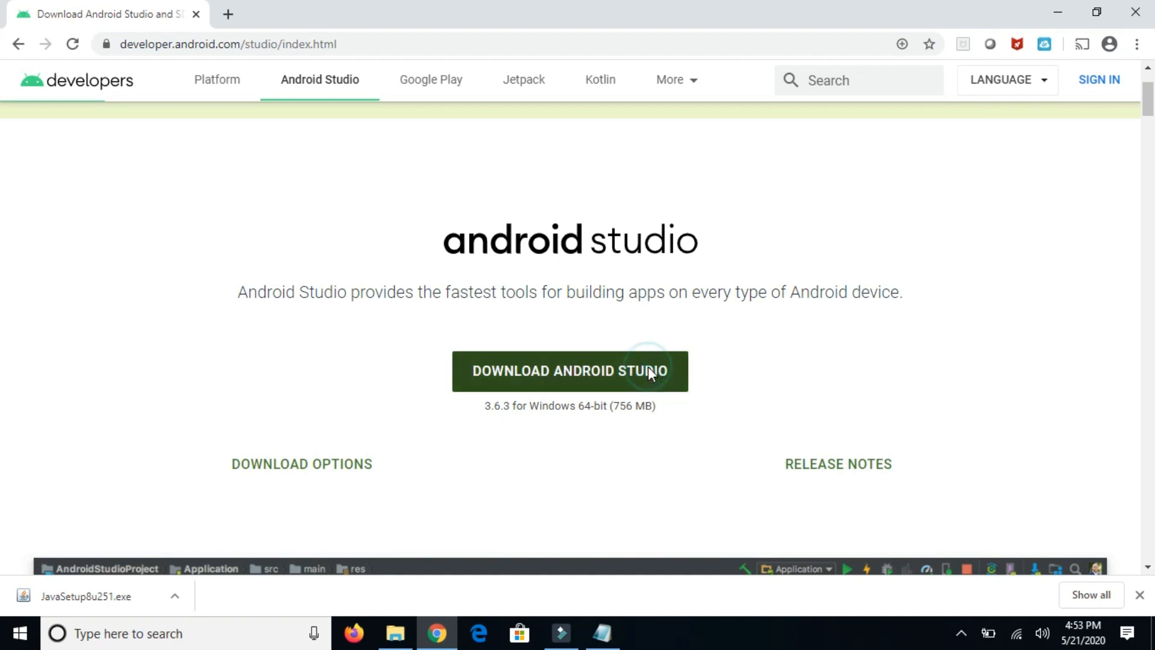
- Accept the terms and download android-studio-ide-192.6392135-windows.exe for Windows
{"action": "left_click", "coordinate": [569, 371]}
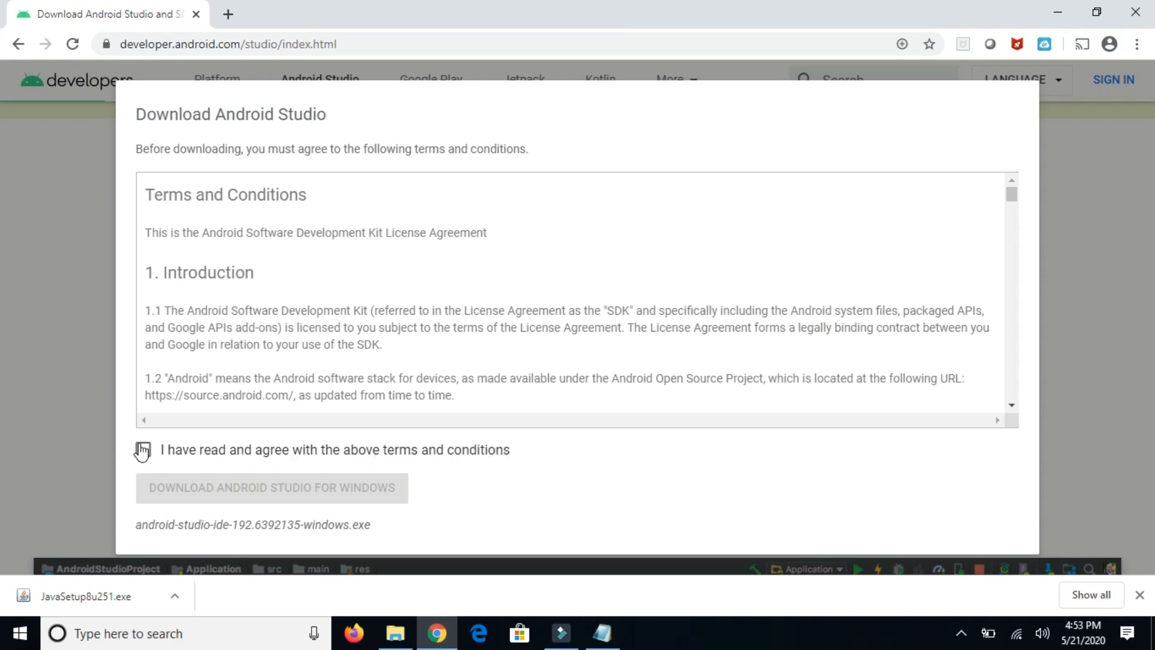
{"action": "left_click", "coordinate": [142, 450]}
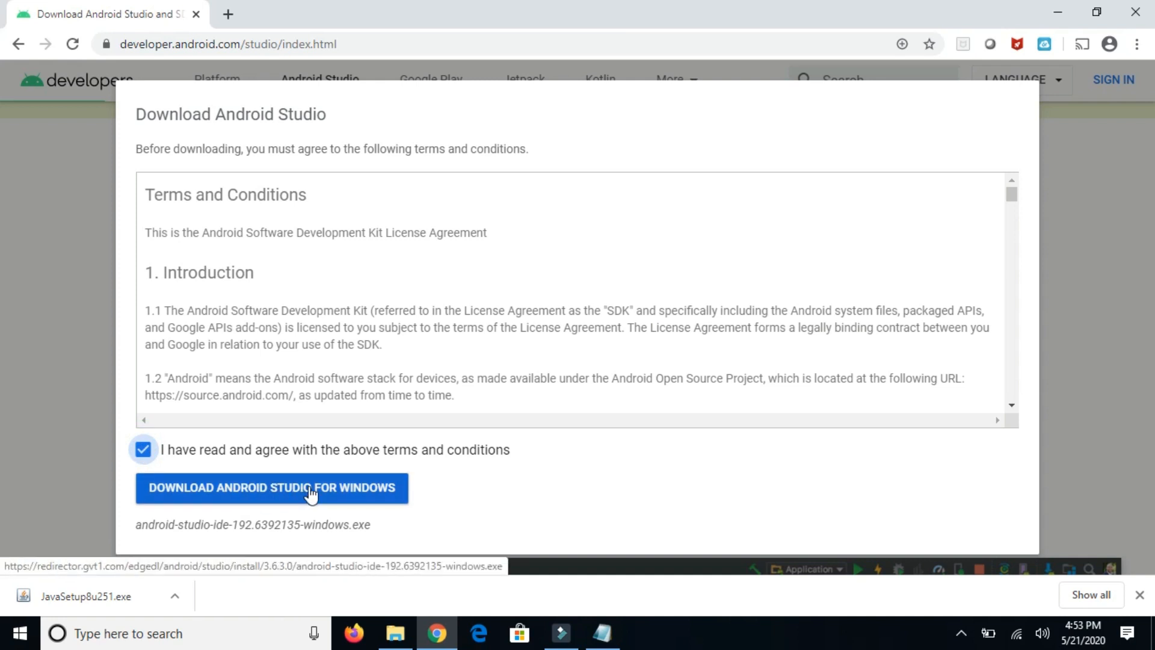
{"action": "left_click", "coordinate": [271, 487]}
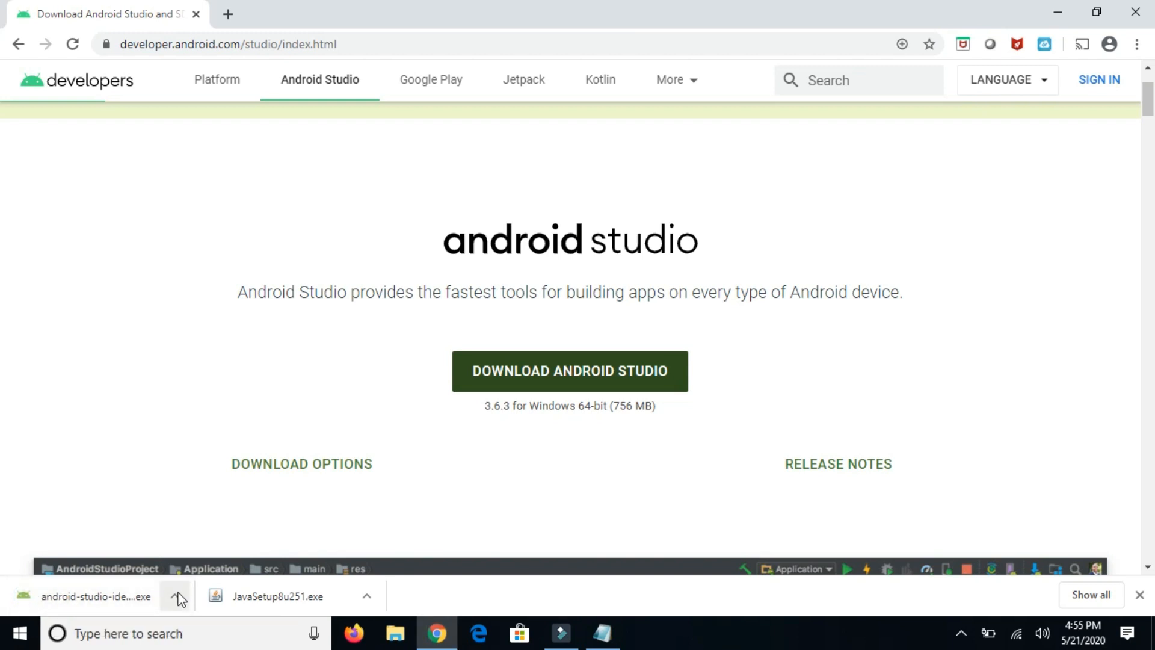
- Launch the downloaded android-studio-ide-192.6392135-windows.exe installer from Chrome's download options
{"action": "left_click", "coordinate": [175, 597]}
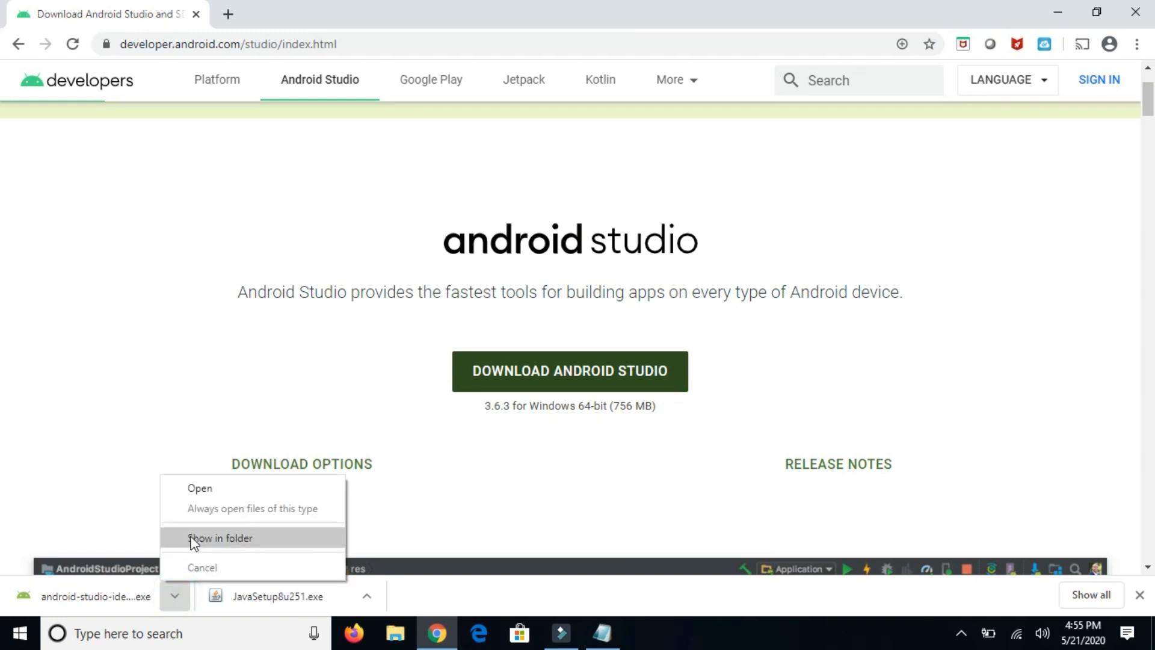
{"action": "left_click", "coordinate": [220, 538]}
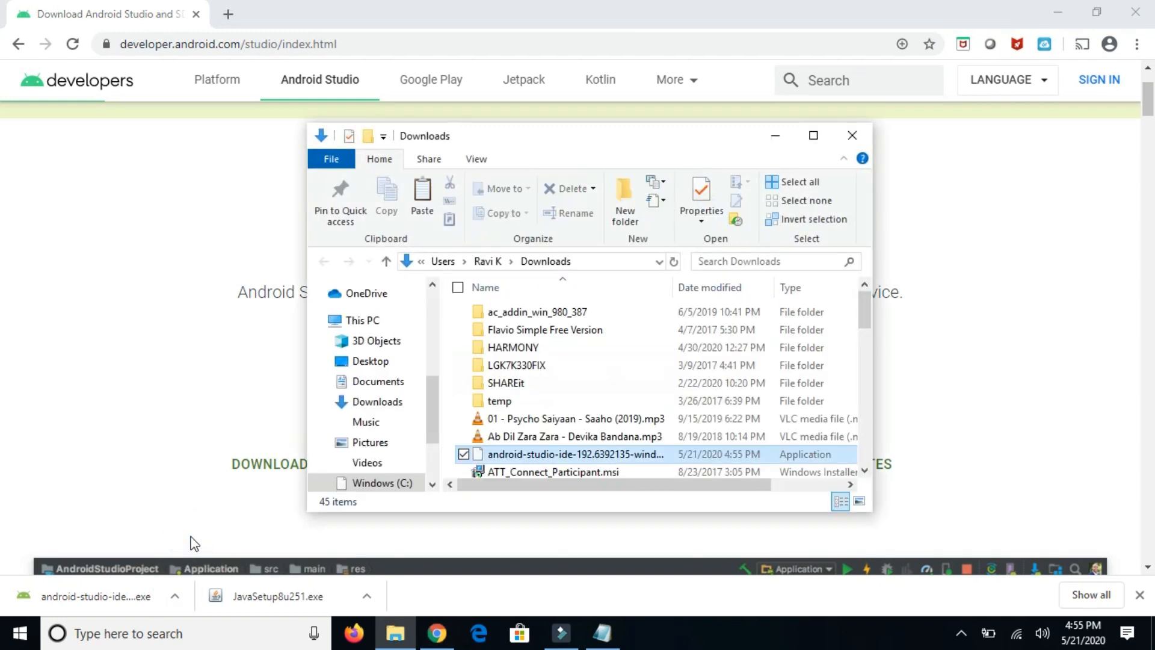
{"action": "mouse_move", "coordinate": [549, 453]}
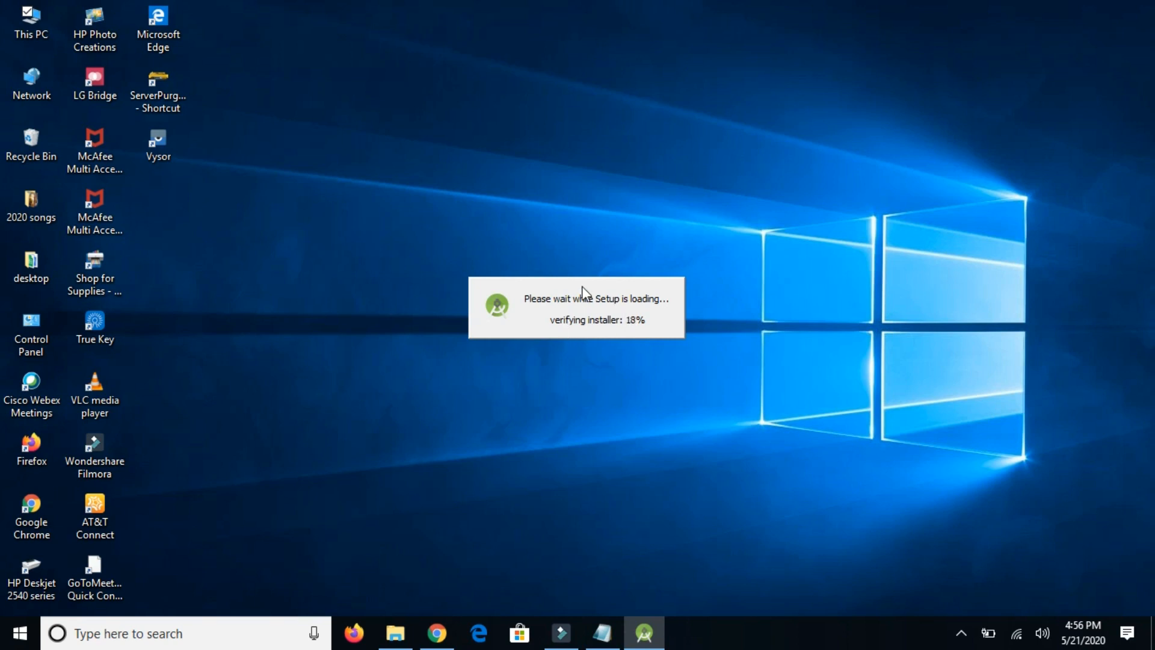
{"action": "mouse_move", "coordinate": [678, 374]}
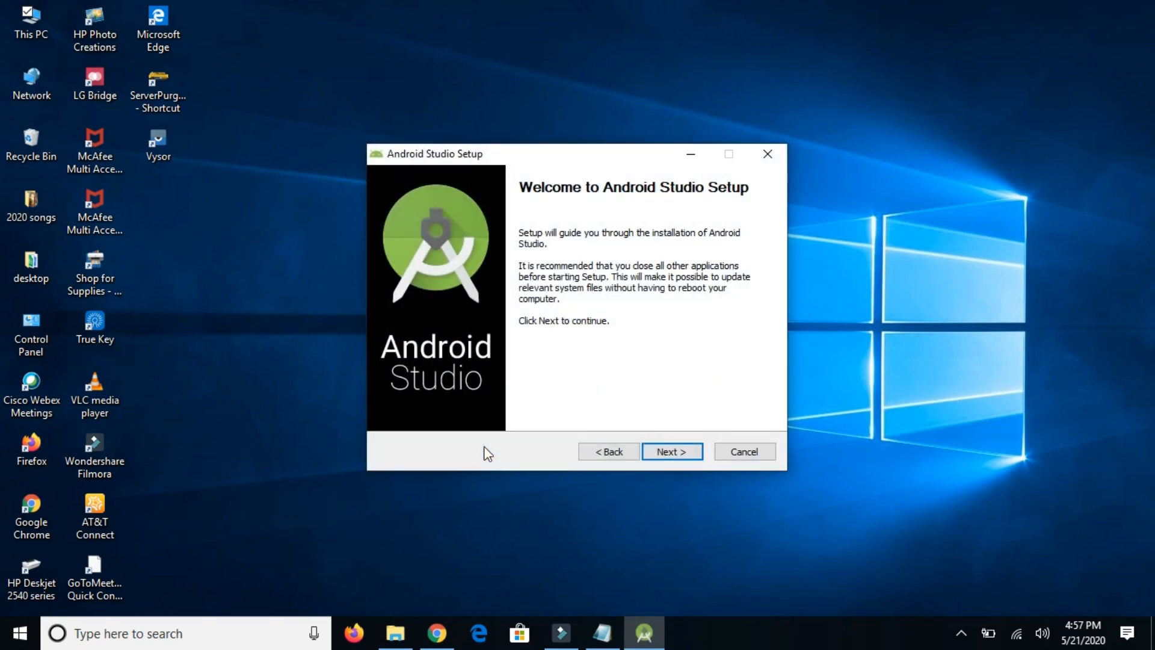
{"action": "mouse_move", "coordinate": [693, 199]}
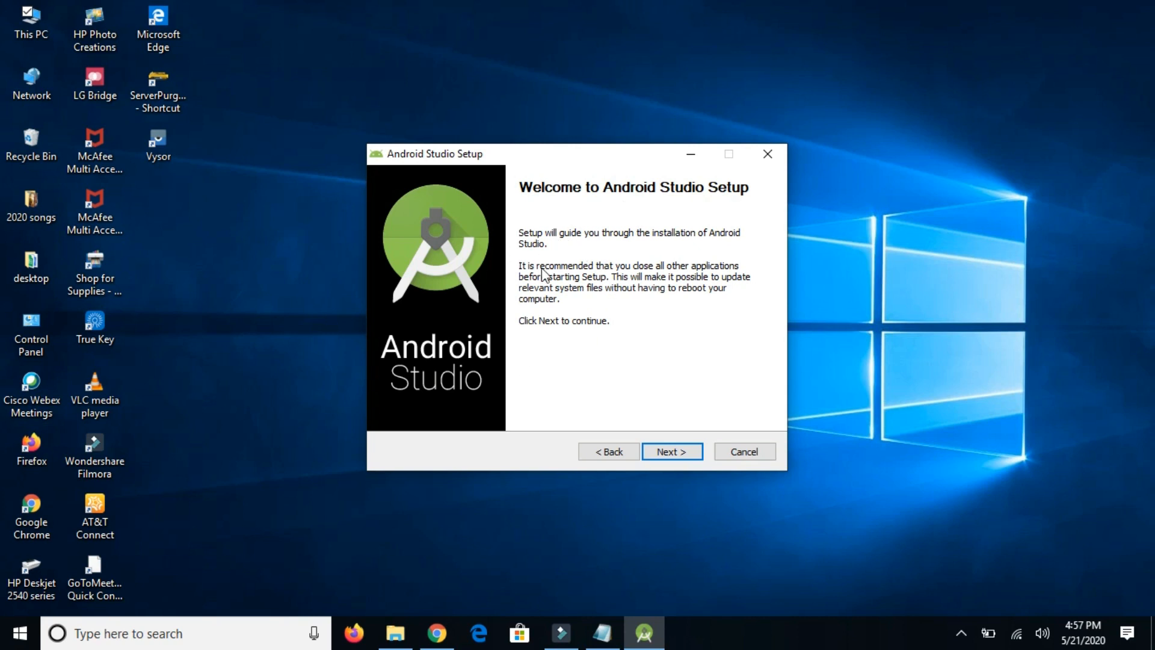
{"action": "mouse_move", "coordinate": [559, 289]}
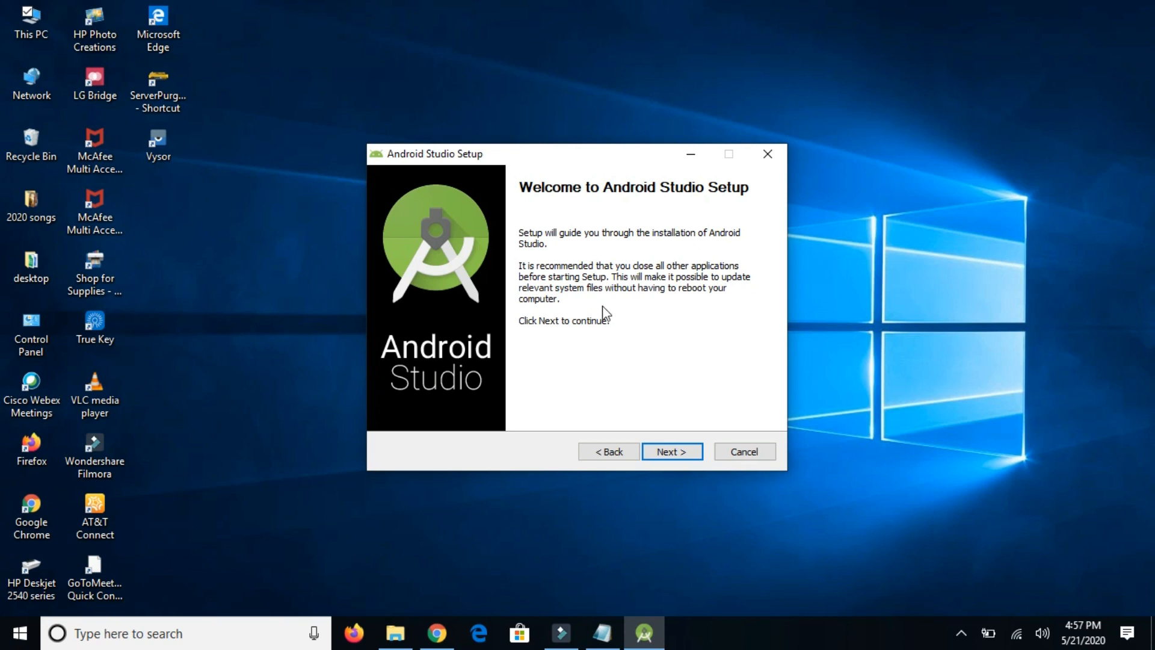
{"action": "mouse_move", "coordinate": [619, 298]}
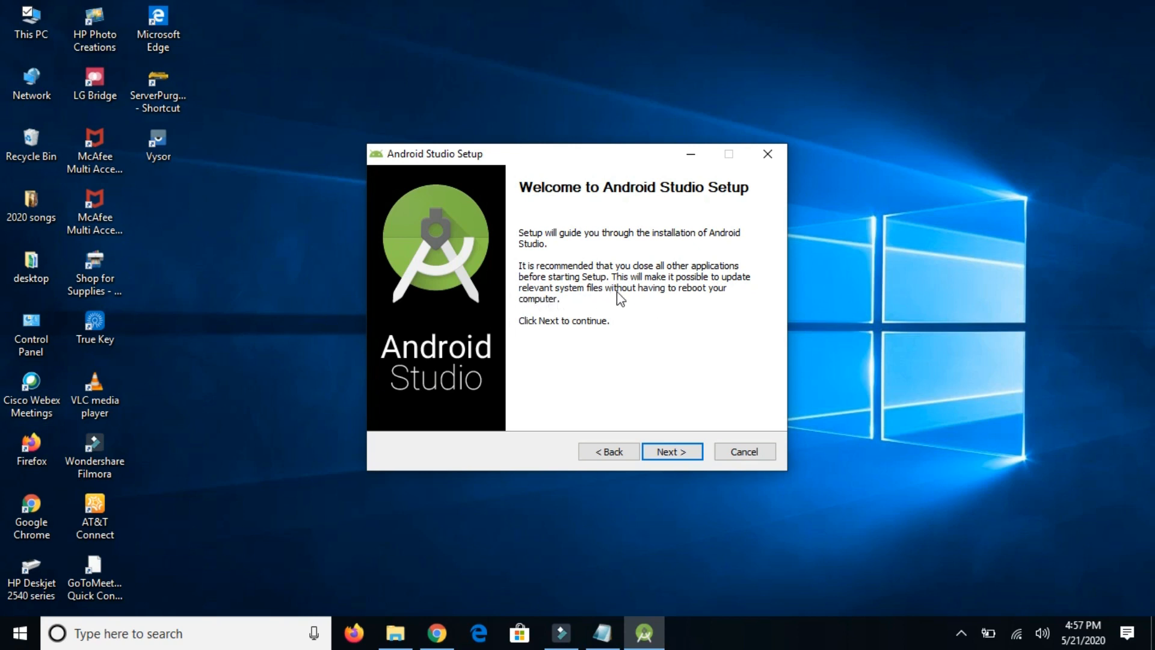
{"action": "mouse_move", "coordinate": [612, 351]}
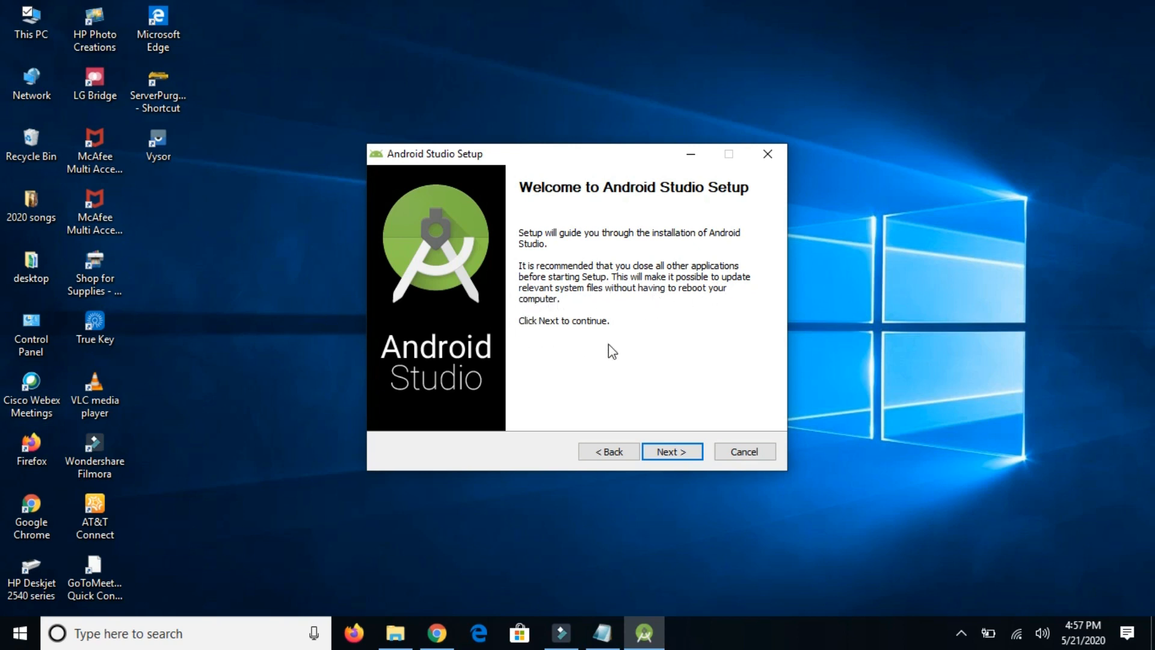
- Advance past the setup Welcome screen to Choose Components
{"action": "left_click", "coordinate": [671, 451]}
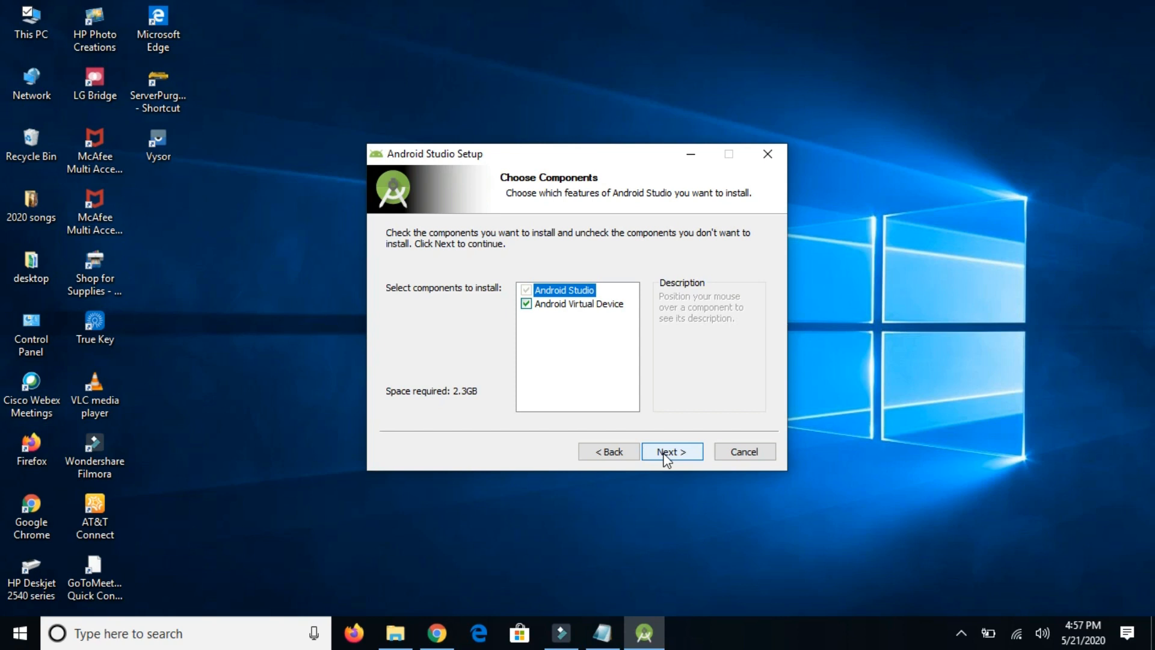
- Keep the default C:\Program Files\Android\Android Studio location and install Android Studio
{"action": "left_click", "coordinate": [670, 451]}
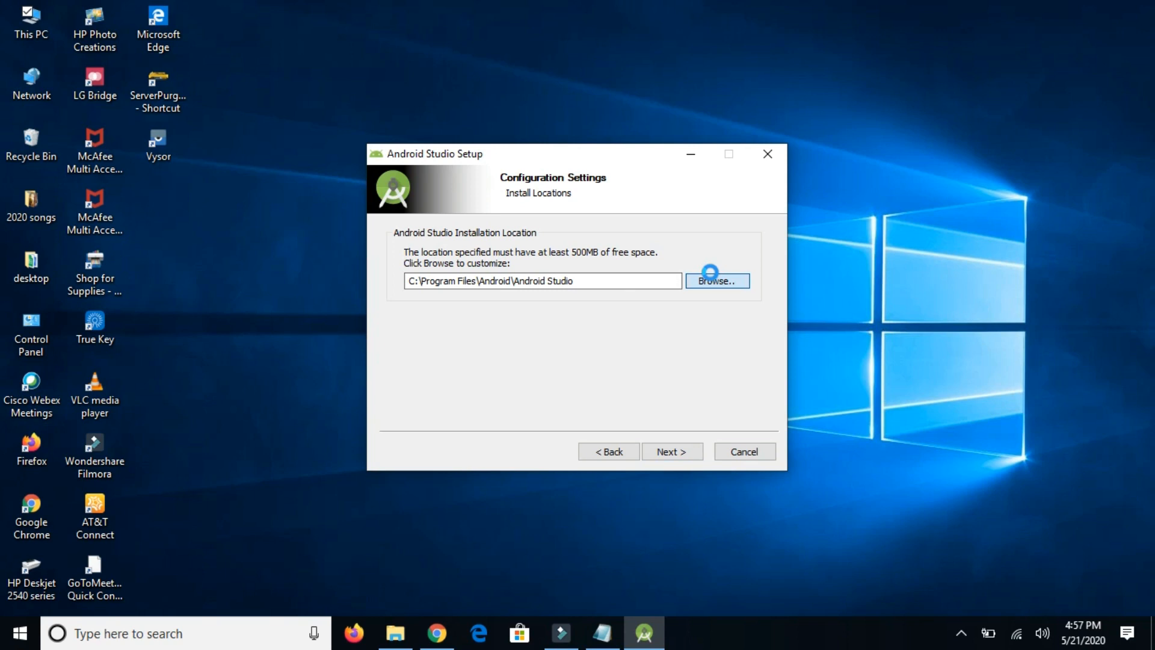
{"action": "left_click", "coordinate": [716, 281]}
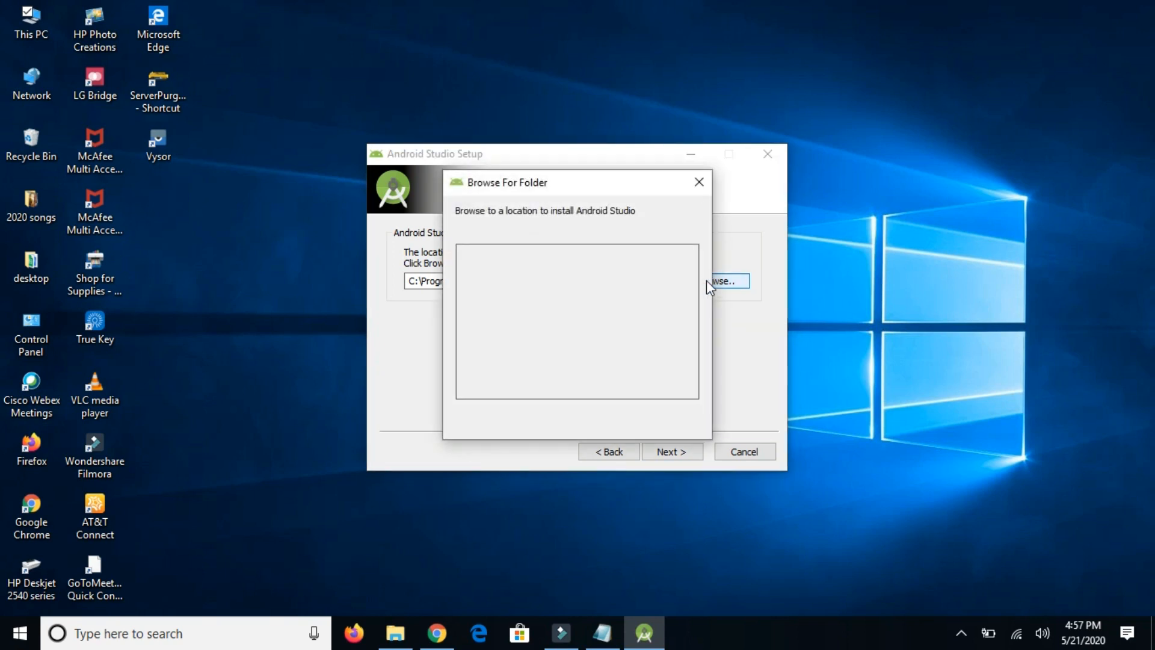
{"action": "left_click", "coordinate": [725, 281]}
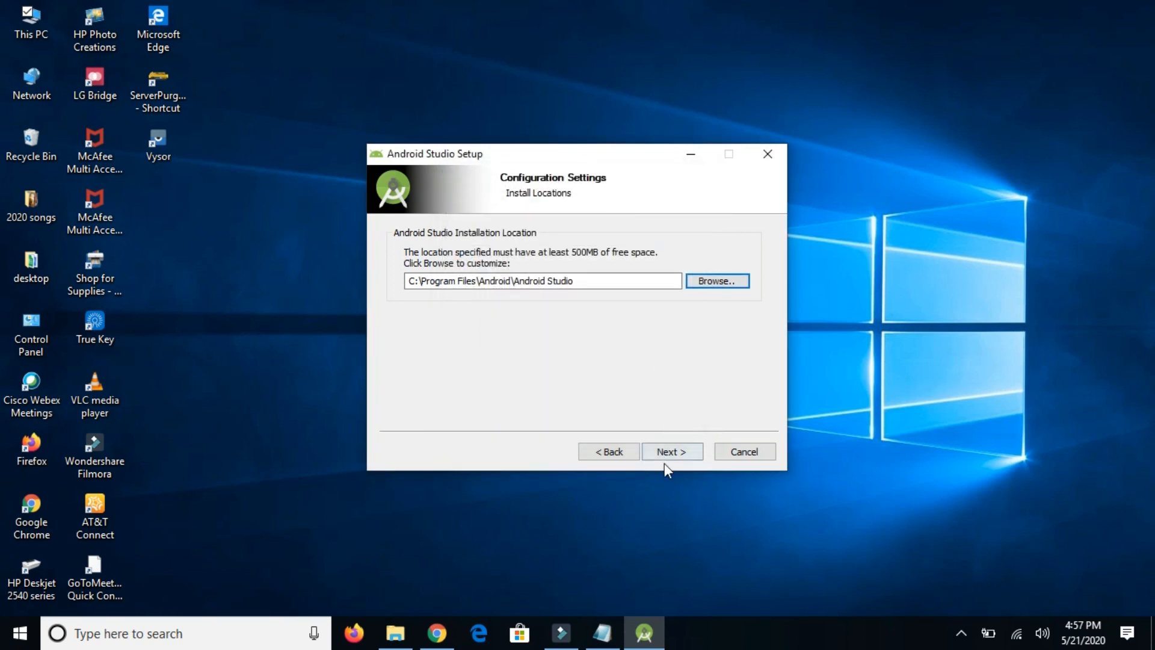
{"action": "left_click", "coordinate": [671, 451]}
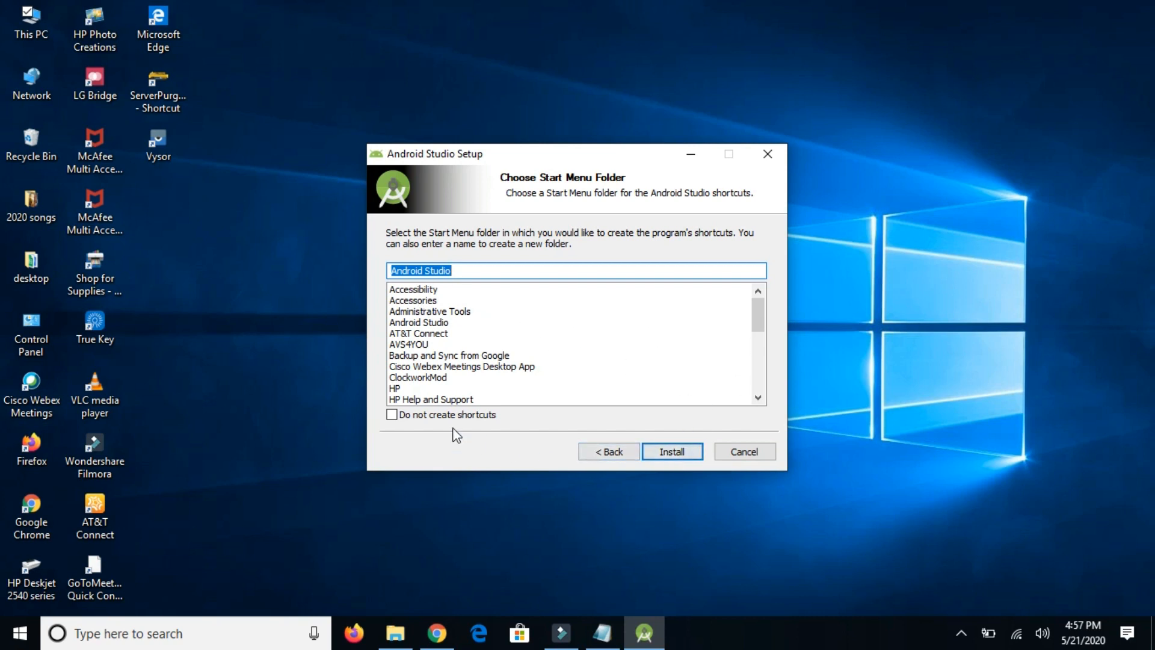
{"action": "left_click", "coordinate": [670, 451]}
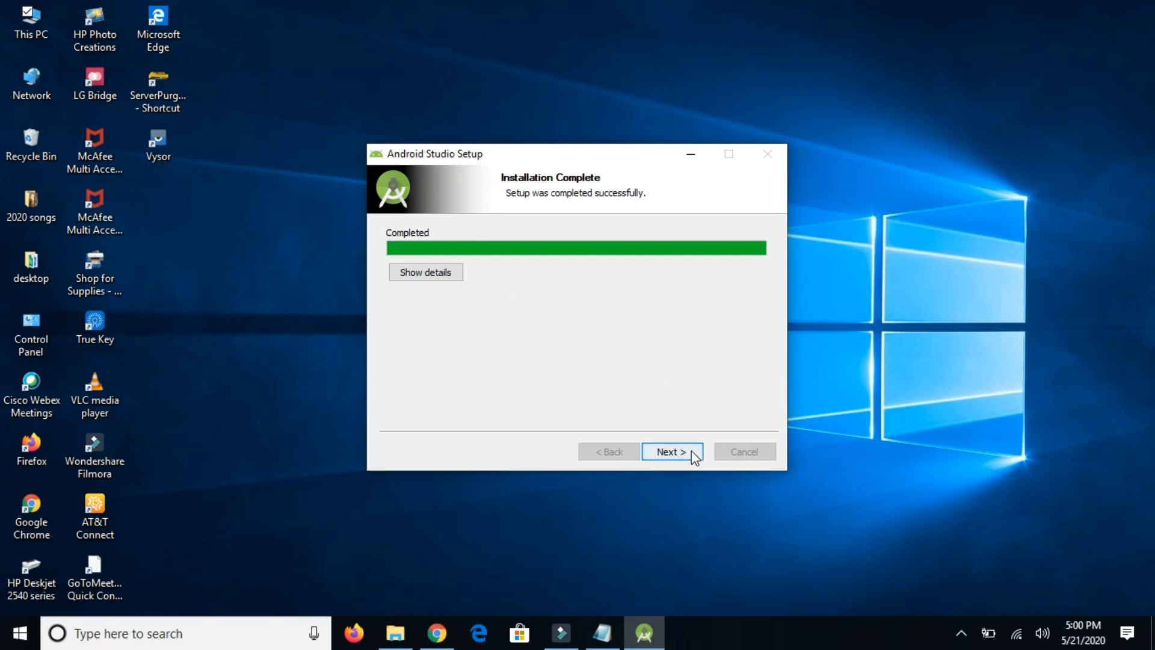
- Finish setup with Start Android Studio checked, launching its Setup Wizard
{"action": "left_click", "coordinate": [672, 451]}
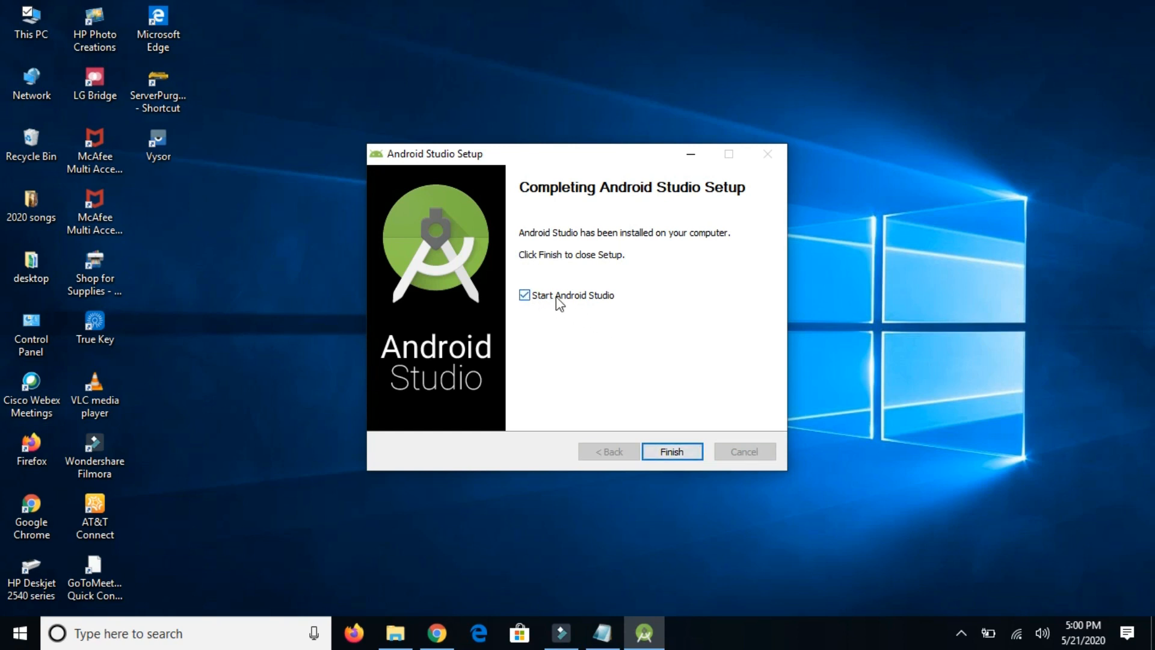
{"action": "mouse_move", "coordinate": [610, 305]}
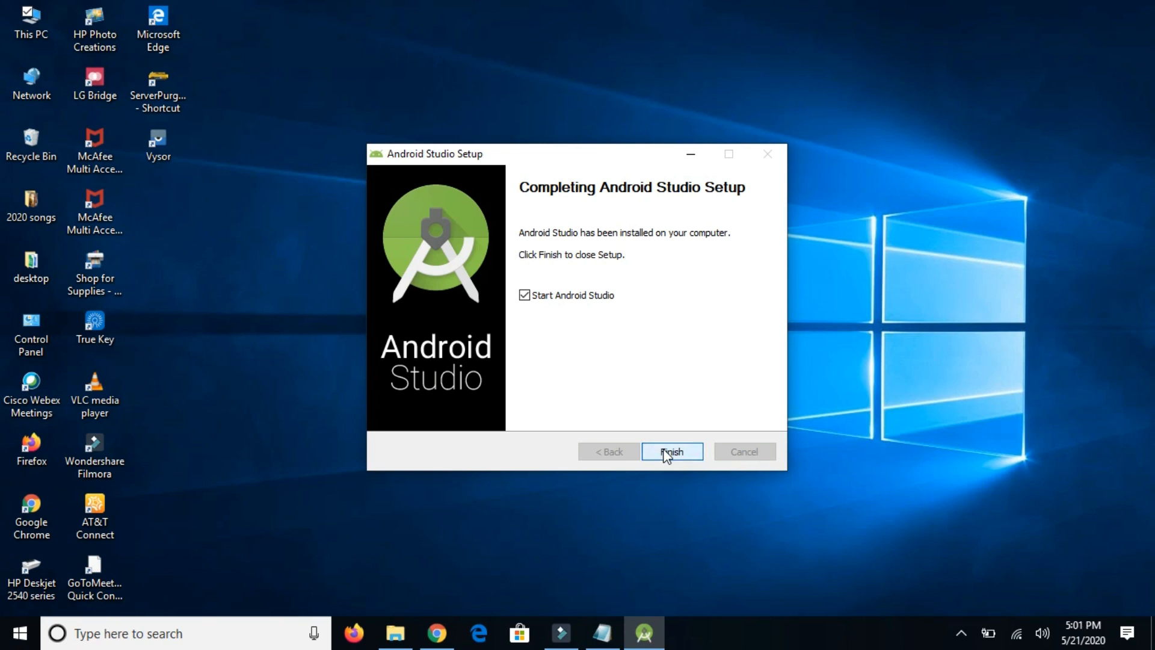
{"action": "left_click", "coordinate": [670, 450]}
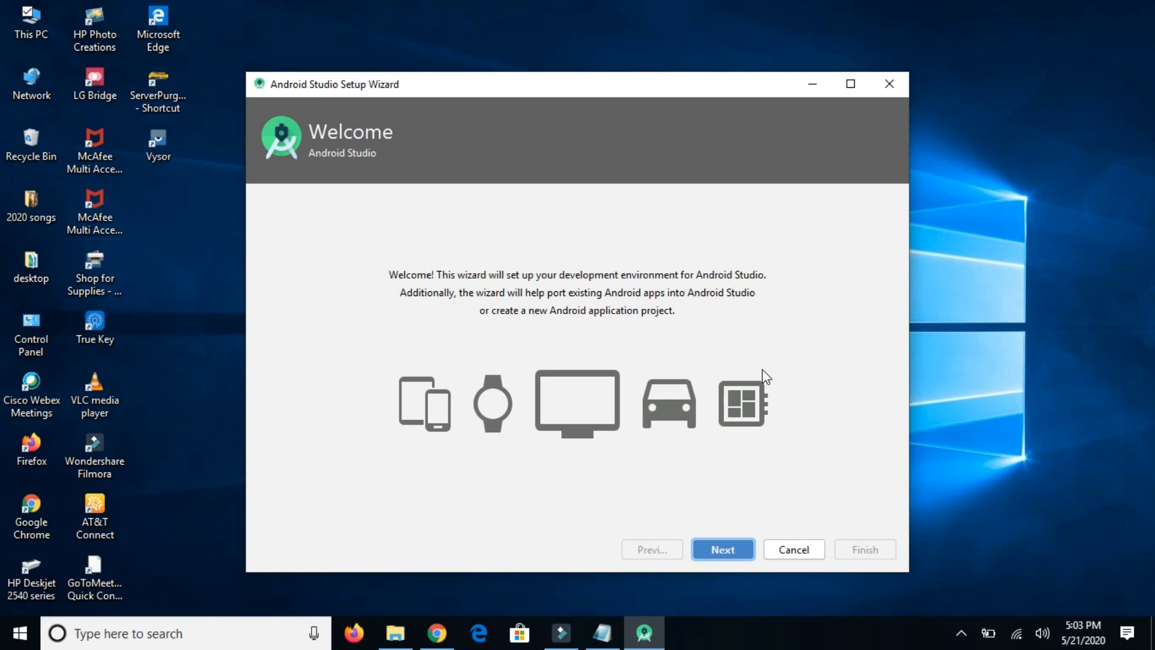
{"action": "mouse_move", "coordinate": [735, 492]}
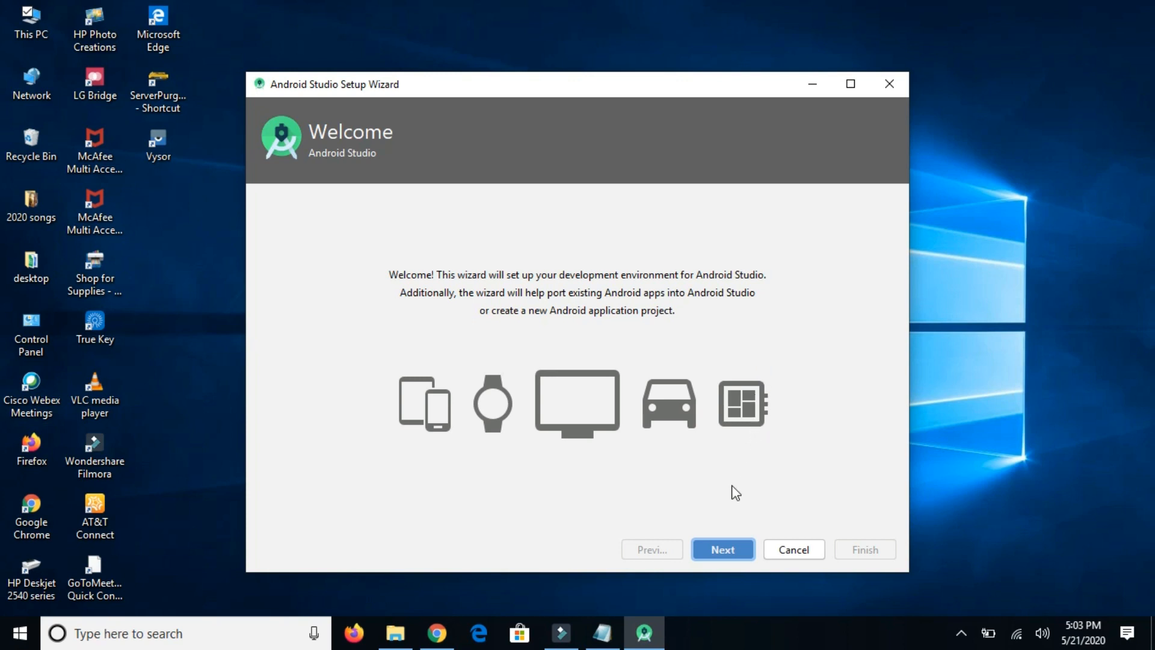
{"action": "mouse_move", "coordinate": [715, 469]}
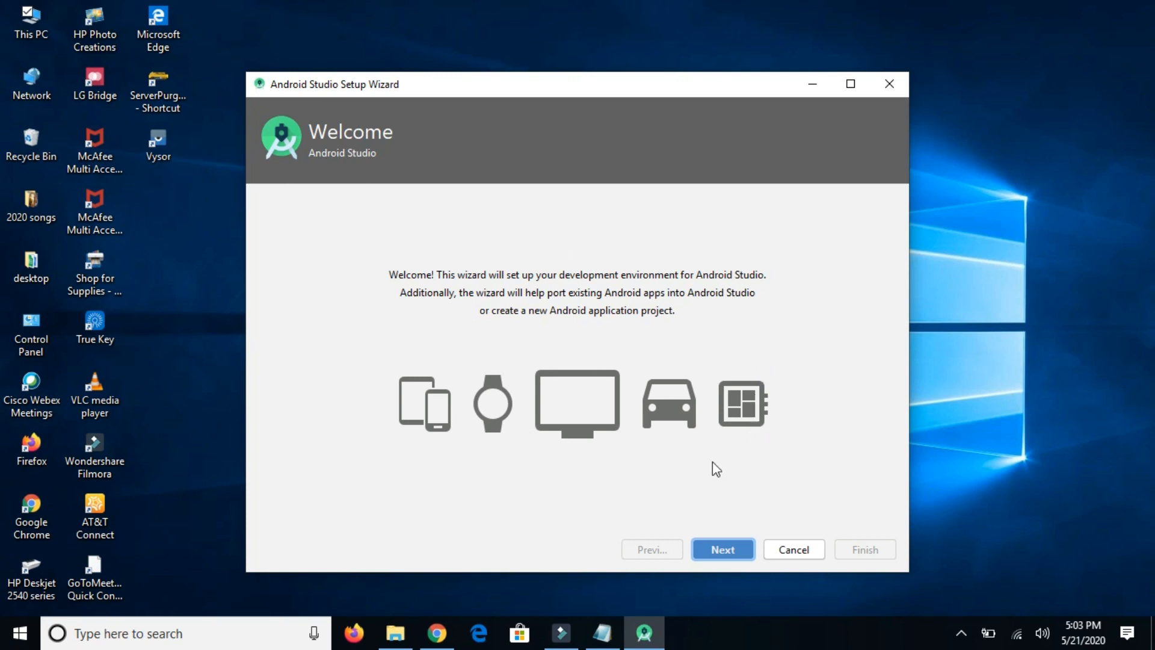
- Move through the setup wizard with the Standard install type and the Light theme
{"action": "left_click", "coordinate": [722, 550]}
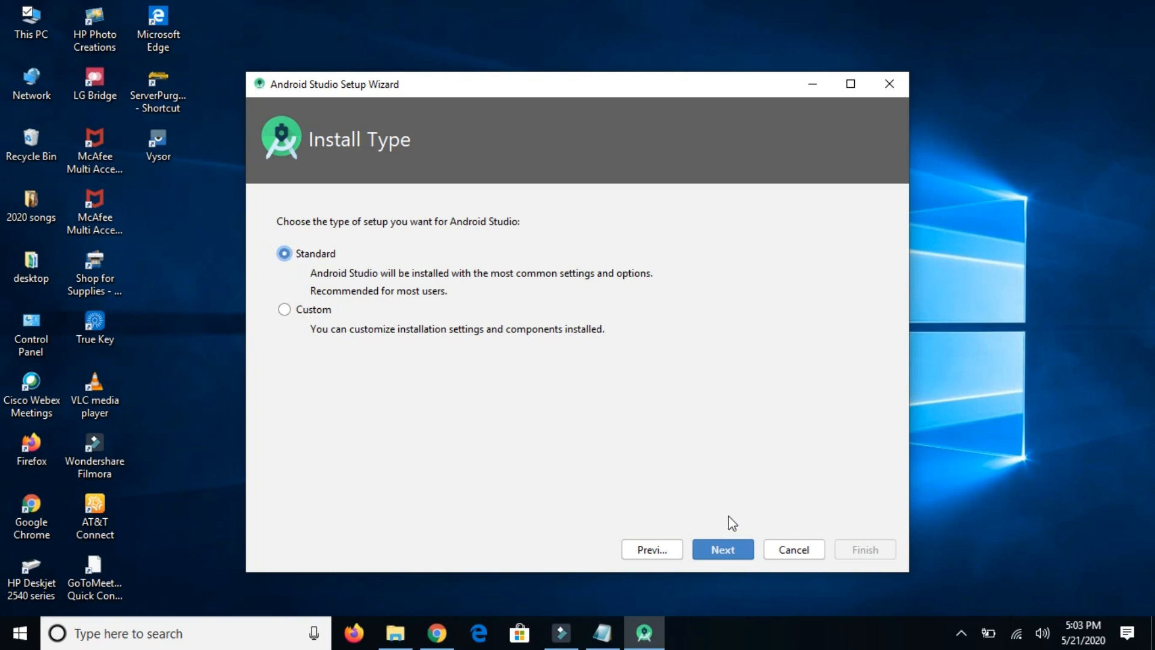
{"action": "left_click", "coordinate": [722, 549]}
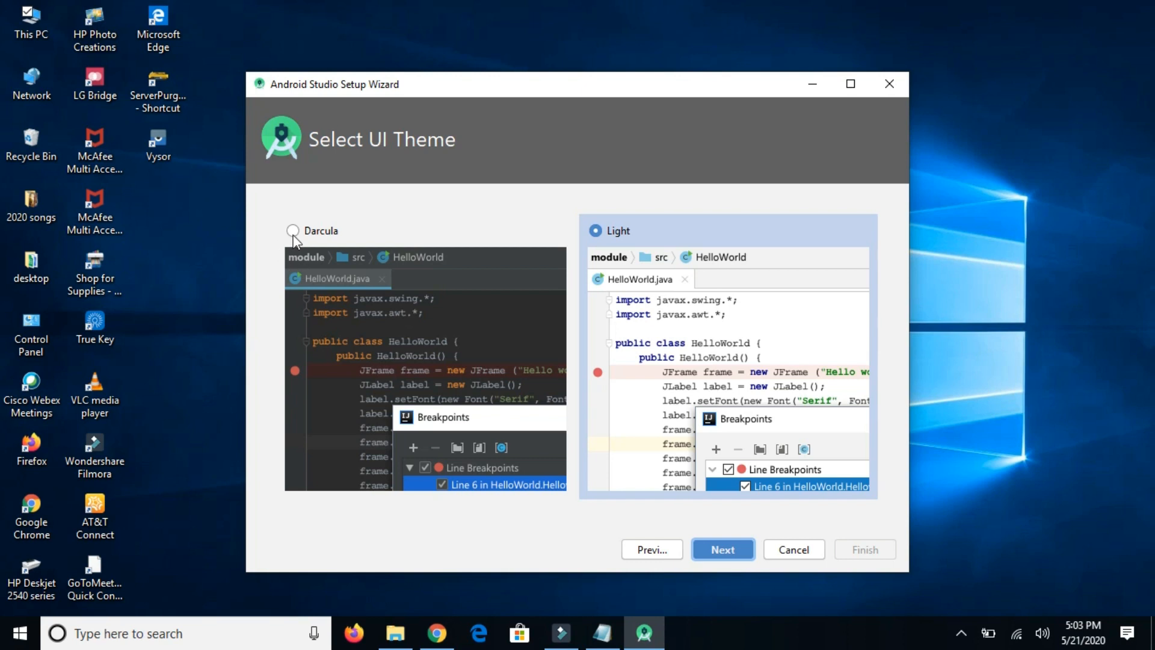
{"action": "left_click", "coordinate": [293, 231]}
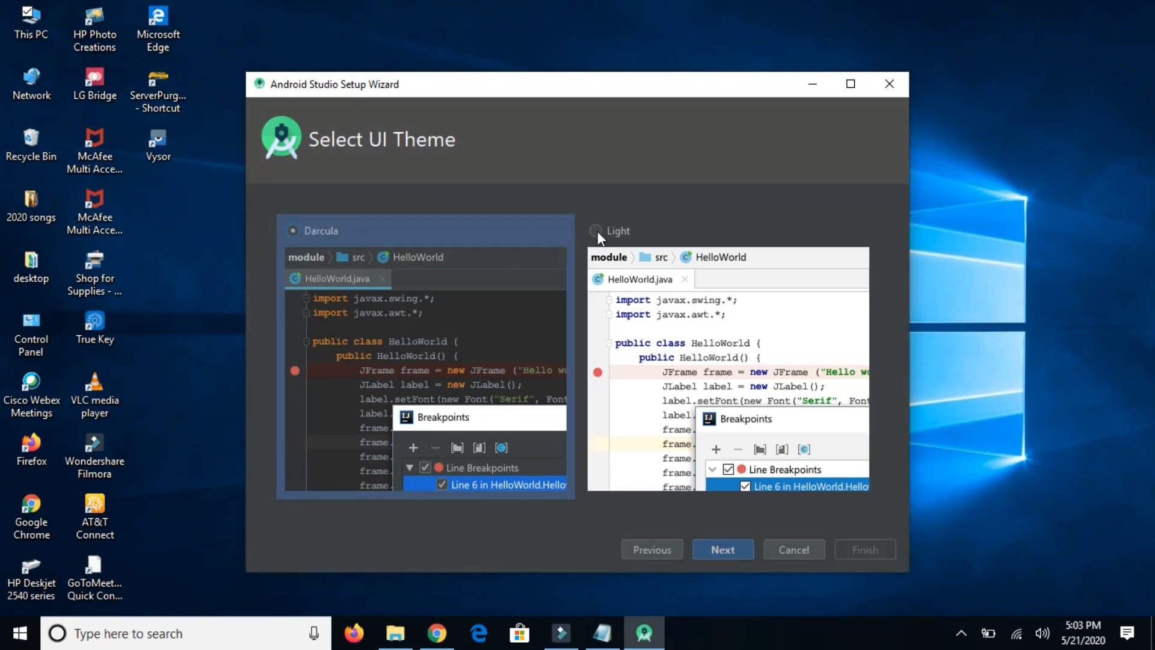
{"action": "left_click", "coordinate": [594, 231]}
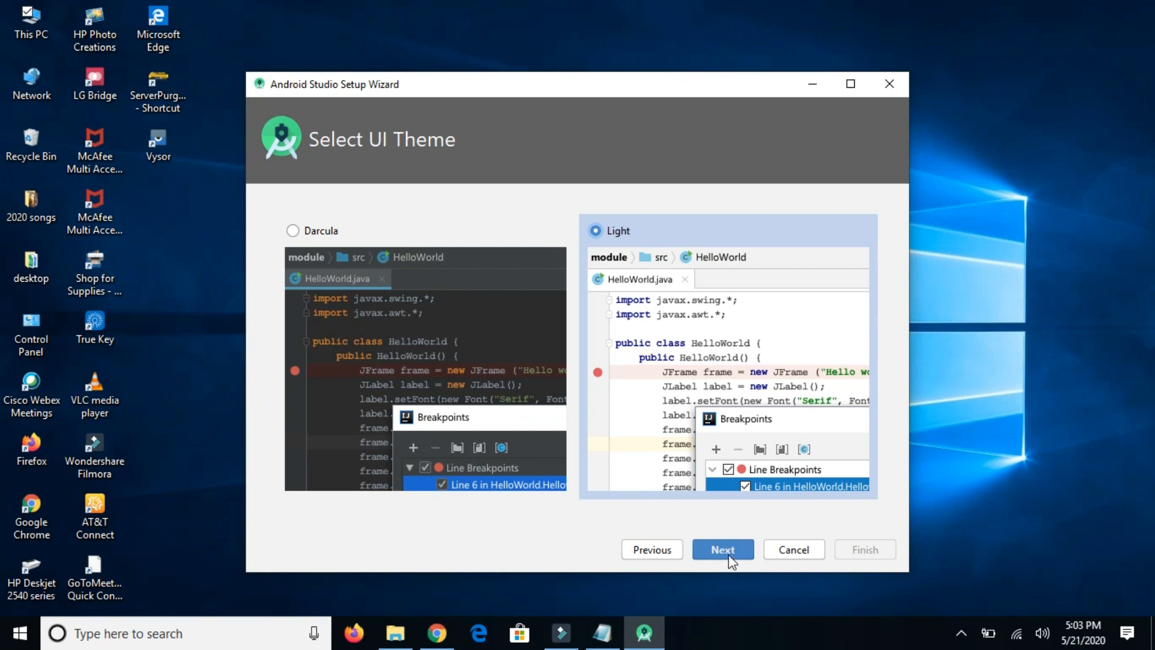
{"action": "left_click", "coordinate": [722, 549]}
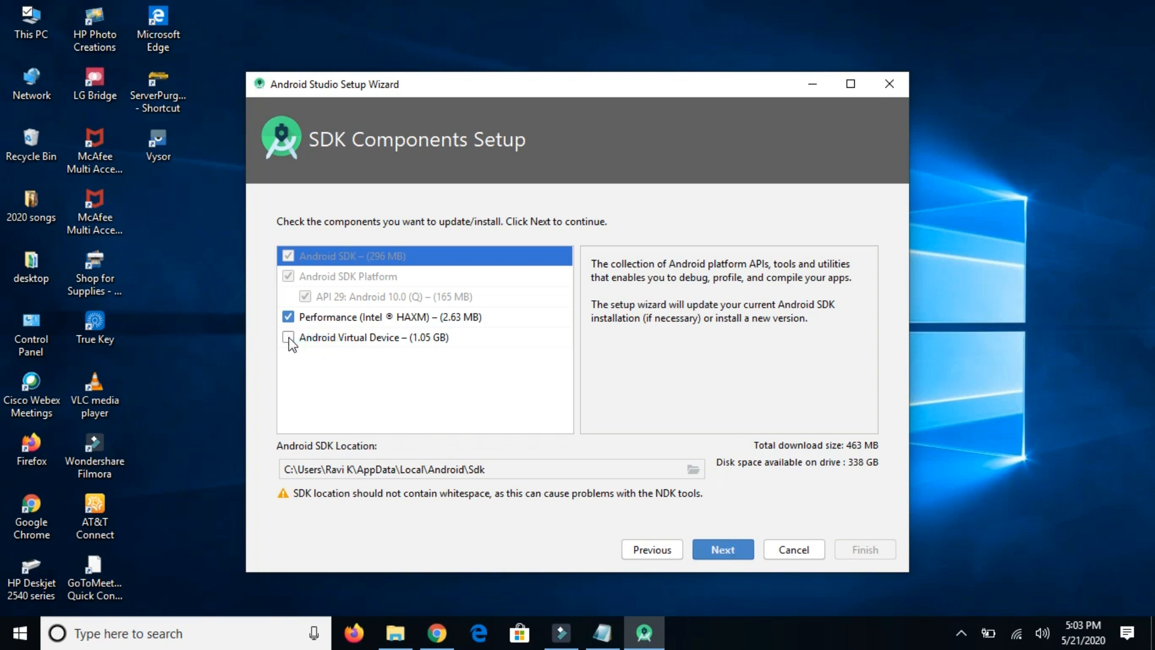
- Include Android Virtual Device in the 1.51 GB download and browse for an SDK location
{"action": "left_click", "coordinate": [289, 337]}
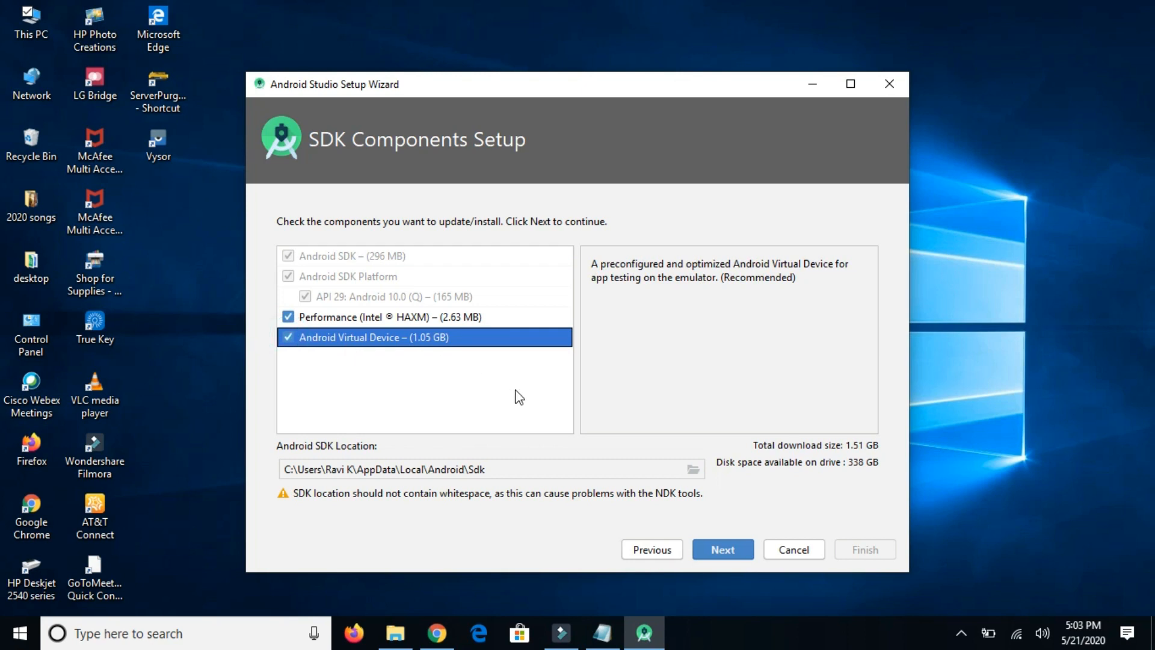
{"action": "left_click", "coordinate": [490, 469]}
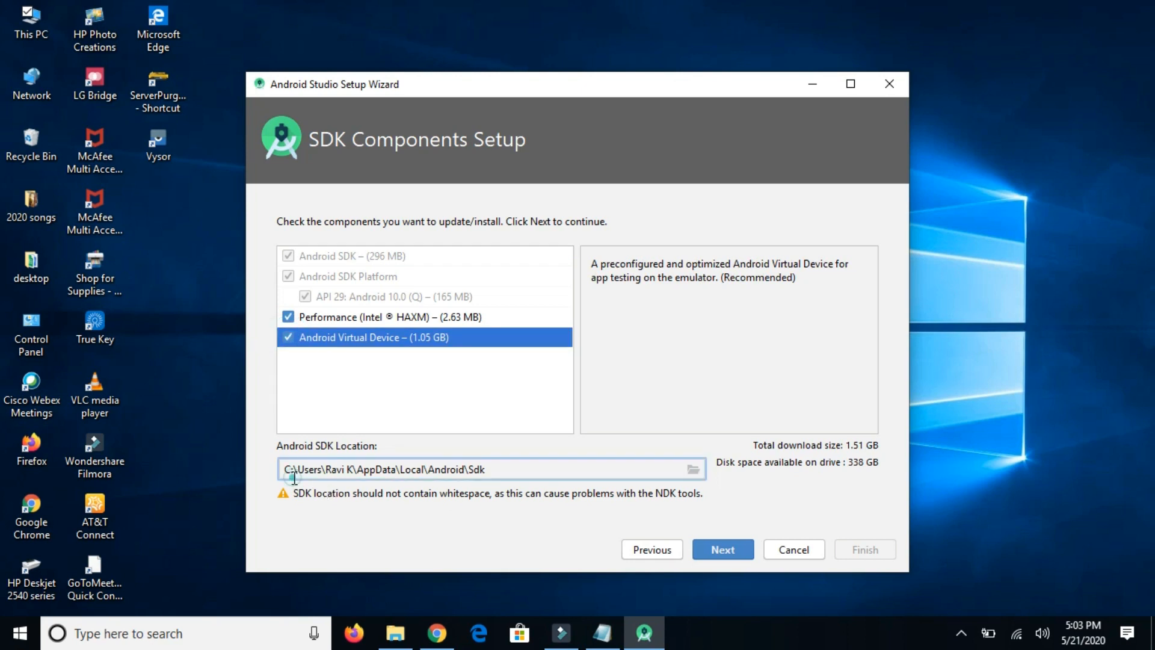
{"action": "double_click", "coordinate": [384, 470]}
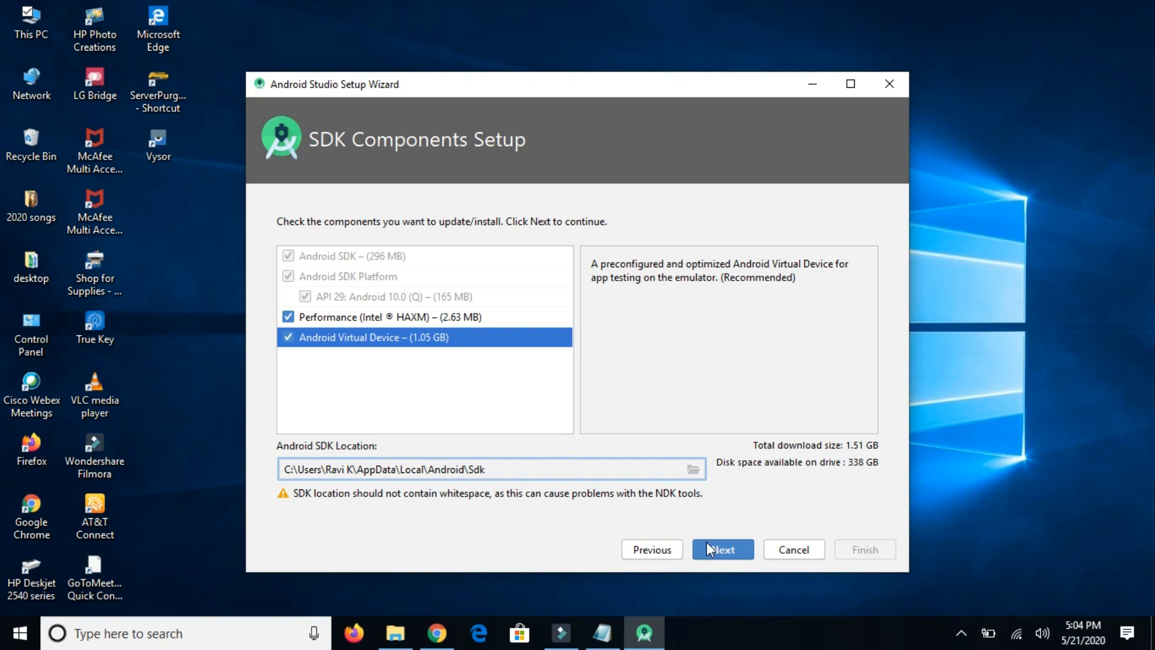
{"action": "mouse_move", "coordinate": [449, 516]}
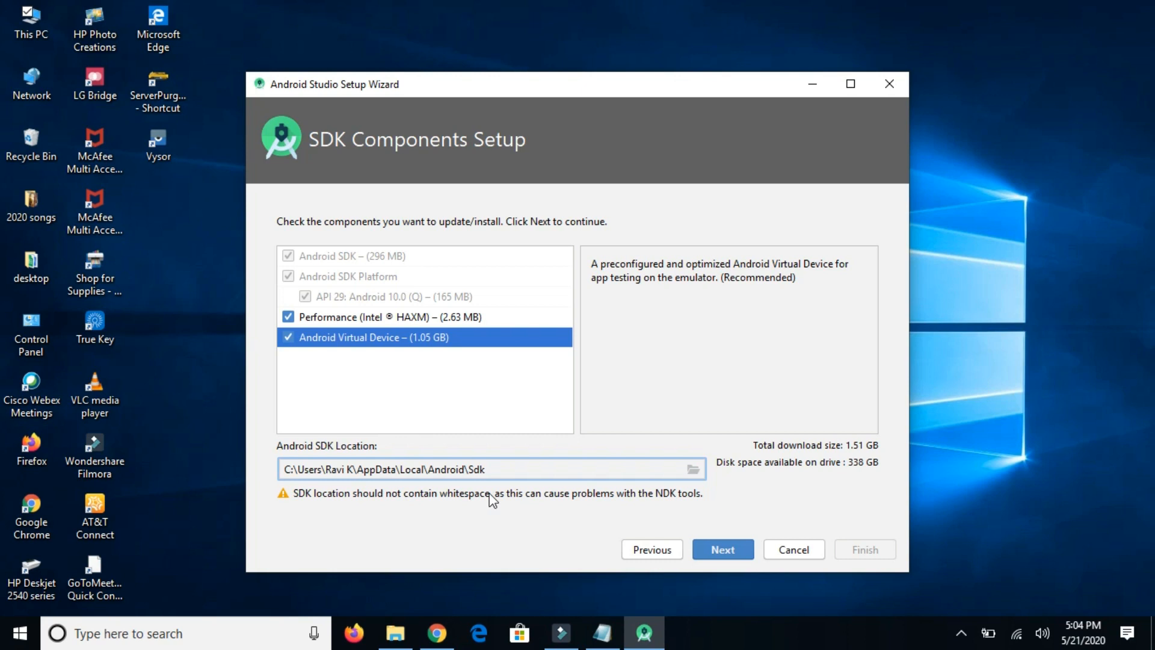
{"action": "mouse_move", "coordinate": [691, 470]}
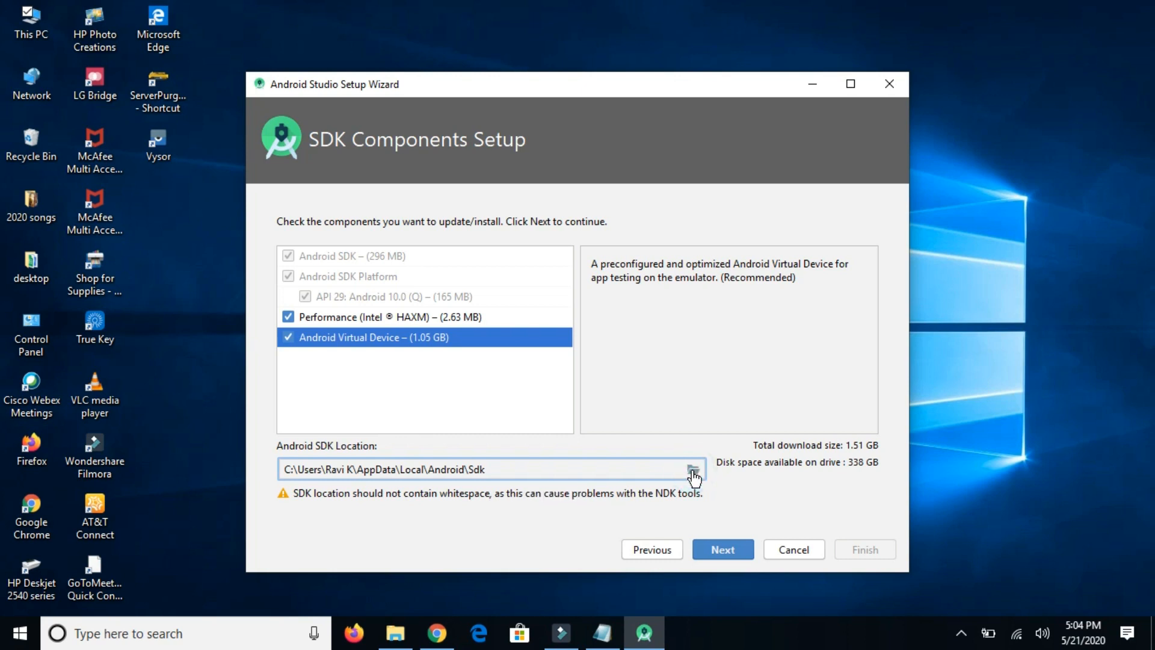
{"action": "left_click", "coordinate": [692, 470]}
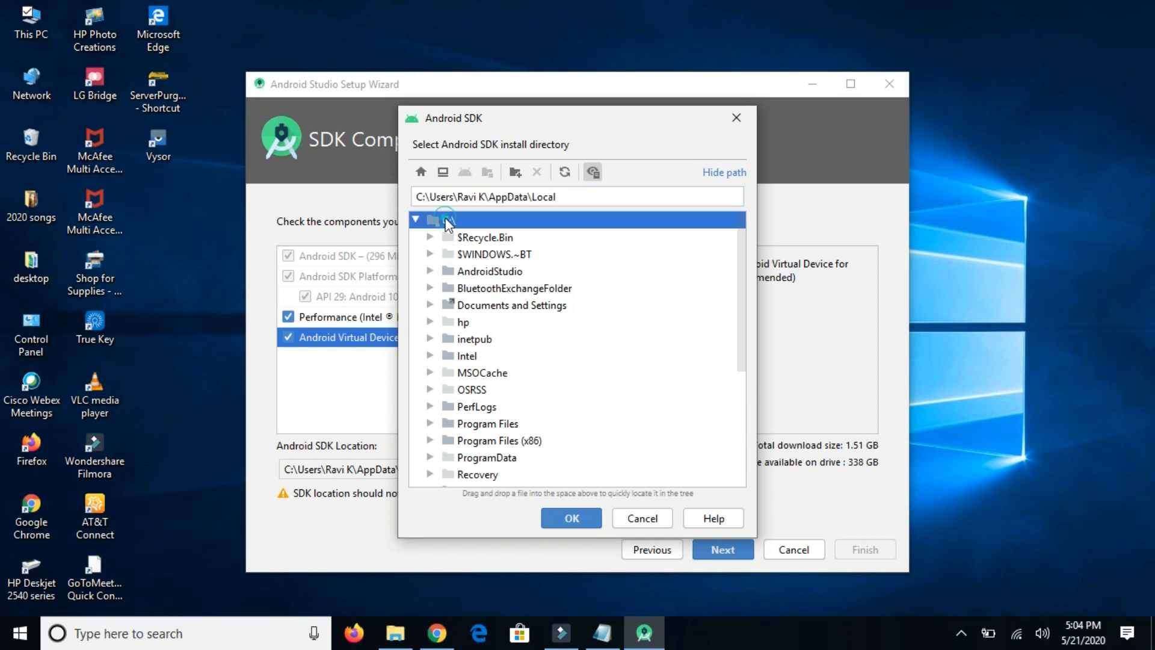
- Create C:\AndroidSDK as the SDK location and proceed to Verify Settings
{"action": "left_click", "coordinate": [446, 220]}
{"action": "type", "text": "And"}
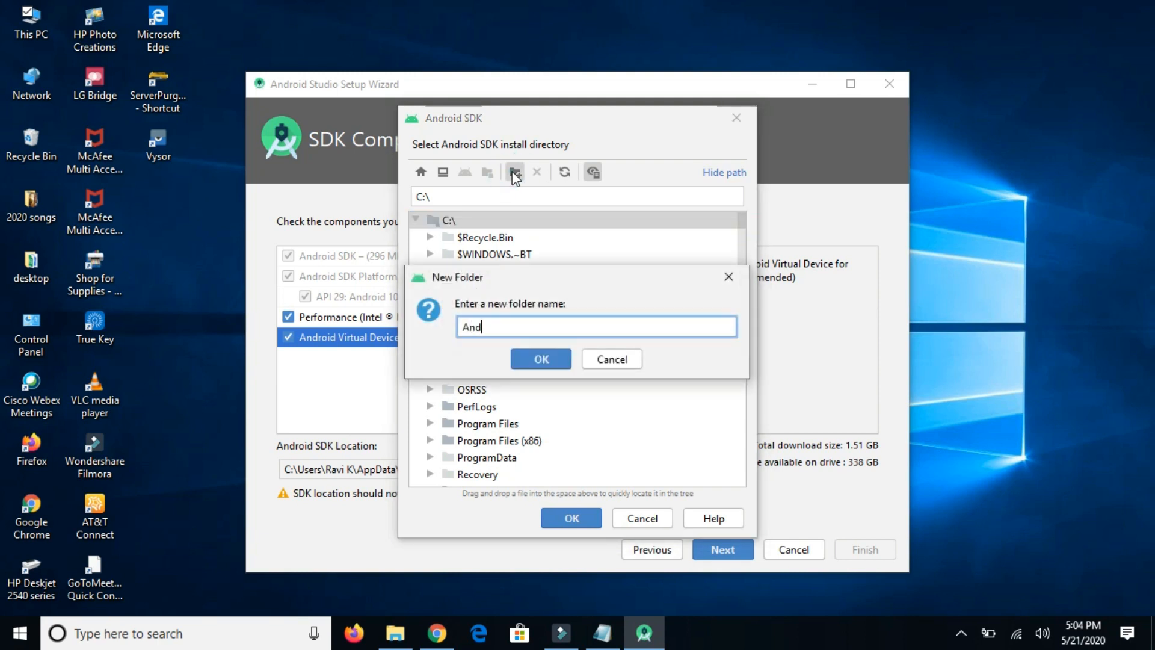
{"action": "type", "text": "roidS"}
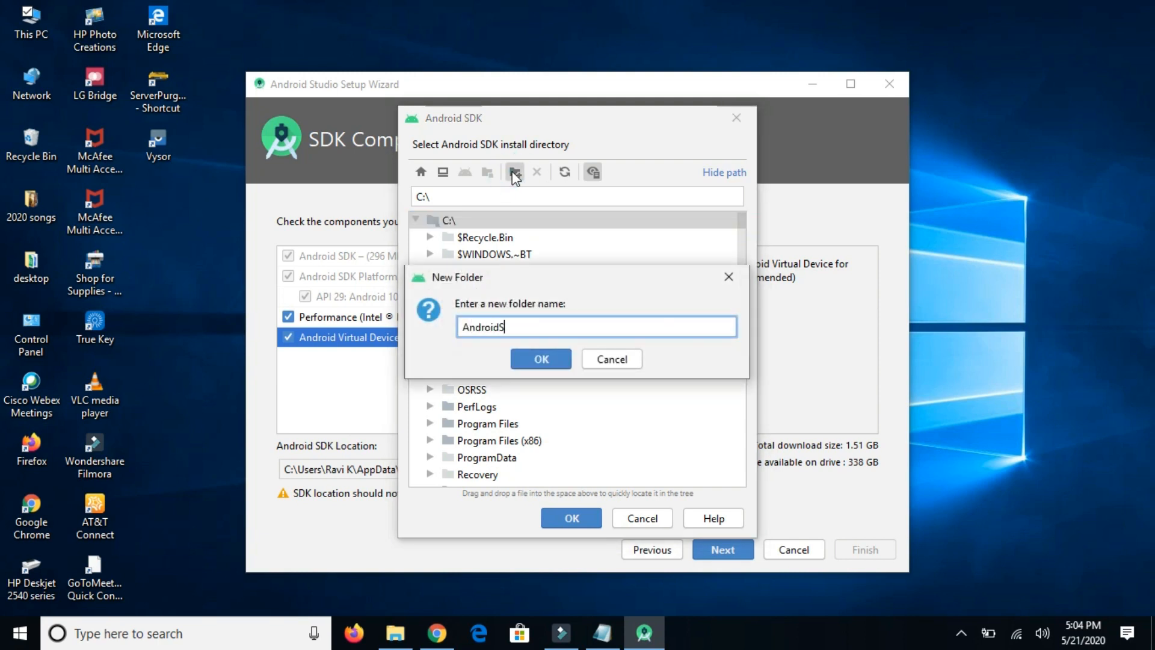
{"action": "type", "text": "DK"}
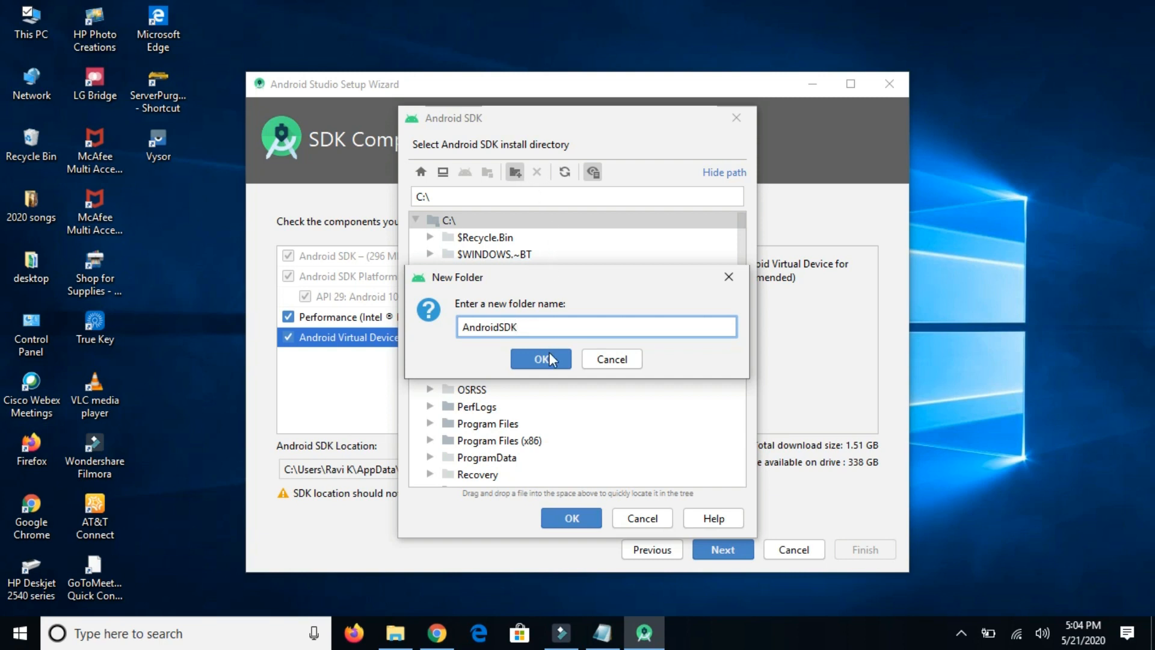
{"action": "left_click", "coordinate": [541, 358]}
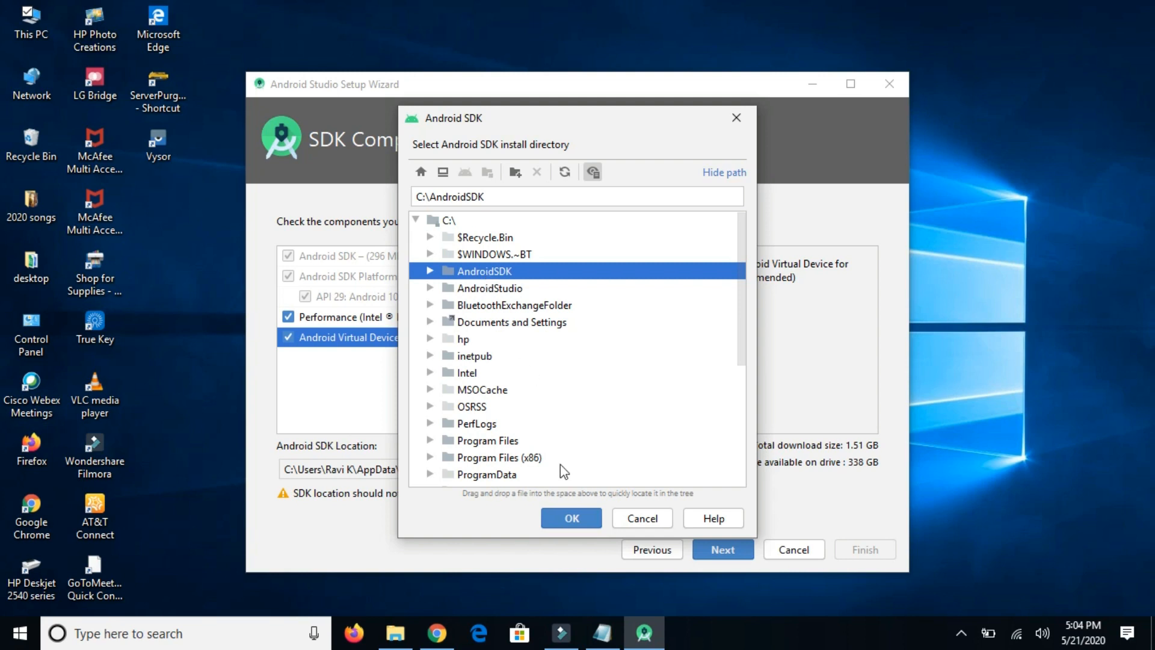
{"action": "left_click", "coordinate": [571, 518]}
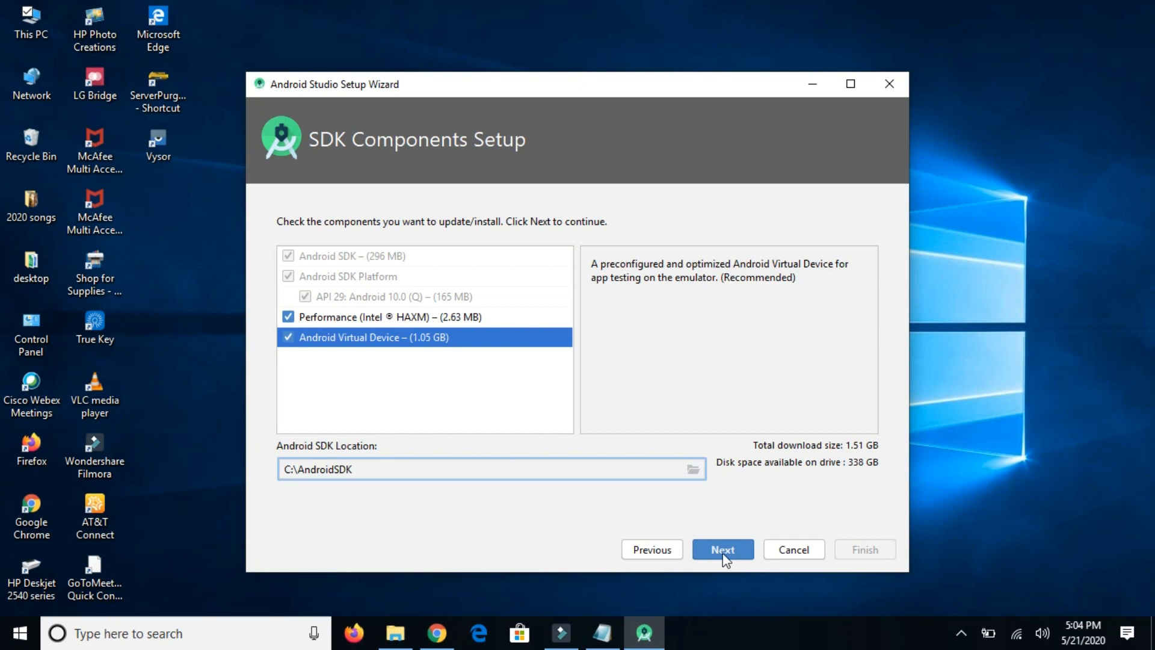
{"action": "left_click", "coordinate": [722, 549]}
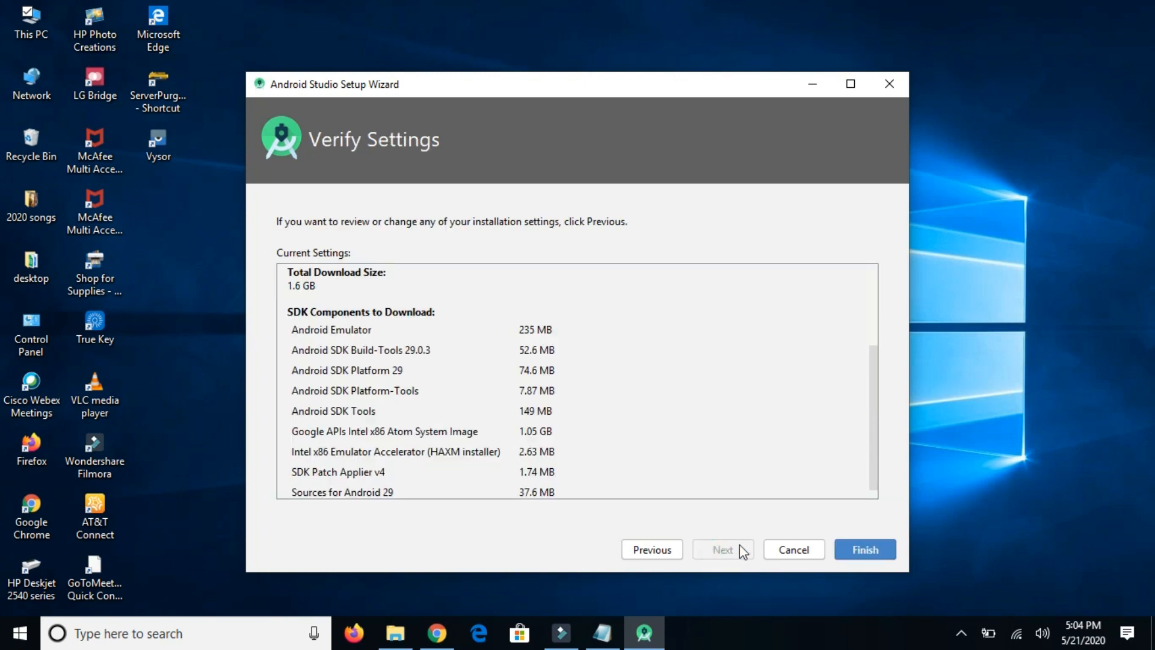
- Review the Verify Settings list and start downloading the SDK components
{"action": "scroll", "scroll_direction": "down", "scroll_amount": 3}
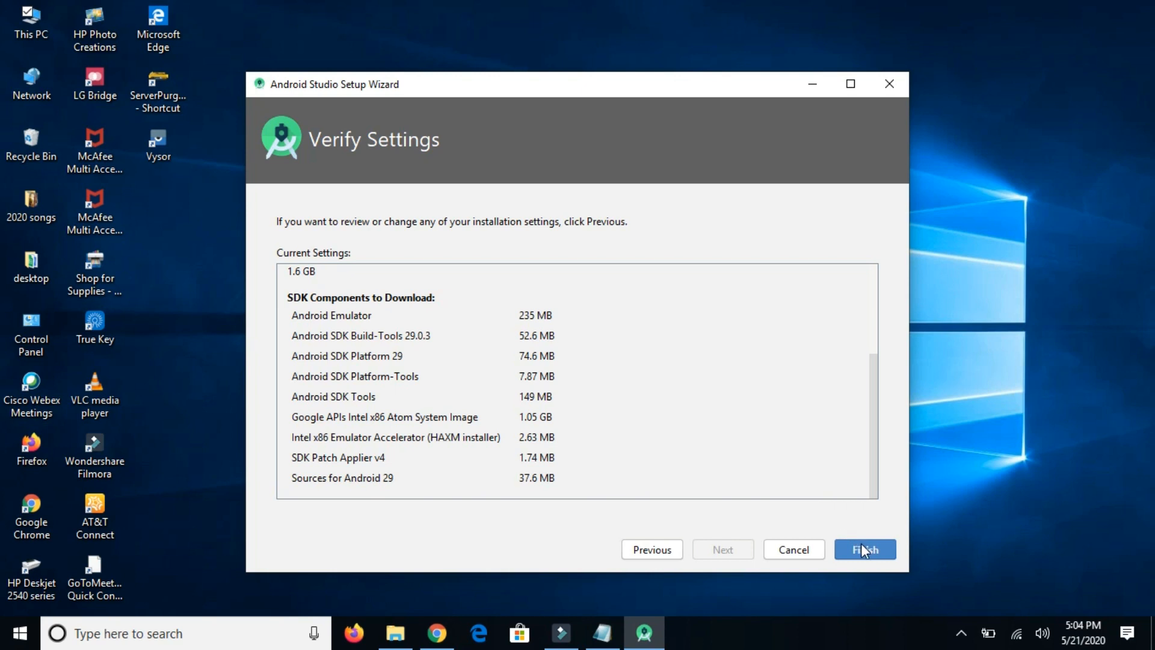
{"action": "left_click", "coordinate": [864, 549]}
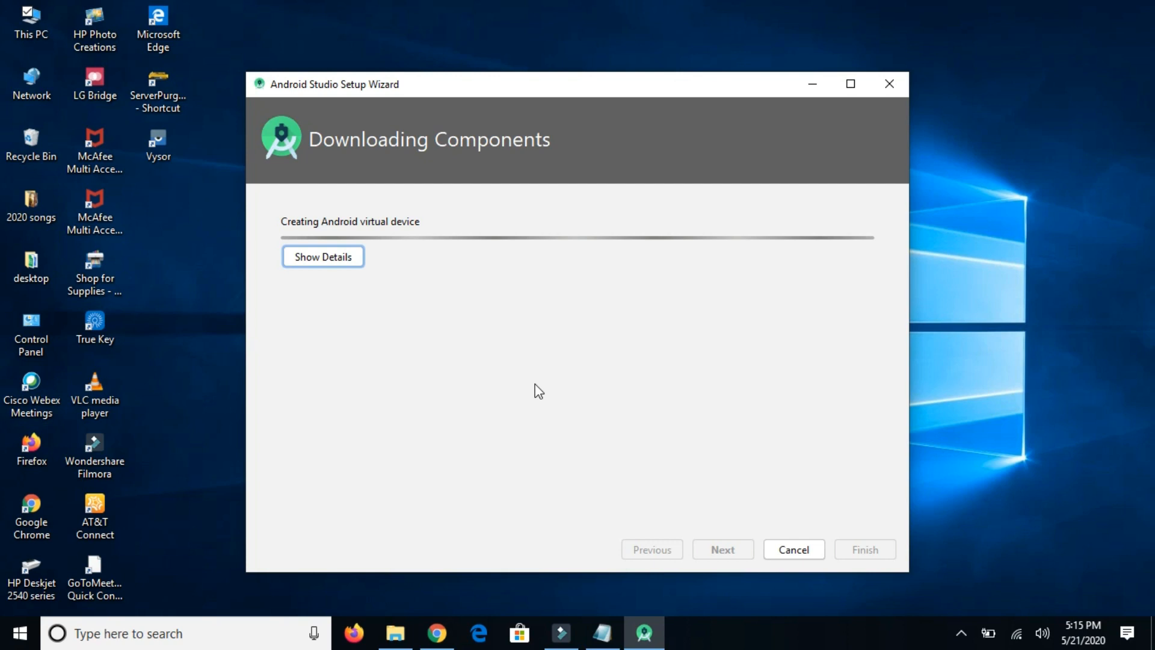
- View the component download log and close the finished setup wizard
{"action": "left_click", "coordinate": [322, 257]}
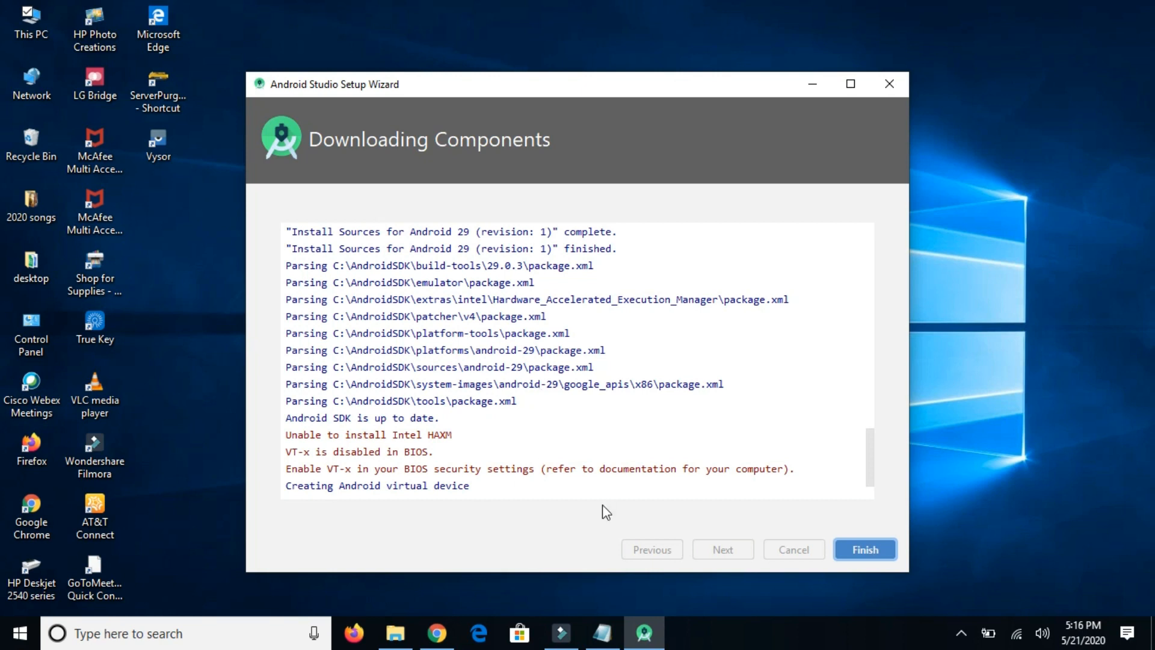
{"action": "left_click", "coordinate": [864, 548]}
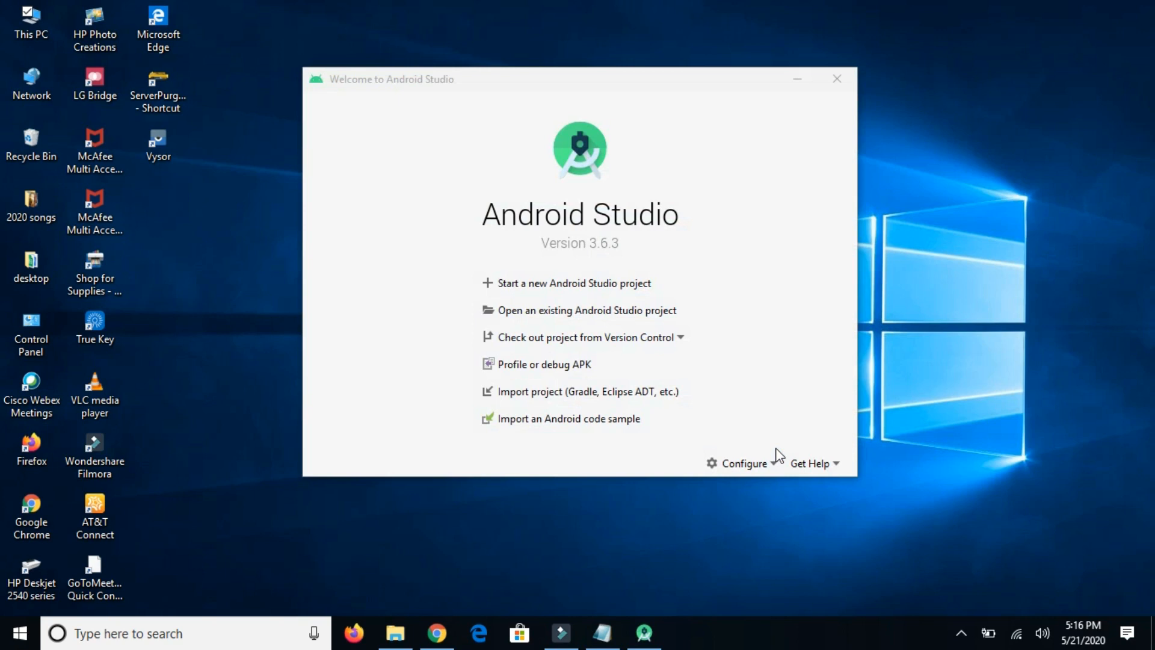
{"action": "mouse_move", "coordinate": [578, 200]}
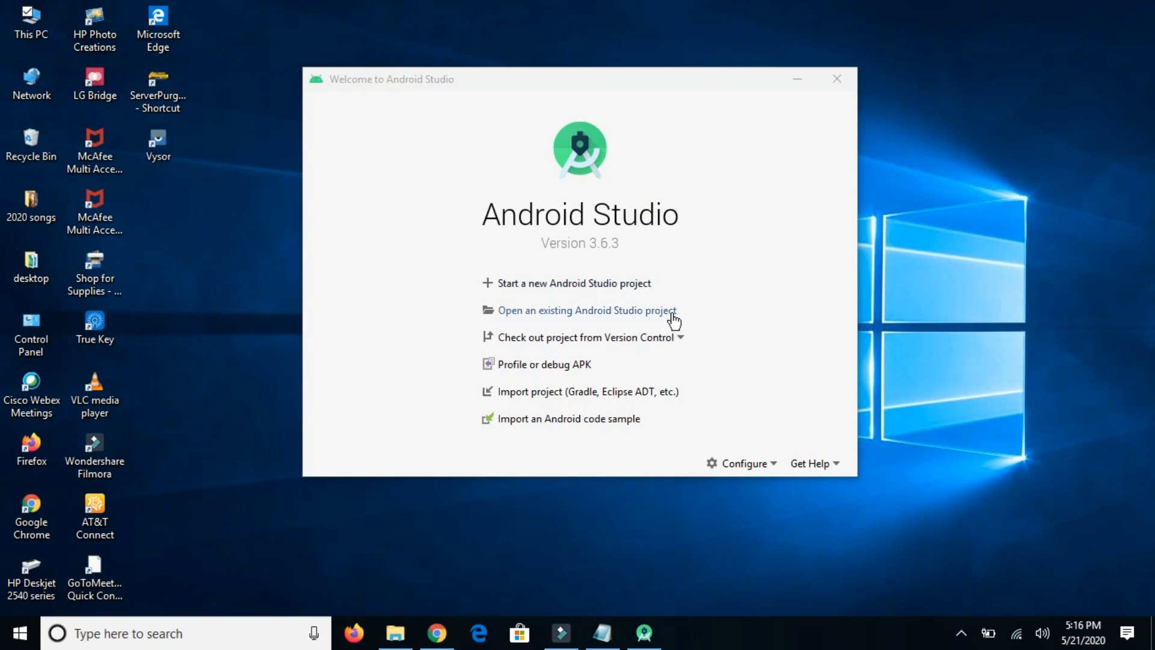
{"action": "mouse_move", "coordinate": [589, 287]}
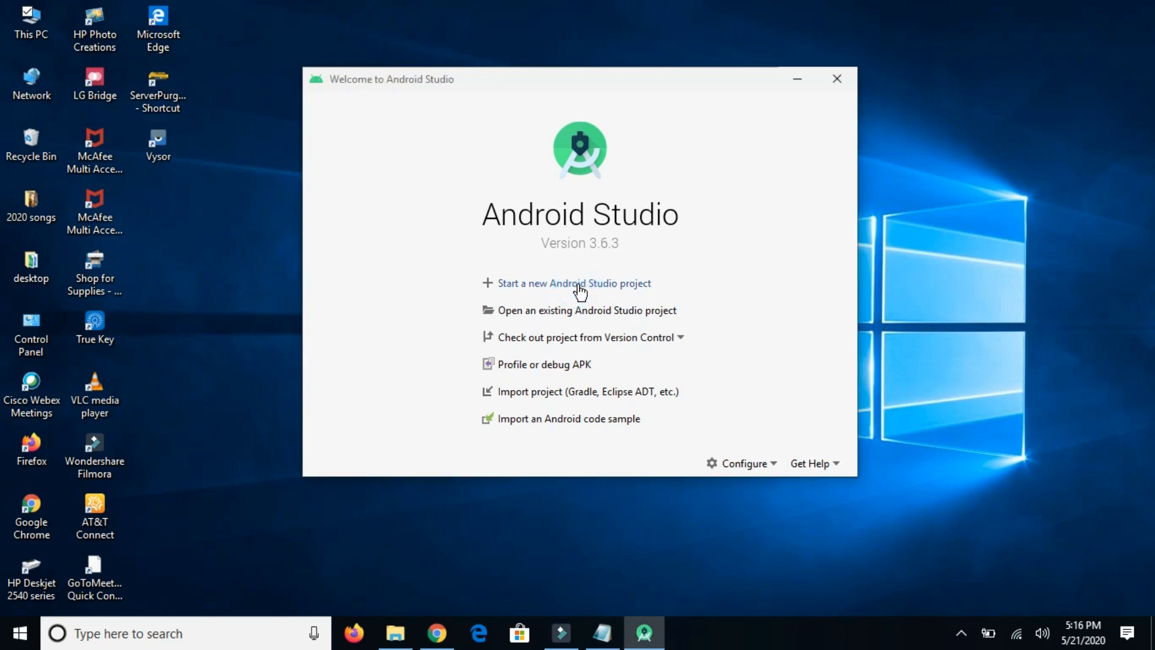
- Start a new Android Studio project using the Empty Activity template
{"action": "left_click", "coordinate": [574, 283]}
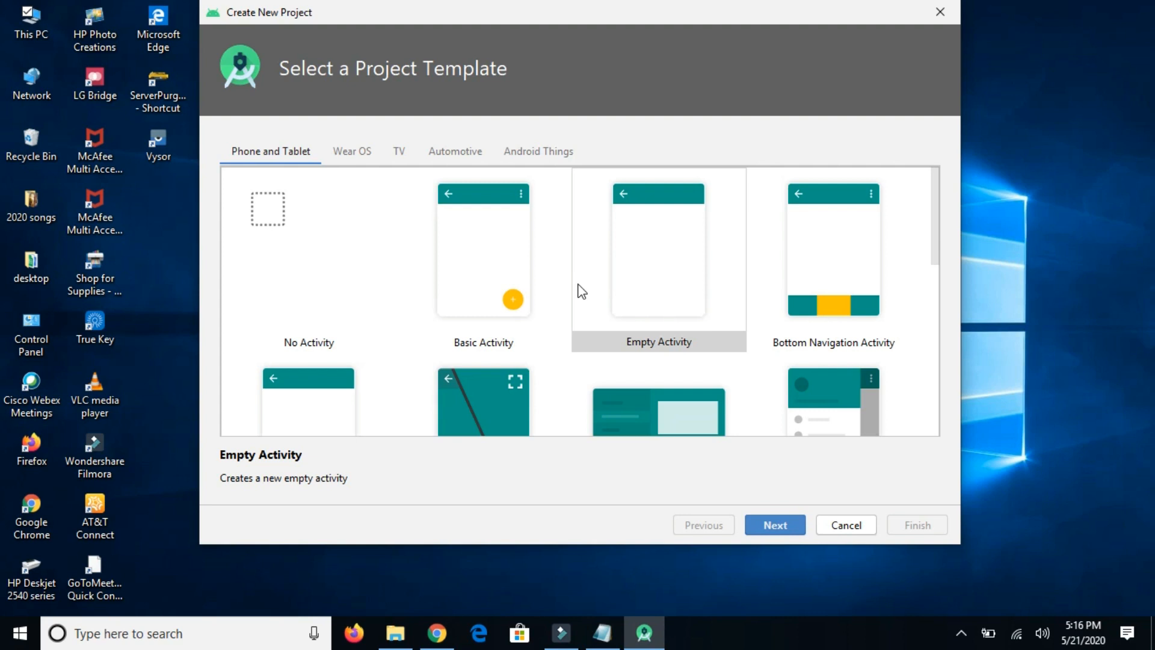
{"action": "mouse_move", "coordinate": [453, 403]}
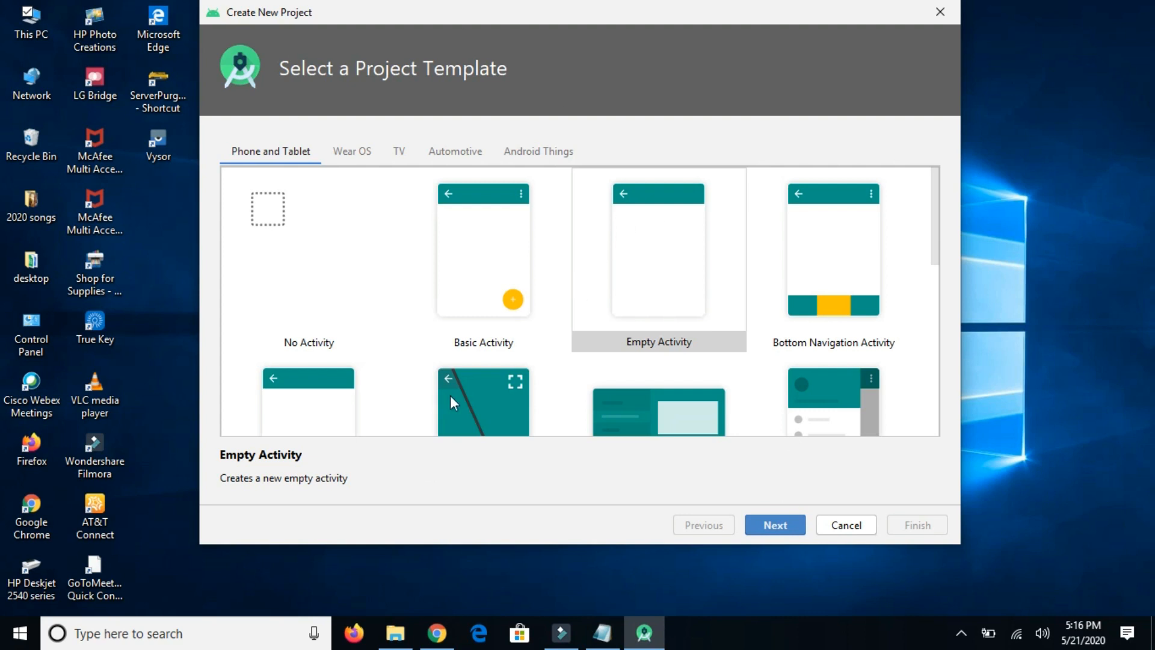
{"action": "mouse_move", "coordinate": [677, 243]}
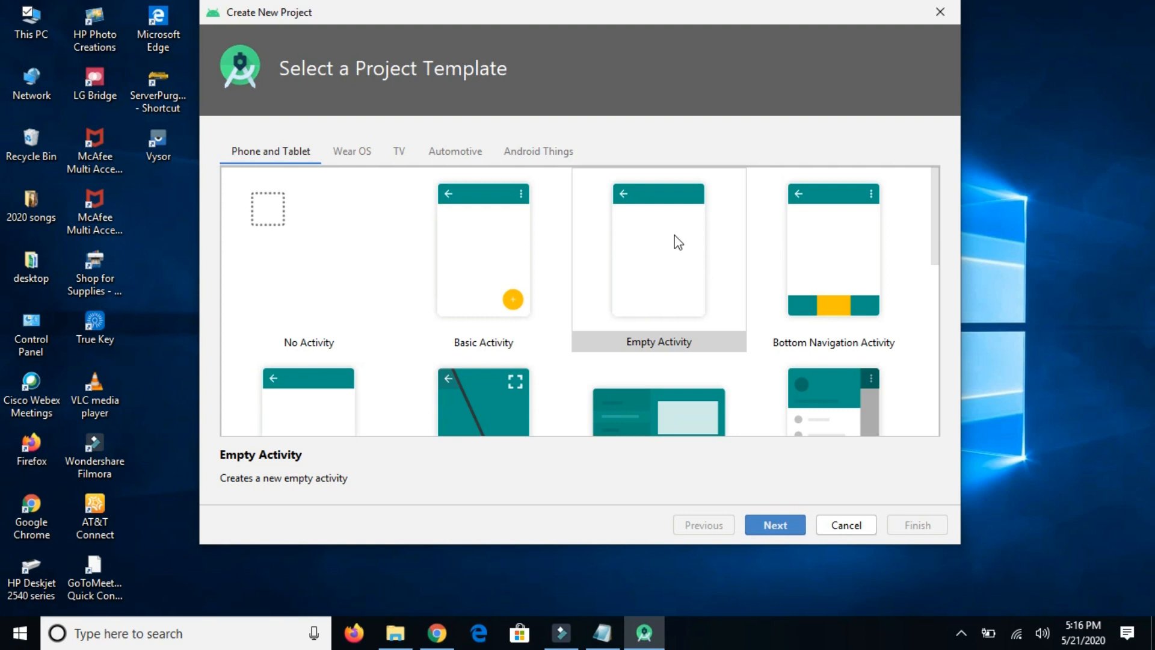
{"action": "left_click", "coordinate": [657, 259]}
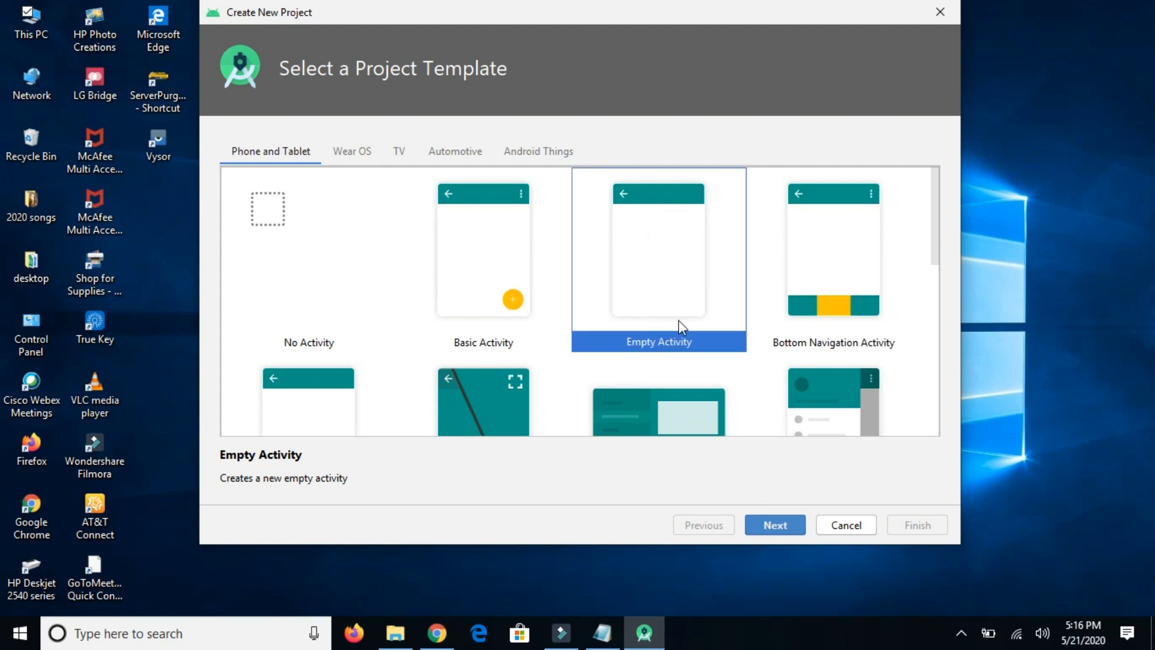
{"action": "left_click", "coordinate": [774, 525]}
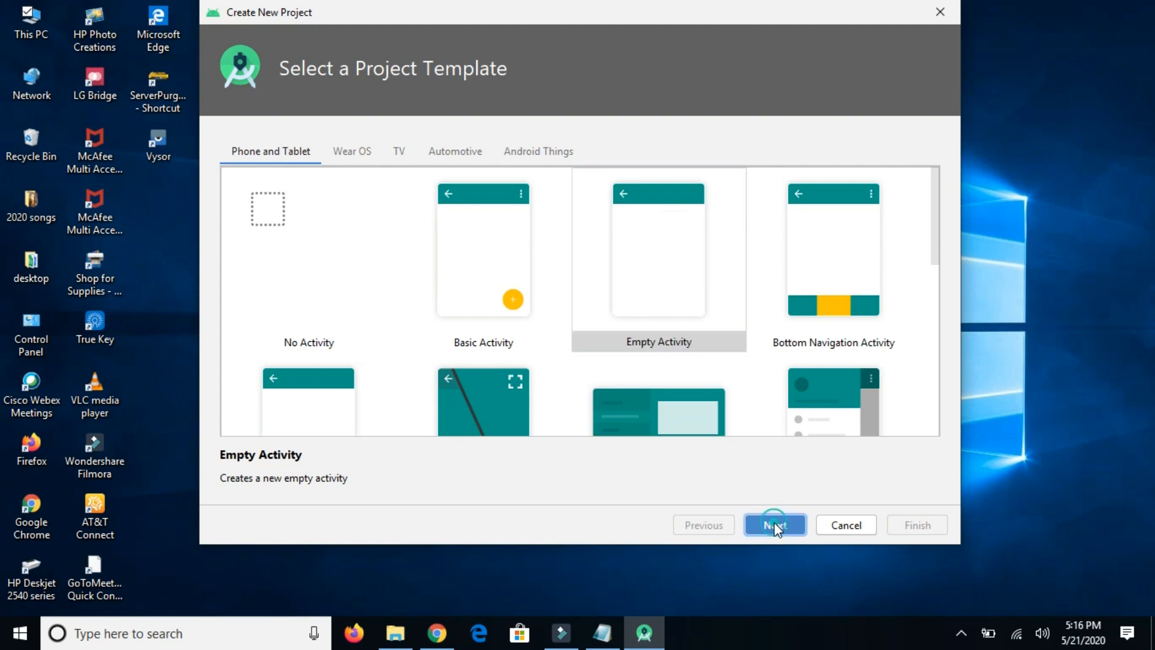
{"action": "left_click", "coordinate": [774, 525]}
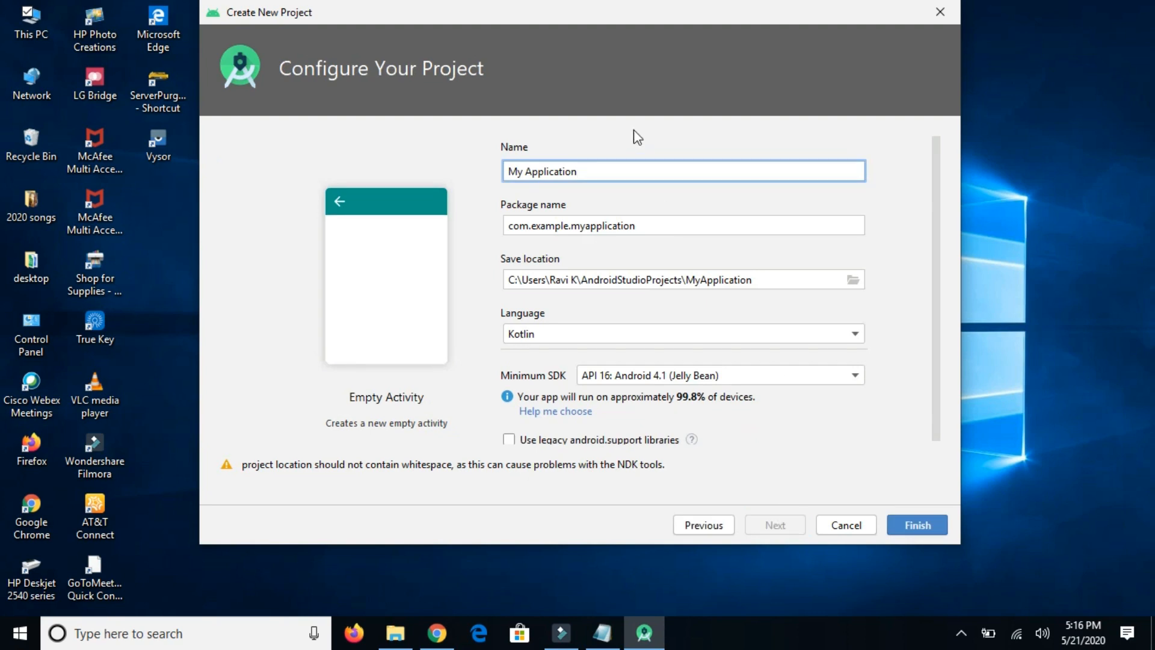
- Rename the project to MyFirstApplication and change the package's 'example' to 'first'
{"action": "double_click", "coordinate": [549, 171]}
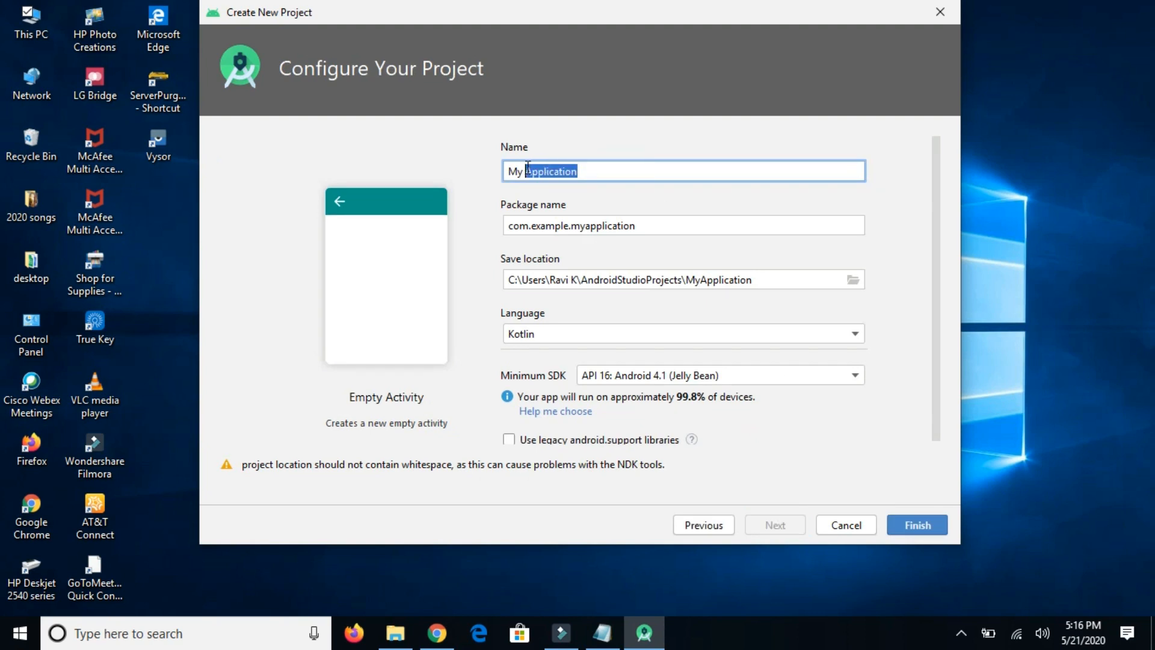
{"action": "type", "text": "First"}
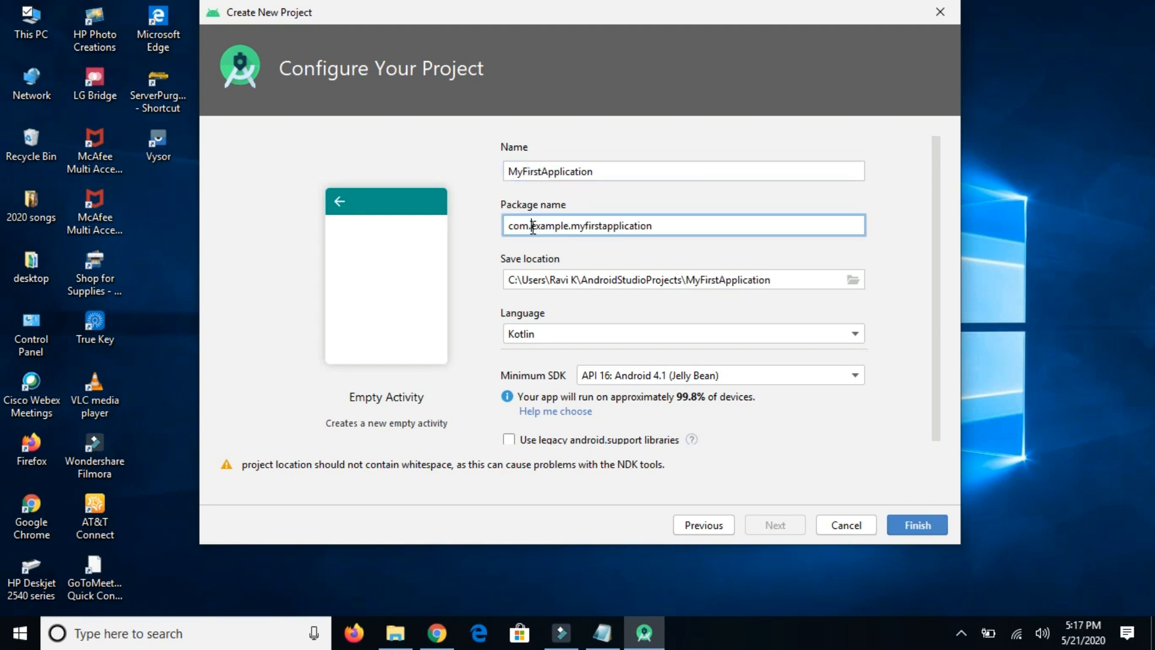
{"action": "double_click", "coordinate": [558, 226]}
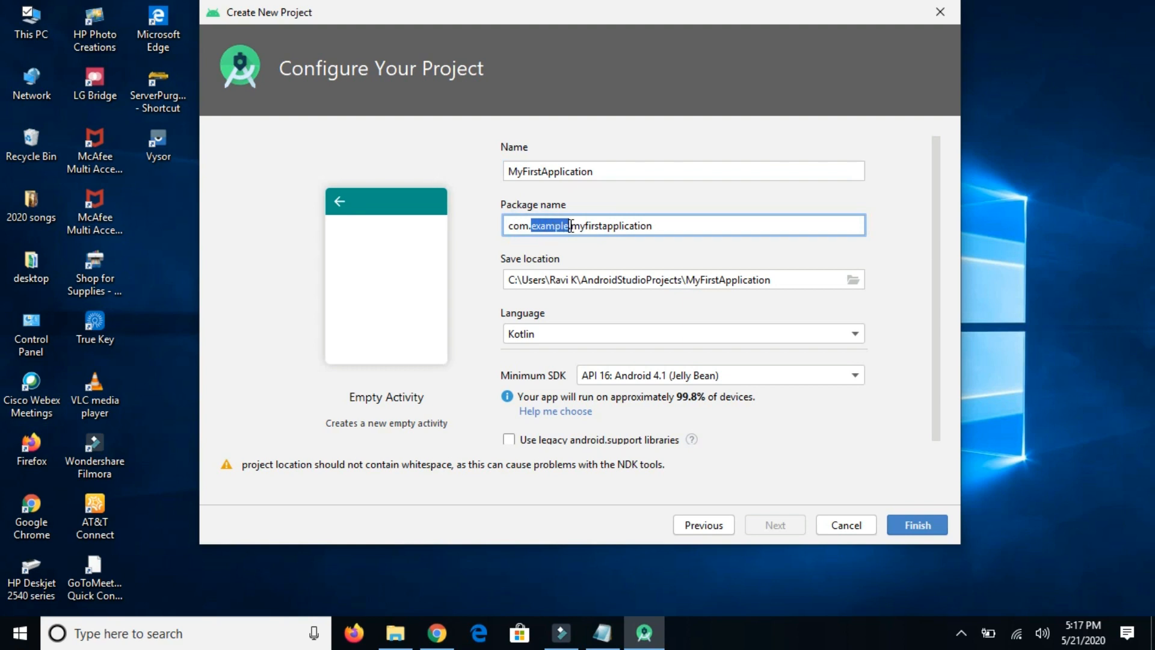
{"action": "type", "text": "first"}
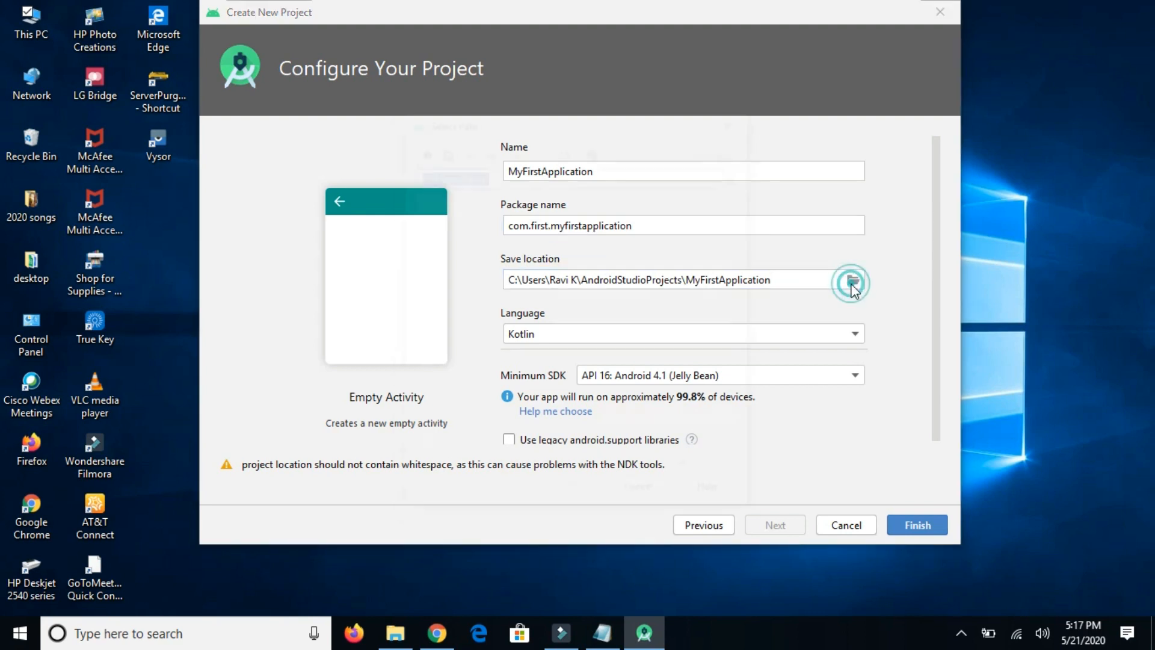
- Create a MyProjects folder on drive C and use it as the save location
{"action": "left_click", "coordinate": [850, 283]}
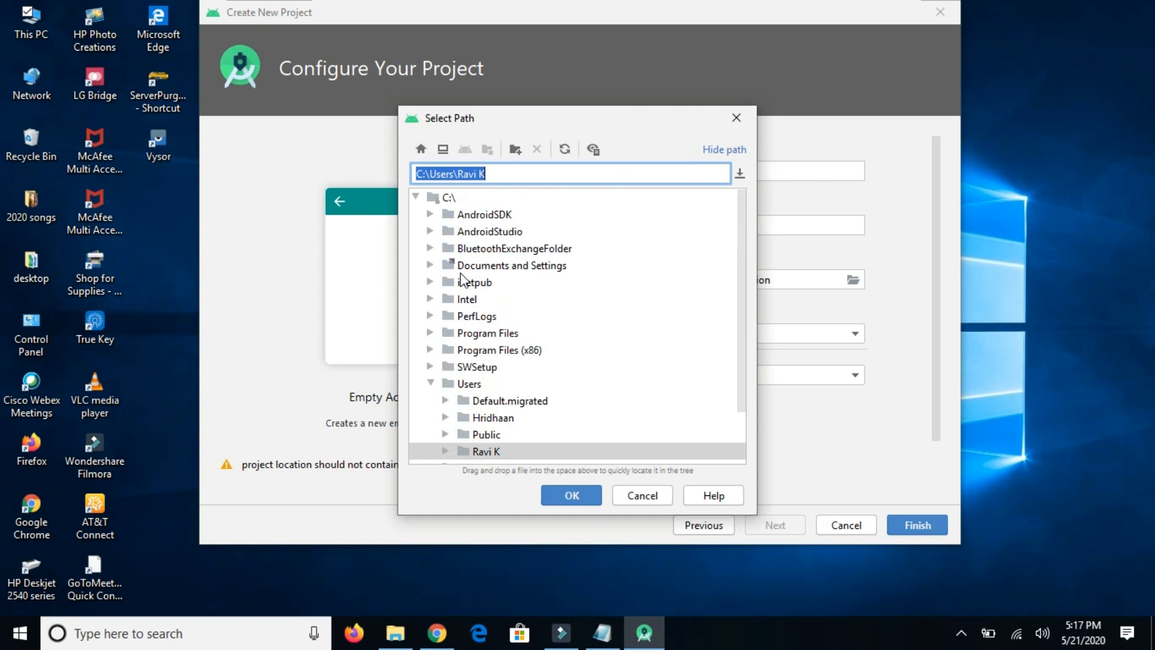
{"action": "left_click", "coordinate": [448, 197]}
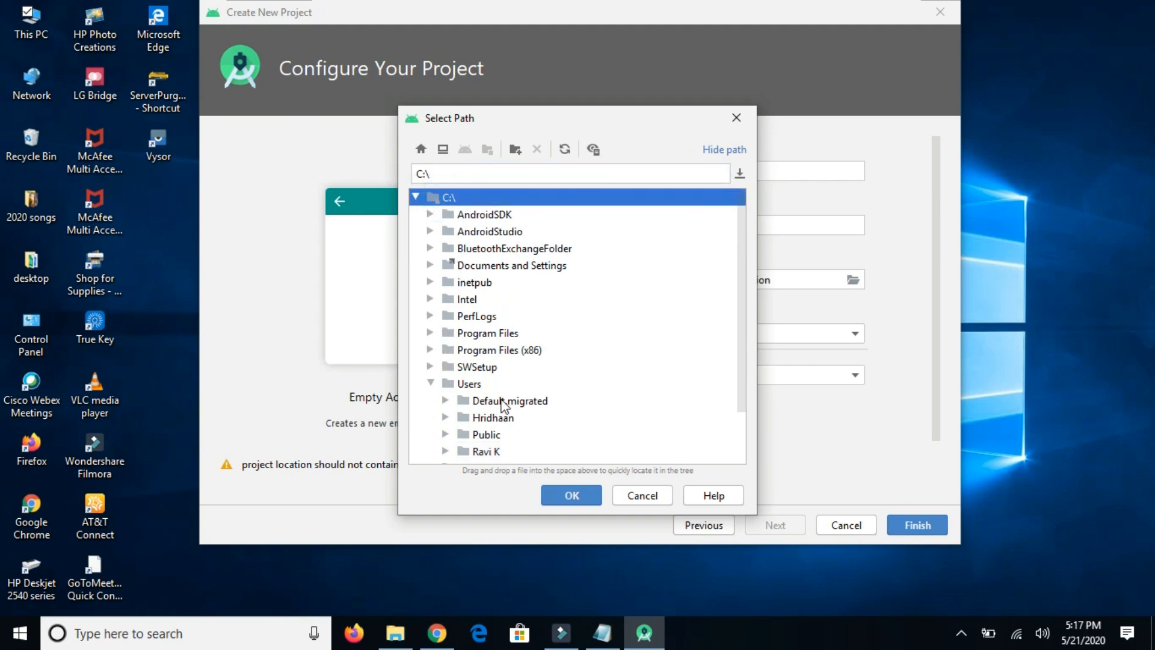
{"action": "left_click", "coordinate": [515, 149]}
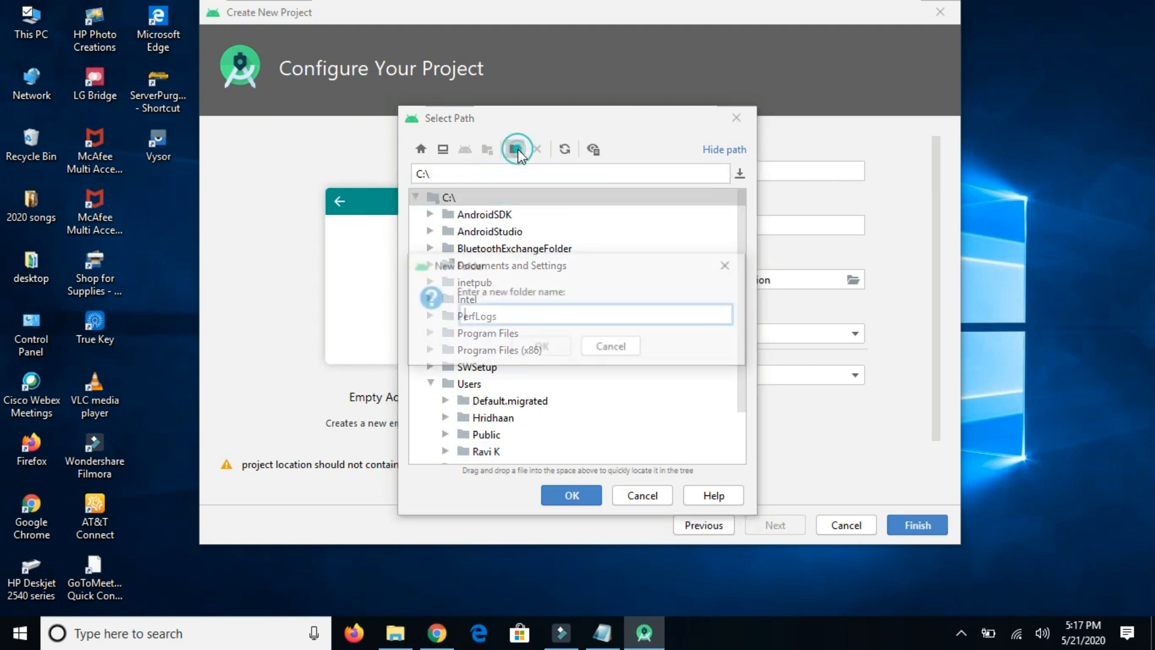
{"action": "type", "text": "My"}
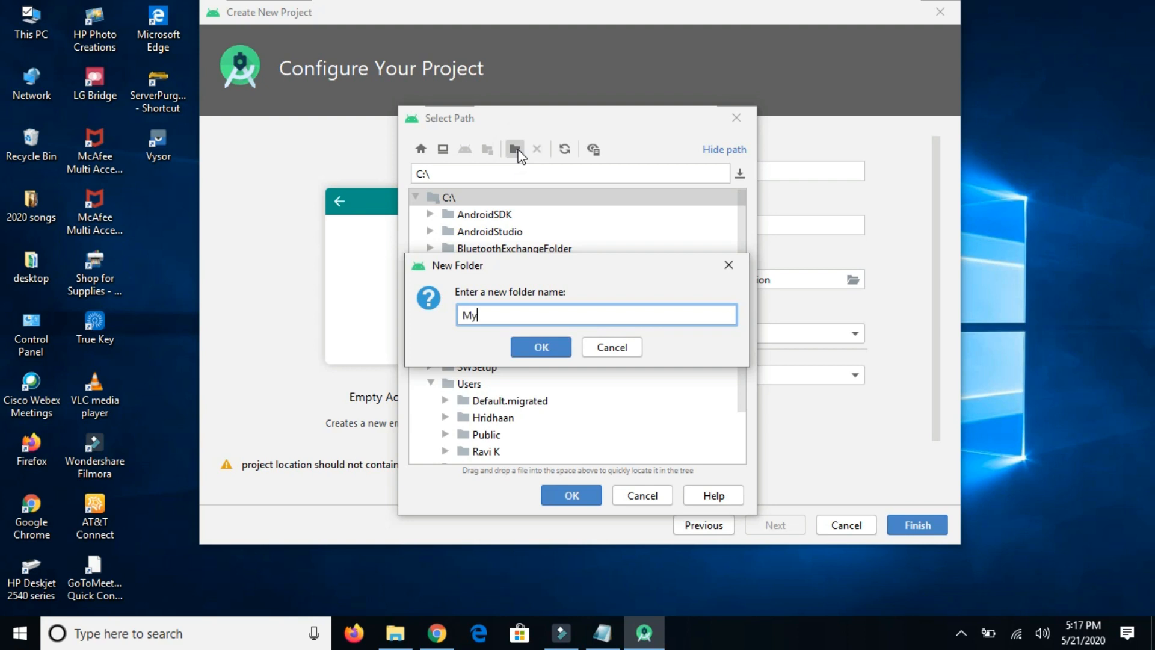
{"action": "type", "text": "Projects"}
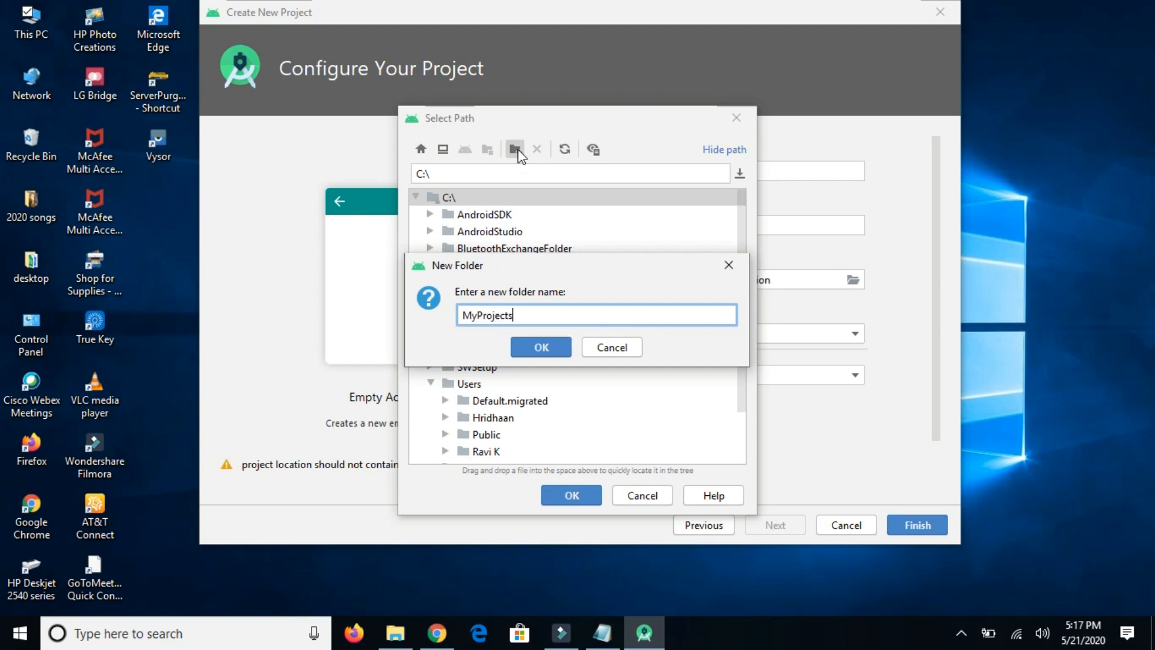
{"action": "left_click", "coordinate": [541, 348]}
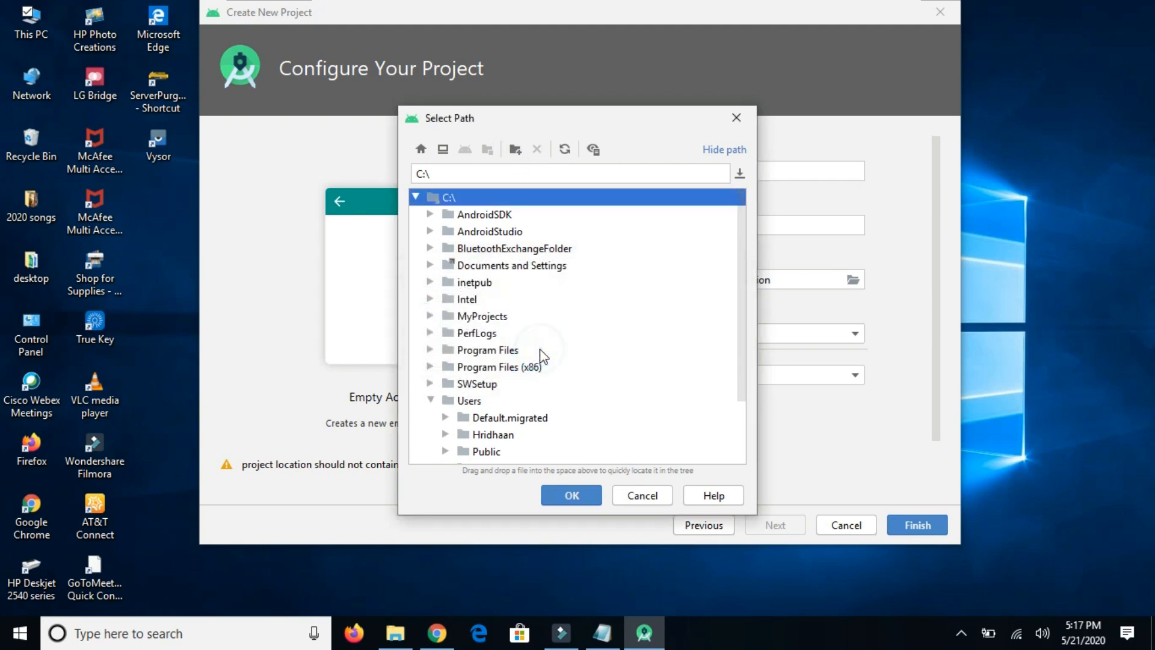
{"action": "mouse_move", "coordinate": [484, 347]}
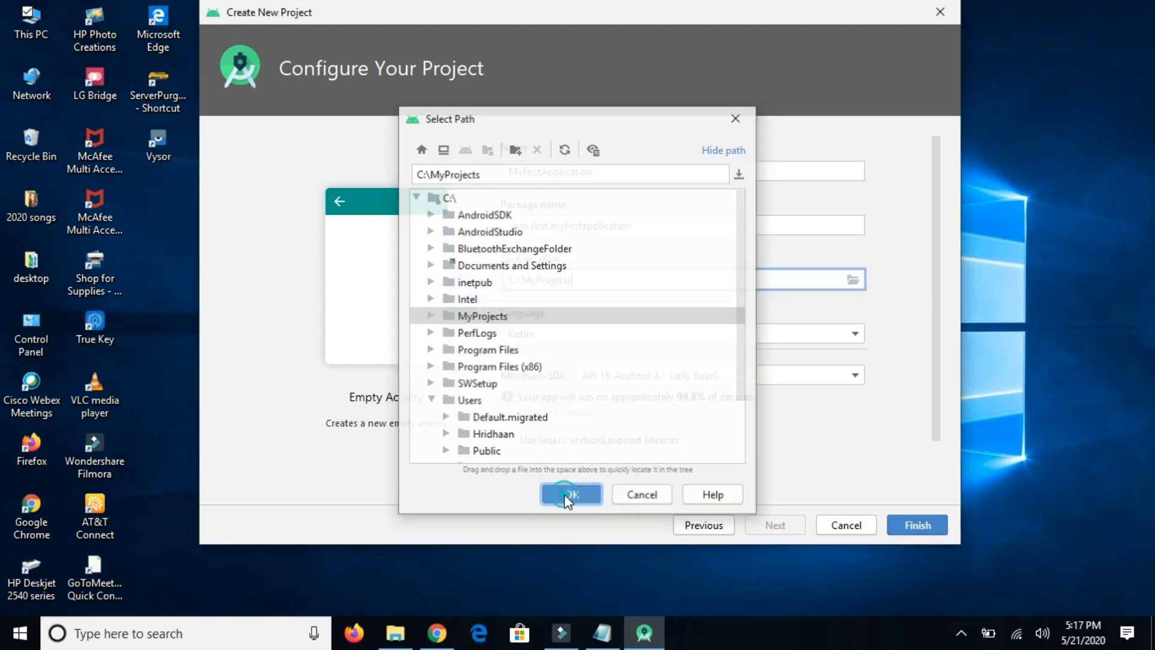
{"action": "left_click", "coordinate": [571, 494]}
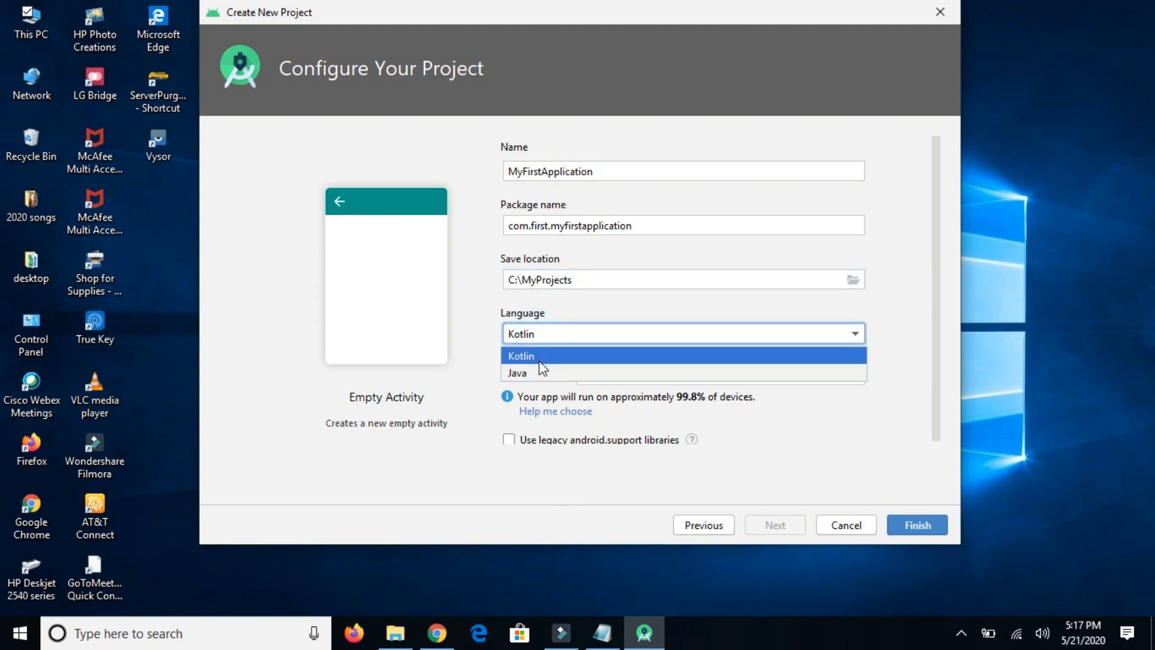
- Keep Kotlin, set minimum SDK to API 21: Android 5.0 (Lollipop), and finish the wizard
{"action": "left_click", "coordinate": [520, 356]}
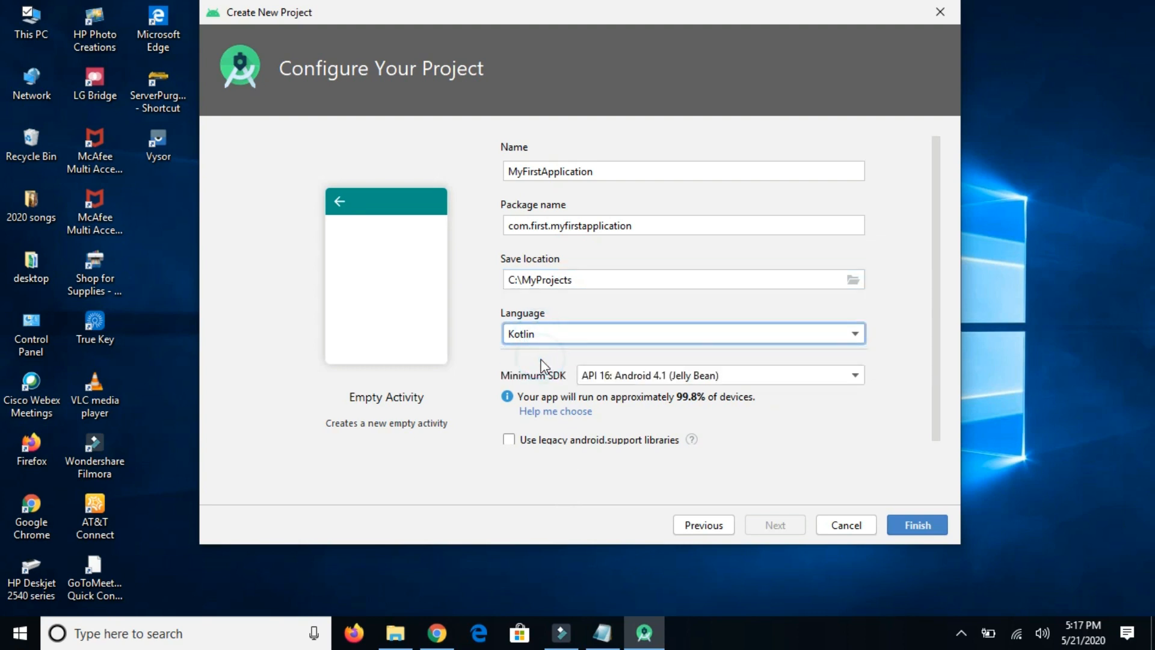
{"action": "left_click", "coordinate": [854, 375]}
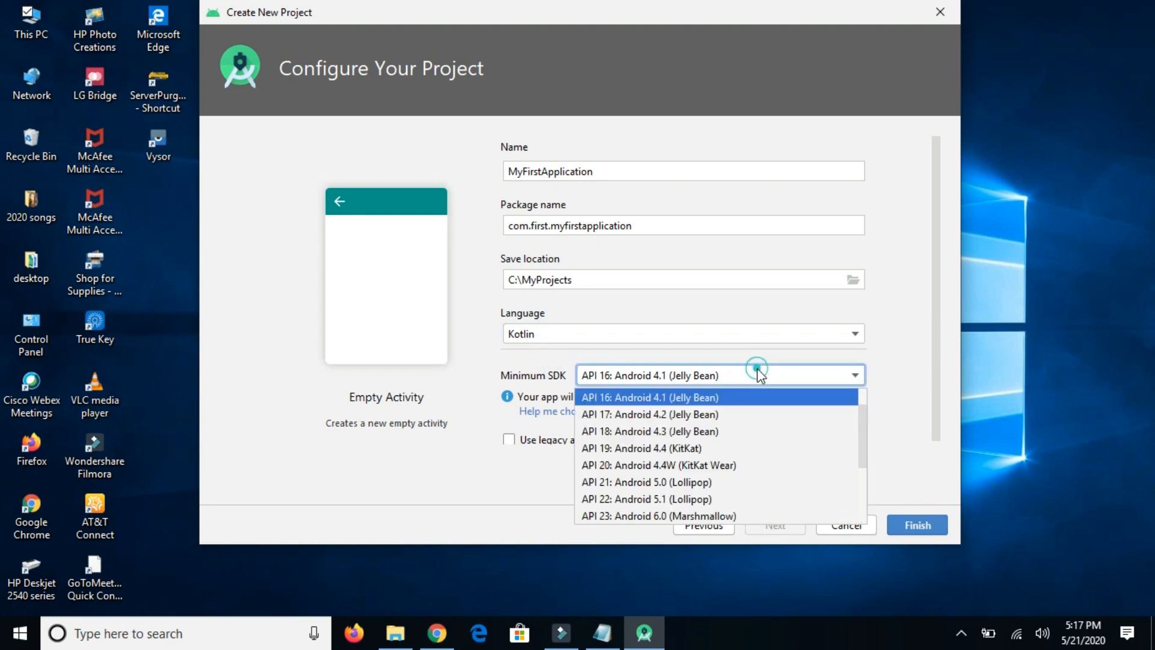
{"action": "mouse_move", "coordinate": [647, 482]}
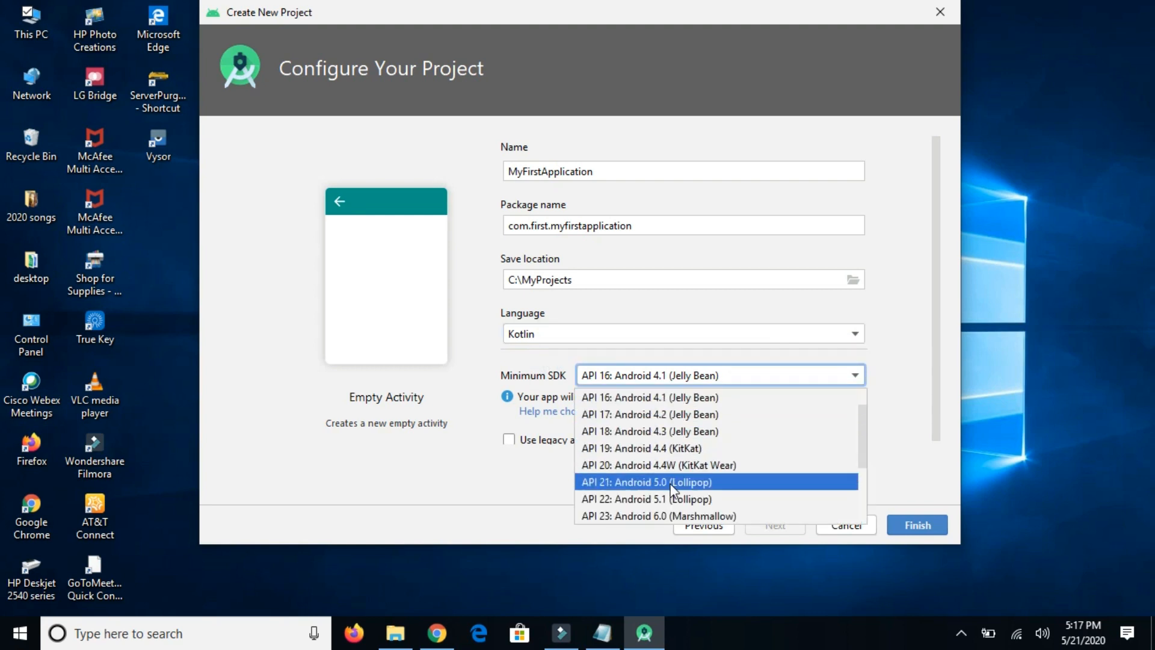
{"action": "left_click", "coordinate": [646, 482]}
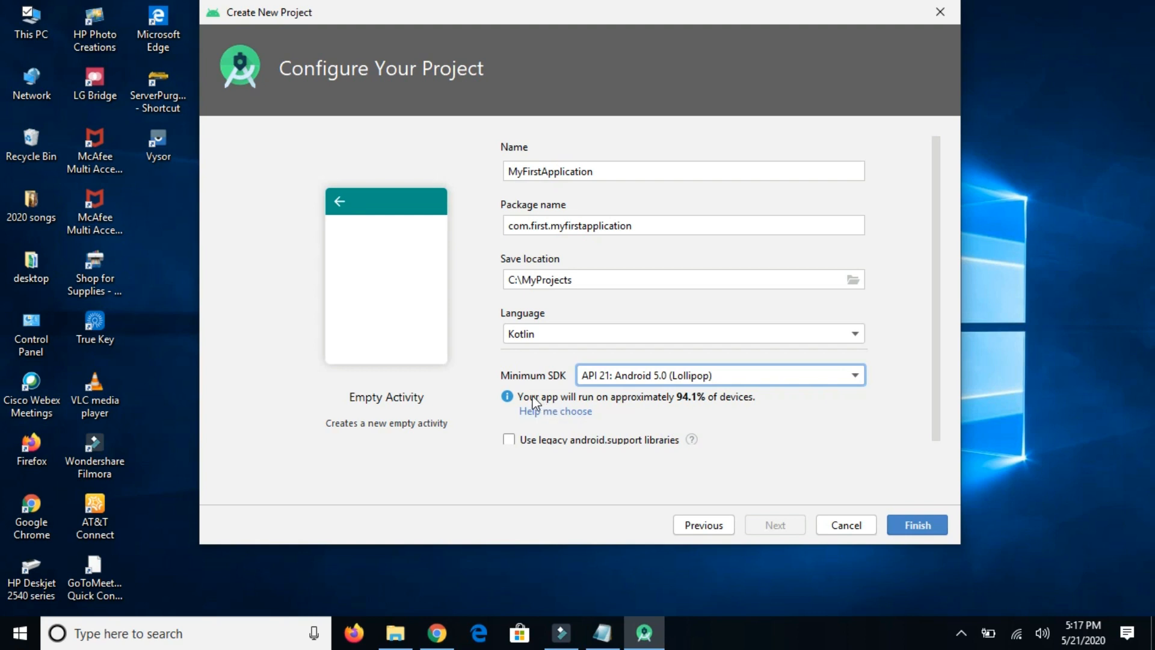
{"action": "mouse_move", "coordinate": [734, 407]}
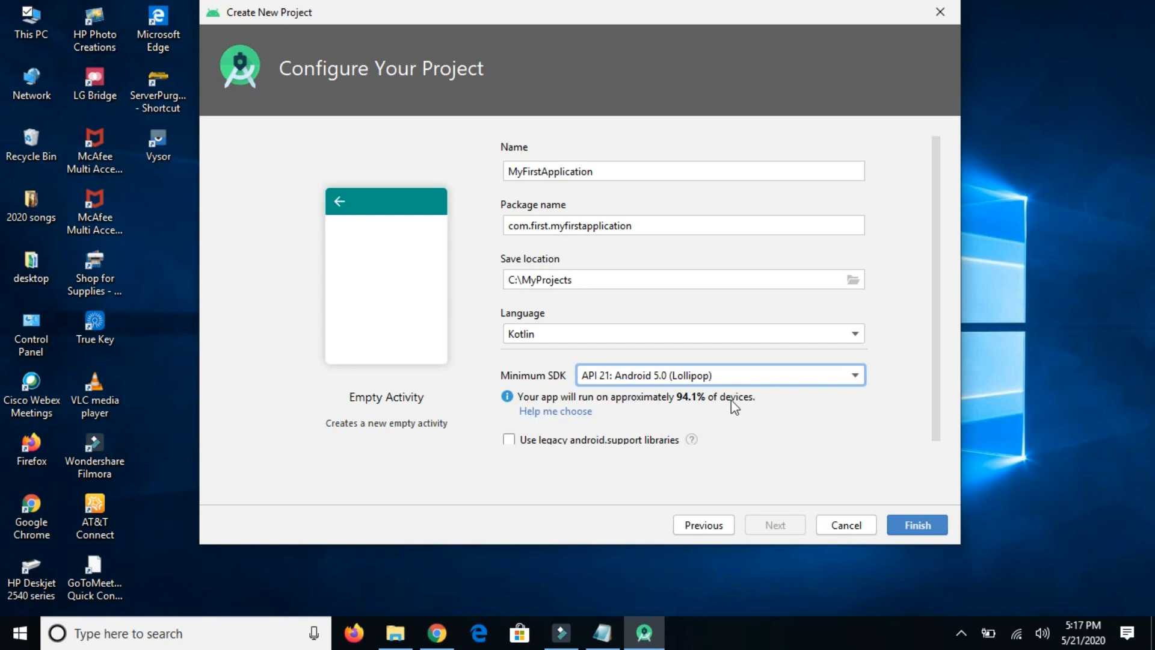
{"action": "mouse_move", "coordinate": [741, 433]}
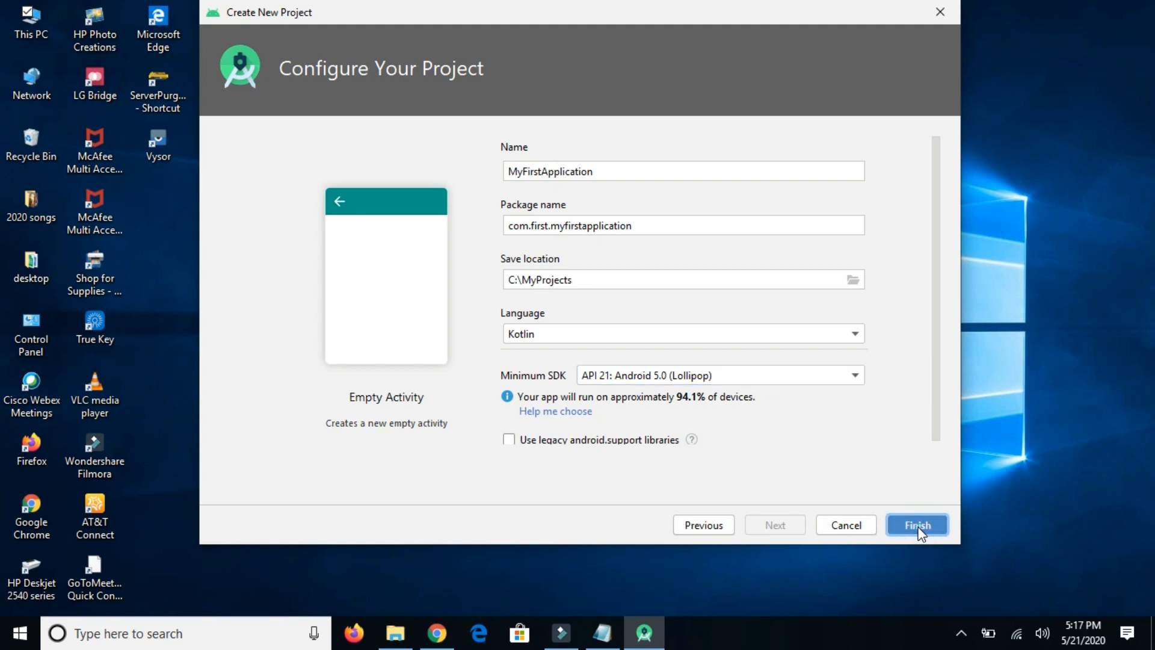
{"action": "left_click", "coordinate": [917, 525]}
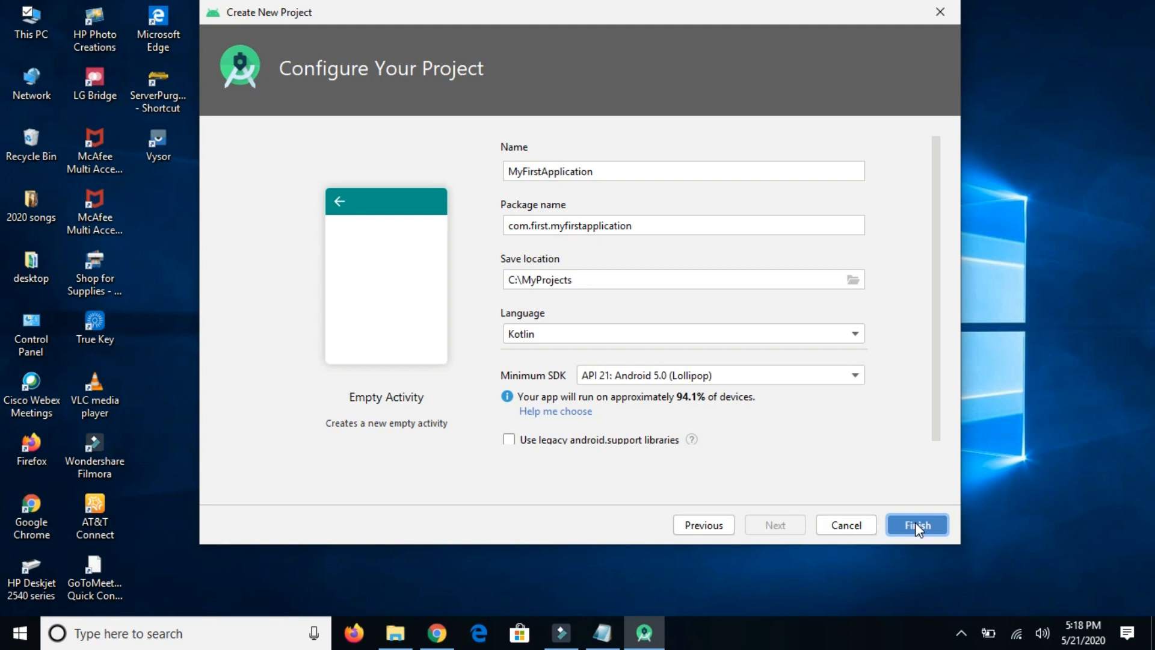
{"action": "mouse_move", "coordinate": [742, 398]}
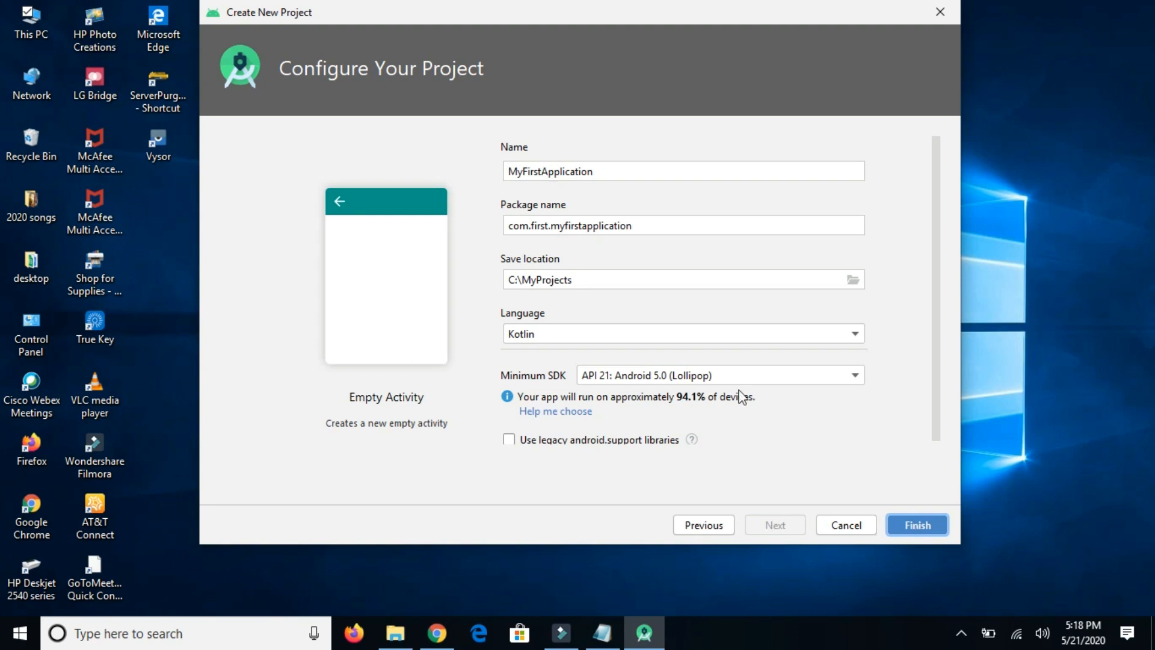
{"action": "mouse_move", "coordinate": [971, 342]}
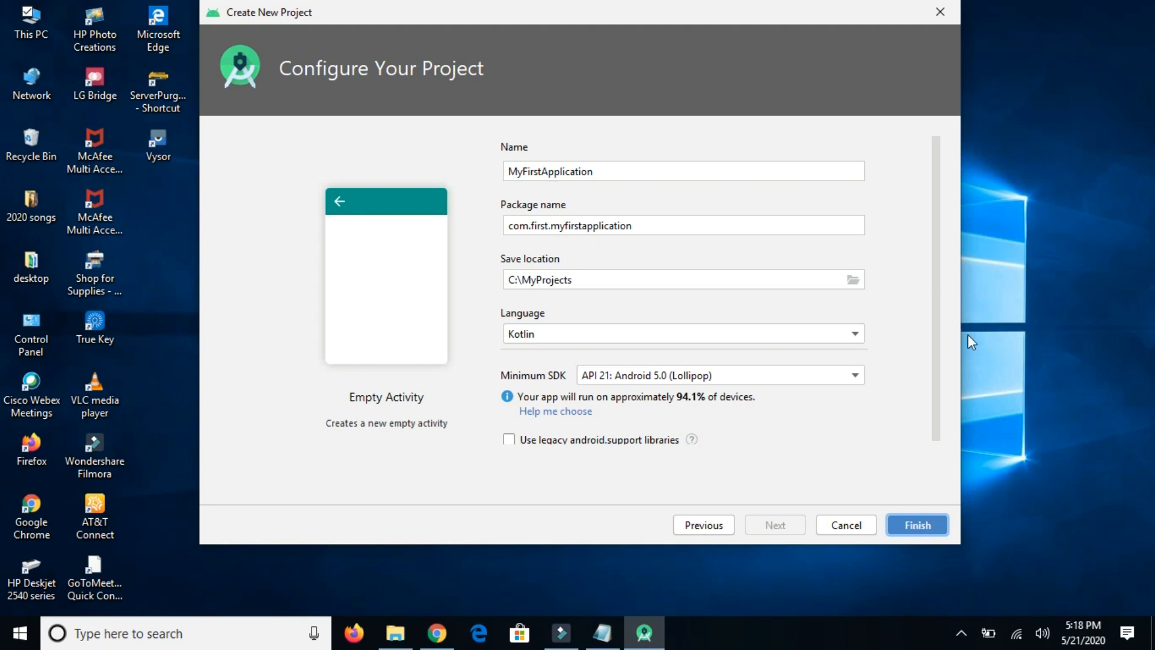
{"action": "mouse_move", "coordinate": [945, 466]}
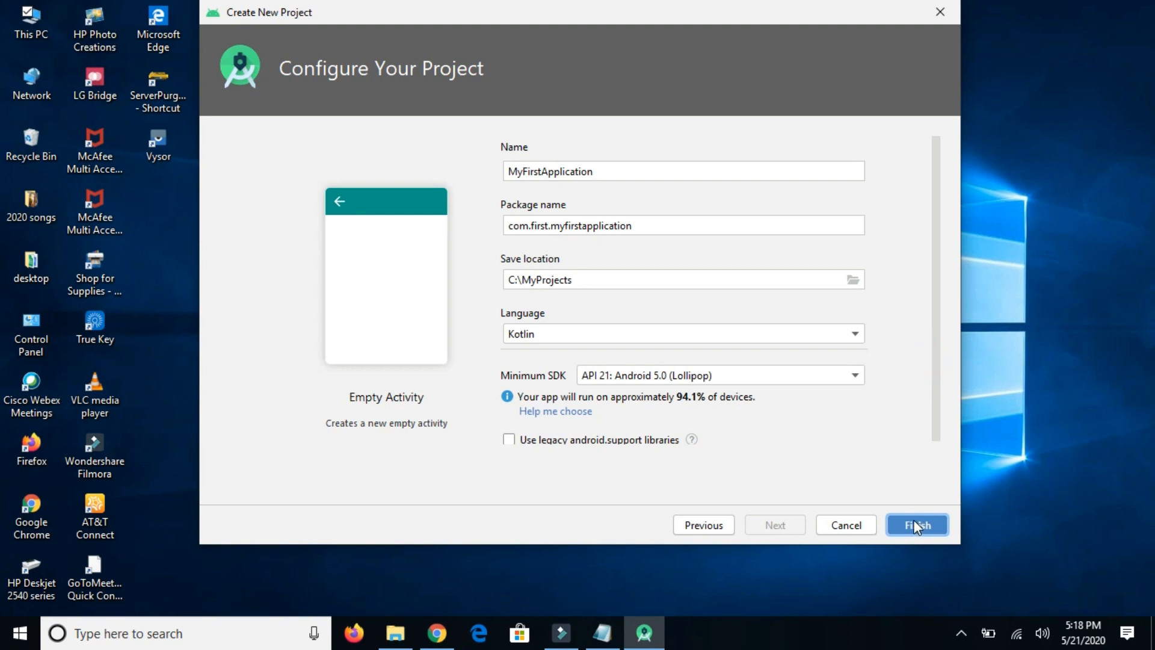
- Confirm creating MyFirstApplication in C:\MyProjects and wait for the project window
{"action": "left_click", "coordinate": [916, 525]}
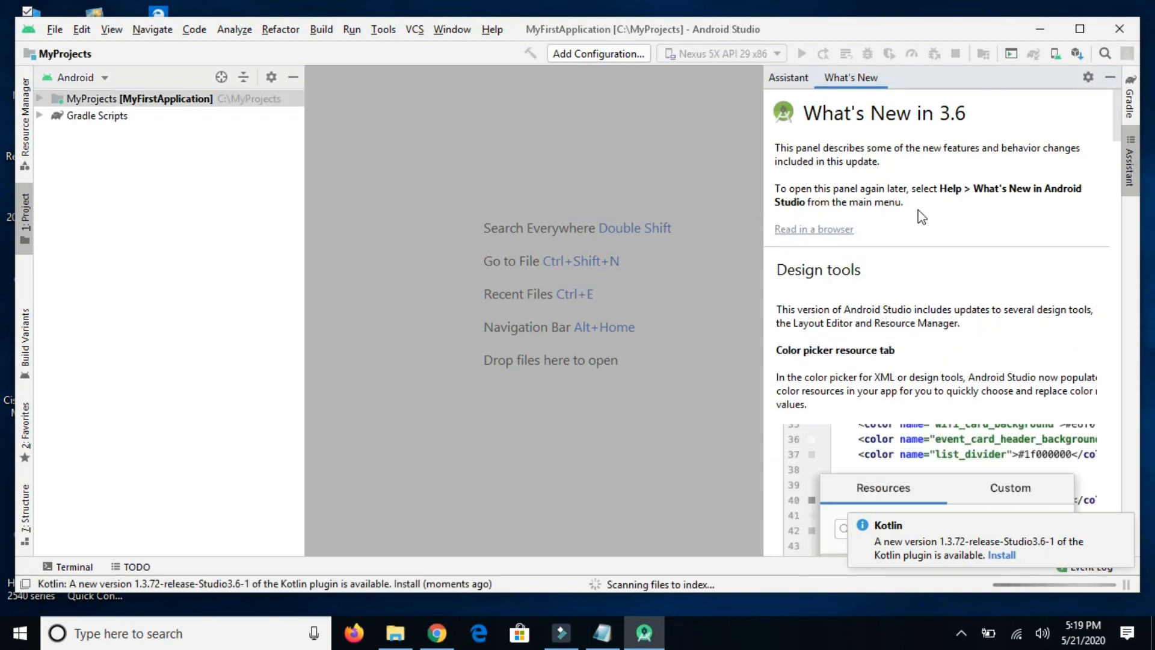
- Expand the app module's manifests and res folders and open AndroidManifest.xml
{"action": "left_click", "coordinate": [1015, 339]}
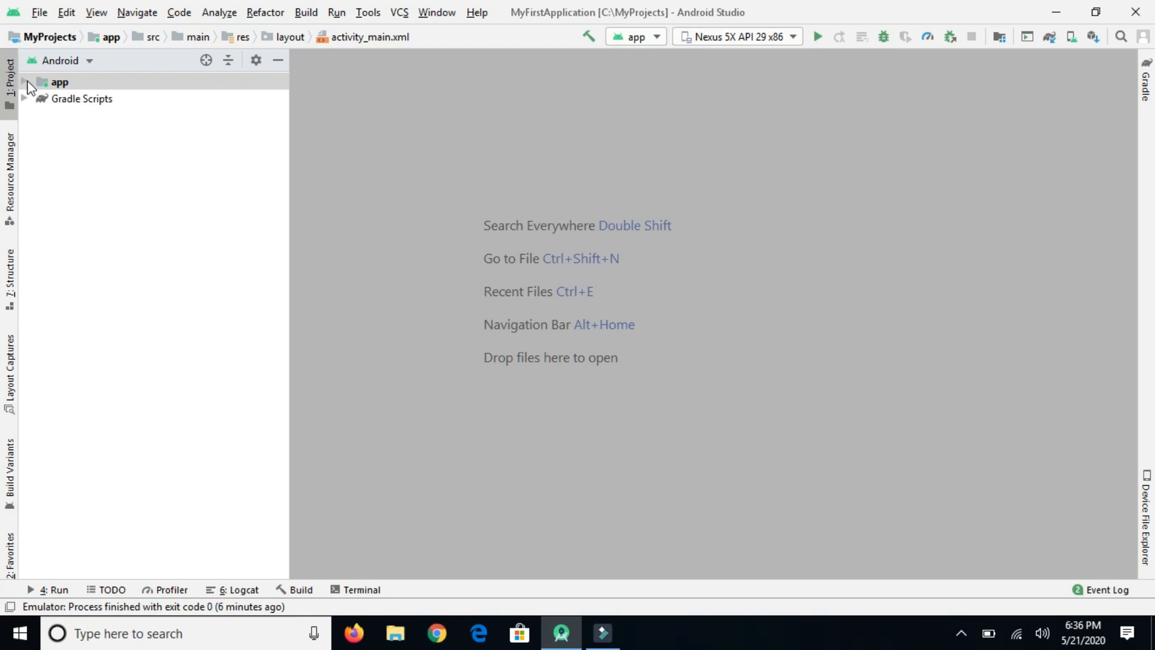
{"action": "left_click", "coordinate": [26, 81]}
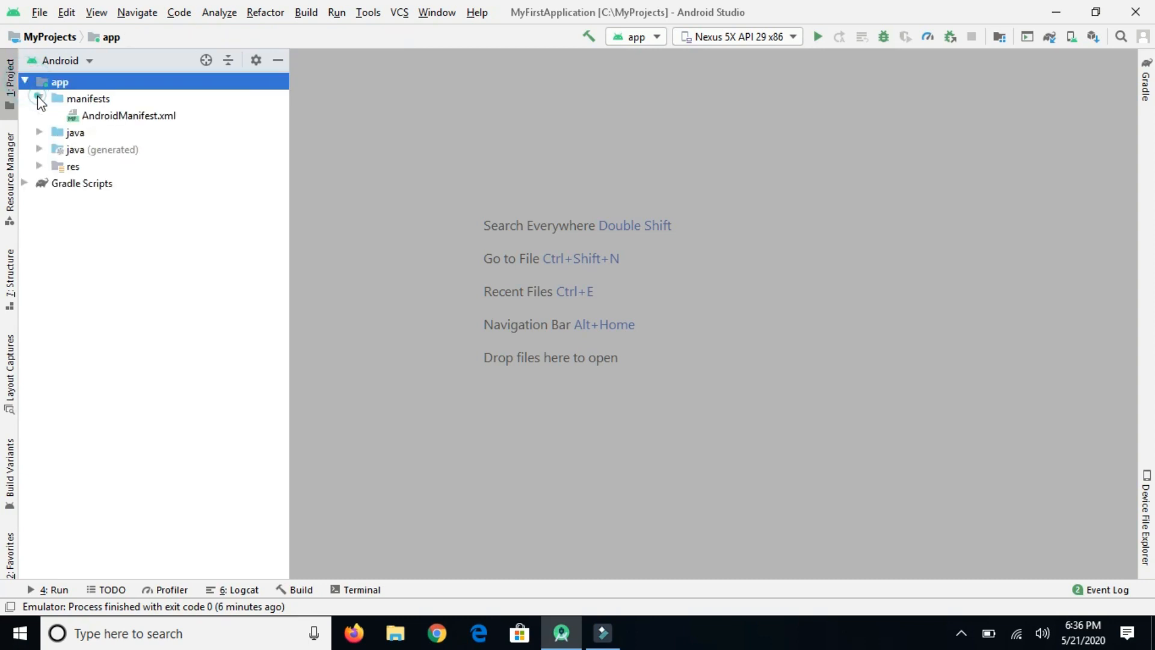
{"action": "left_click", "coordinate": [39, 132]}
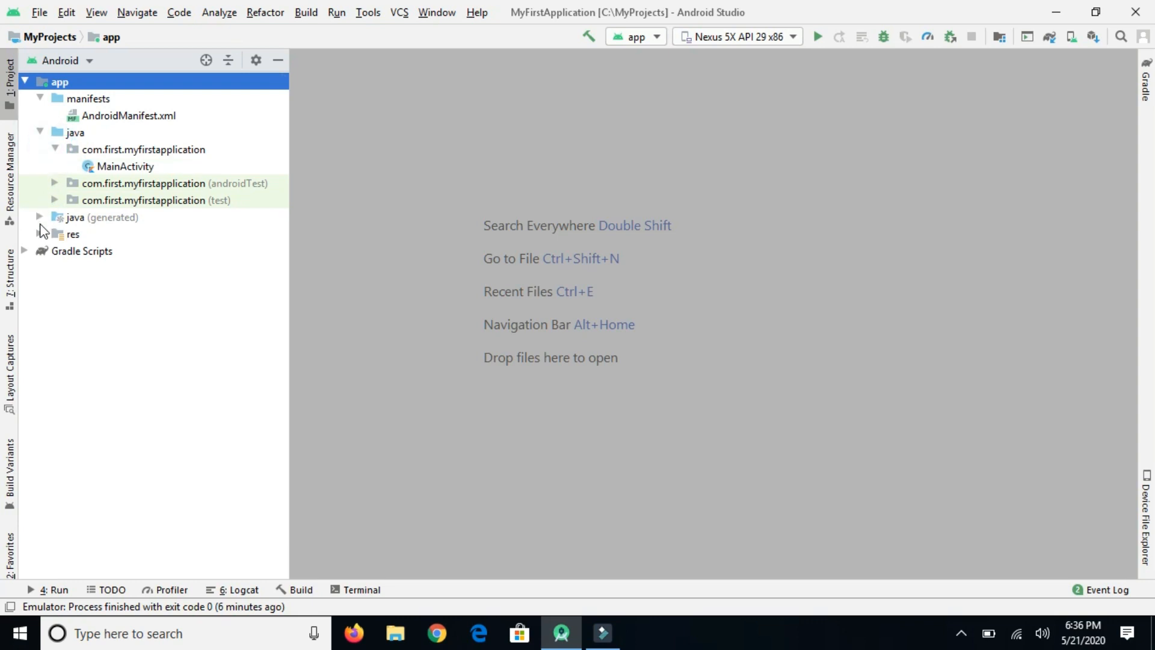
{"action": "left_click", "coordinate": [40, 234]}
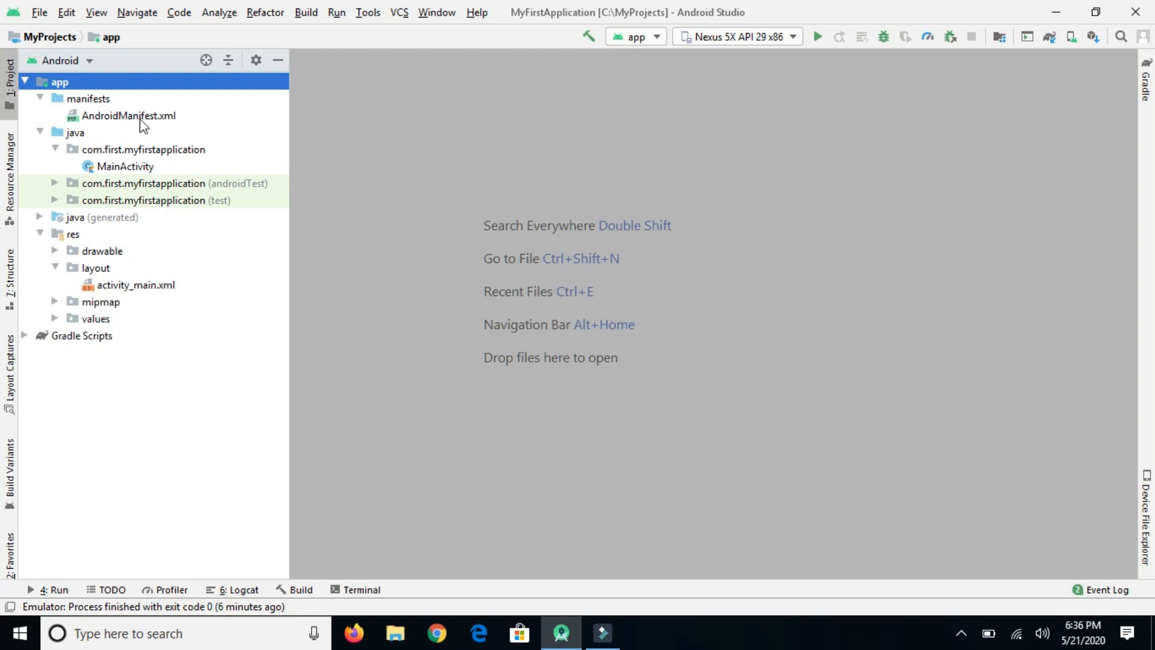
{"action": "double_click", "coordinate": [129, 116]}
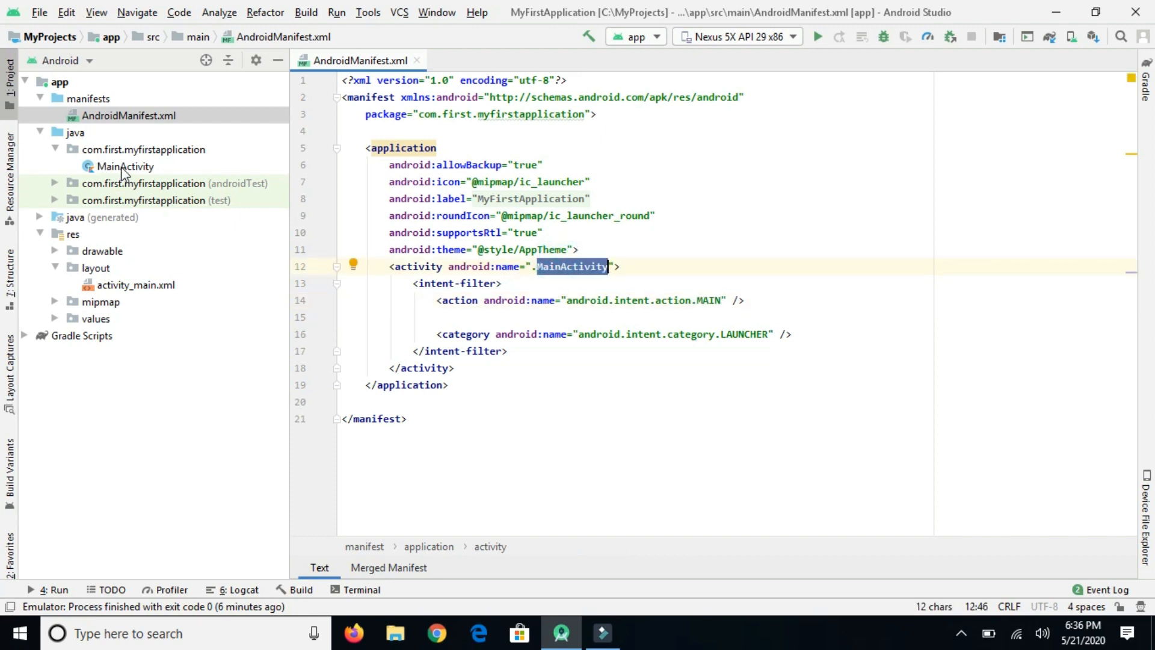
- Open MainActivity.kt and the activity_main.xml layout
{"action": "double_click", "coordinate": [125, 166]}
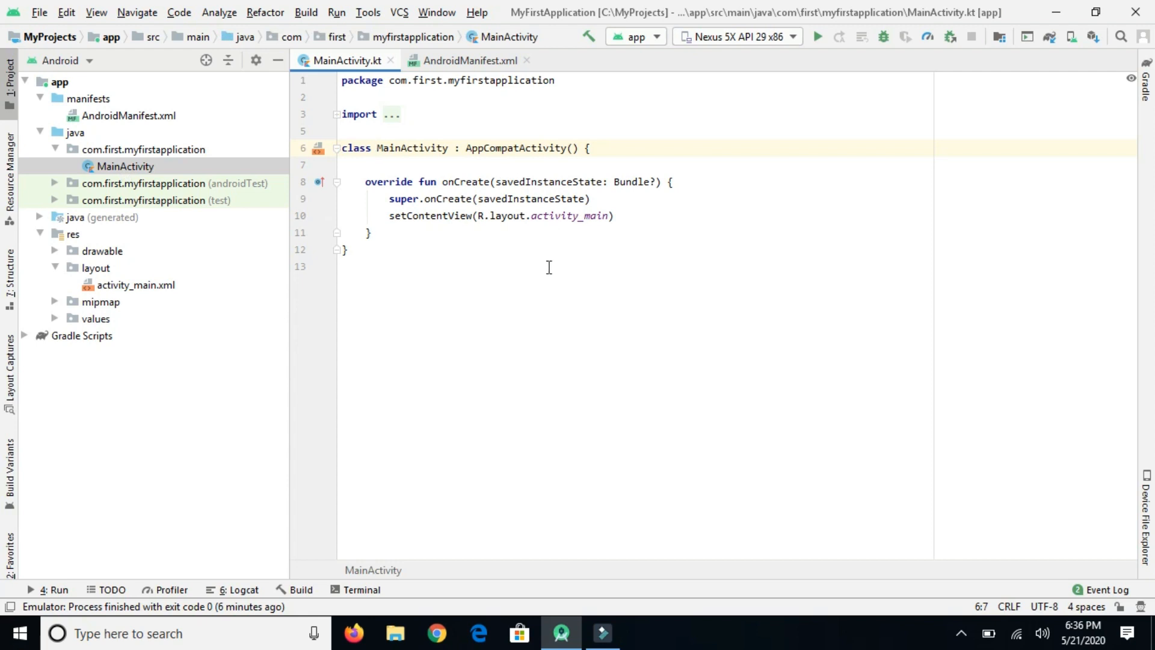
{"action": "left_click", "coordinate": [137, 285]}
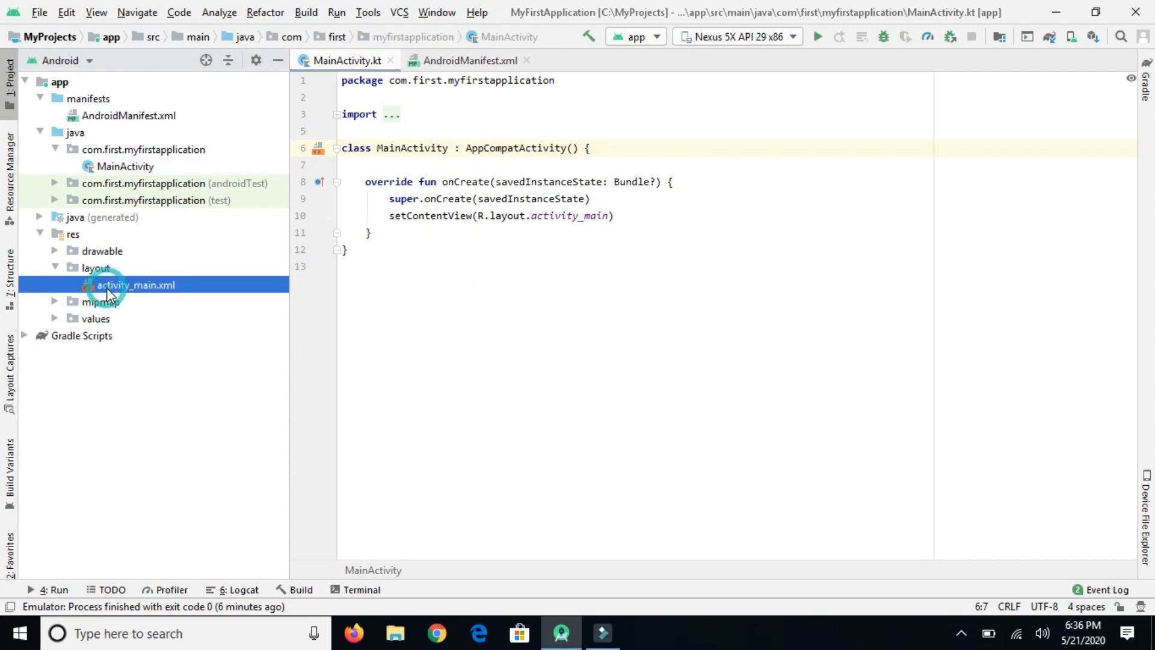
{"action": "left_click", "coordinate": [135, 285]}
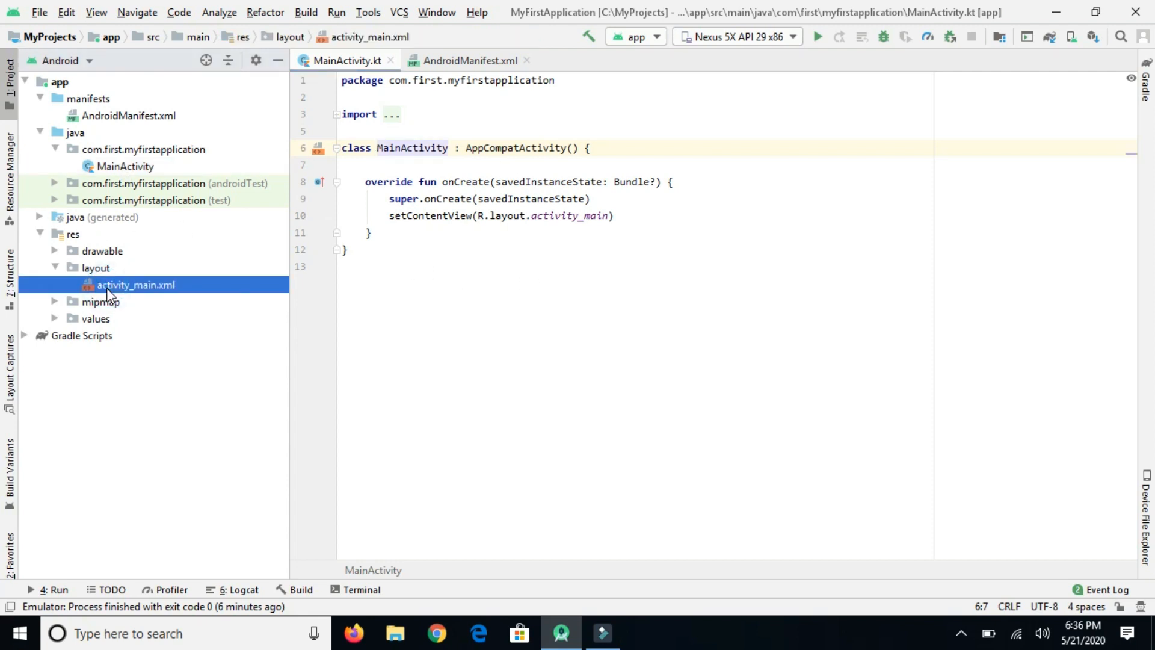
{"action": "double_click", "coordinate": [136, 285]}
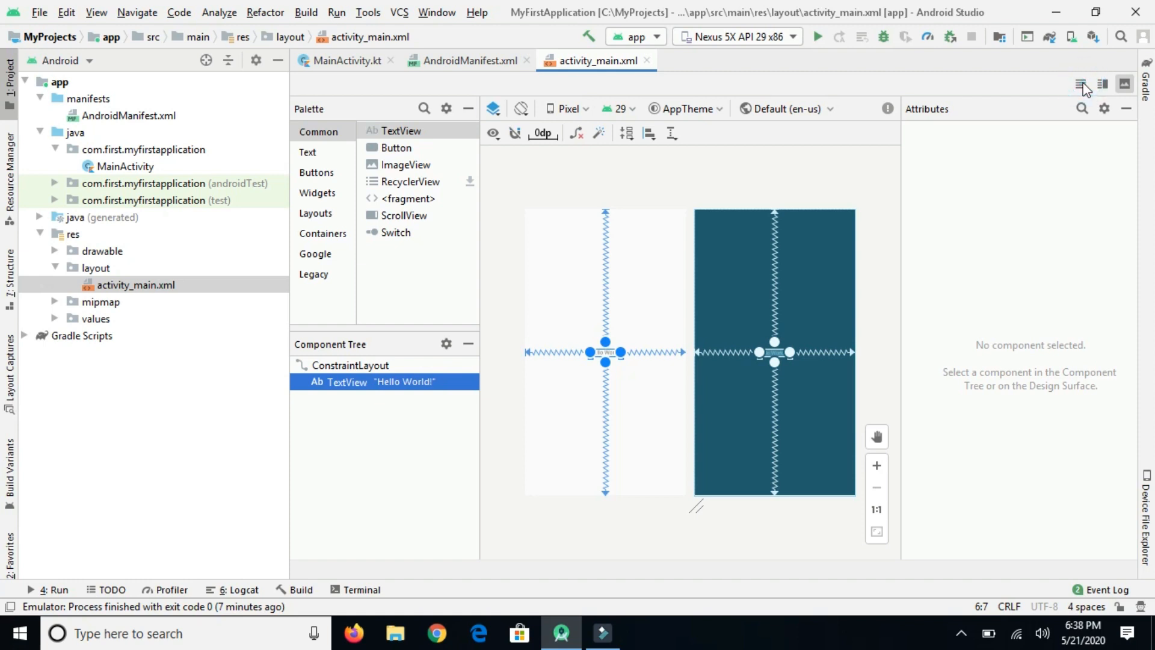
- Toggle activity_main.xml between Code and Split views to show the Hello World! TextView
{"action": "left_click", "coordinate": [1082, 84]}
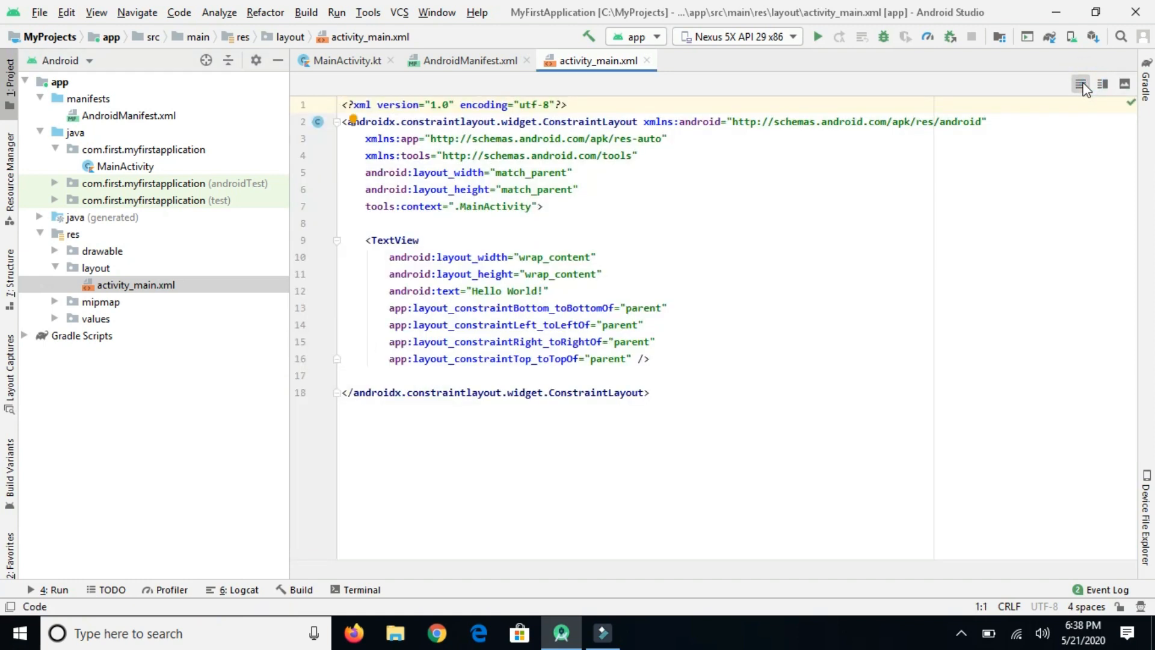
{"action": "mouse_move", "coordinate": [1103, 84]}
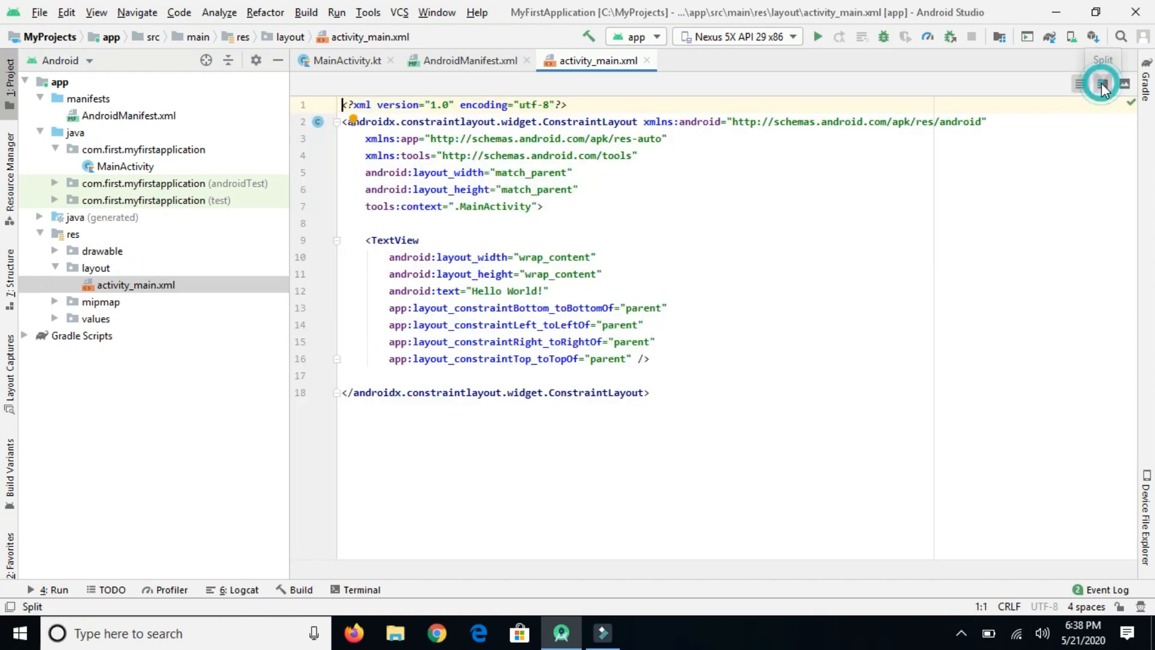
{"action": "left_click", "coordinate": [1103, 83]}
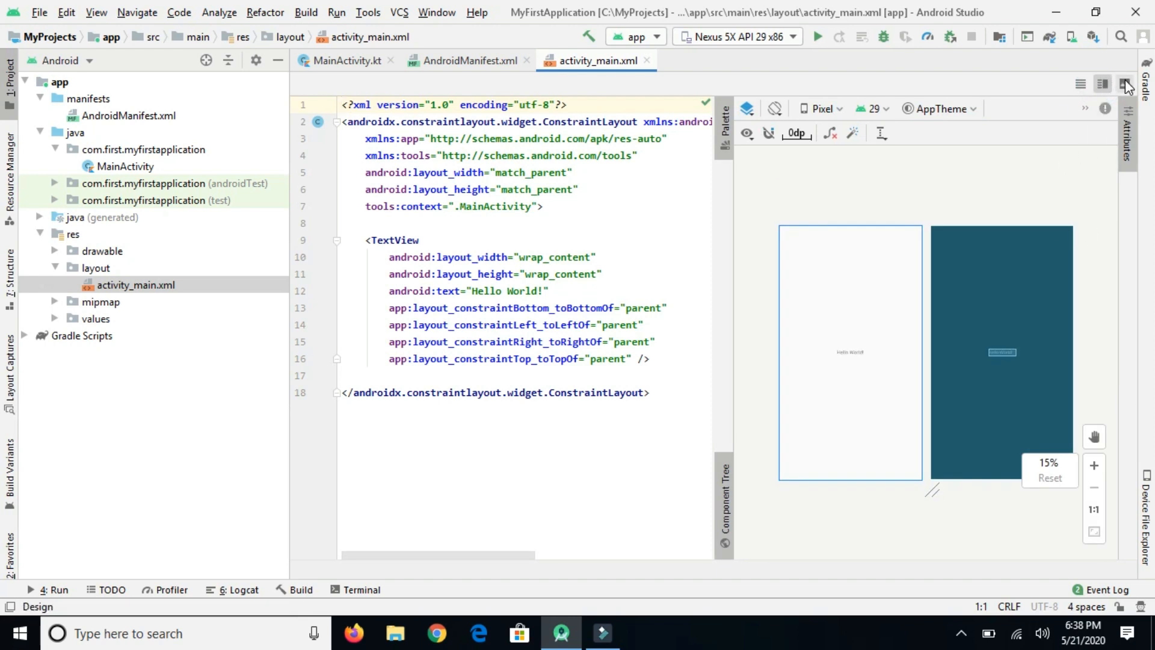
{"action": "left_click", "coordinate": [1103, 84]}
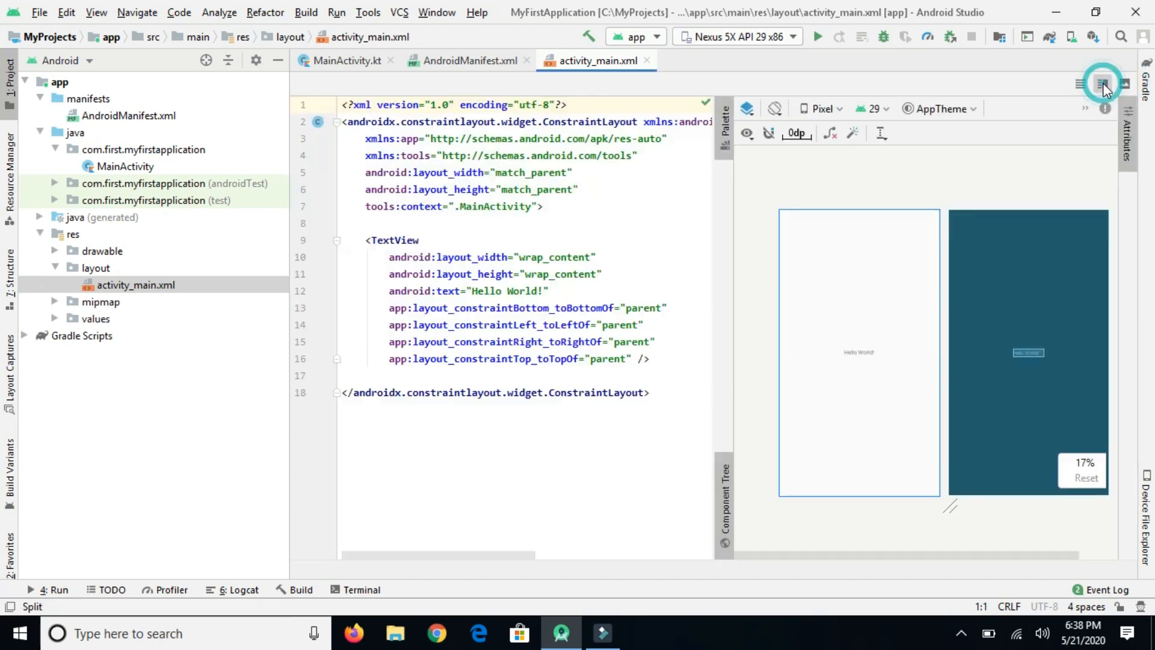
{"action": "left_click", "coordinate": [1079, 83]}
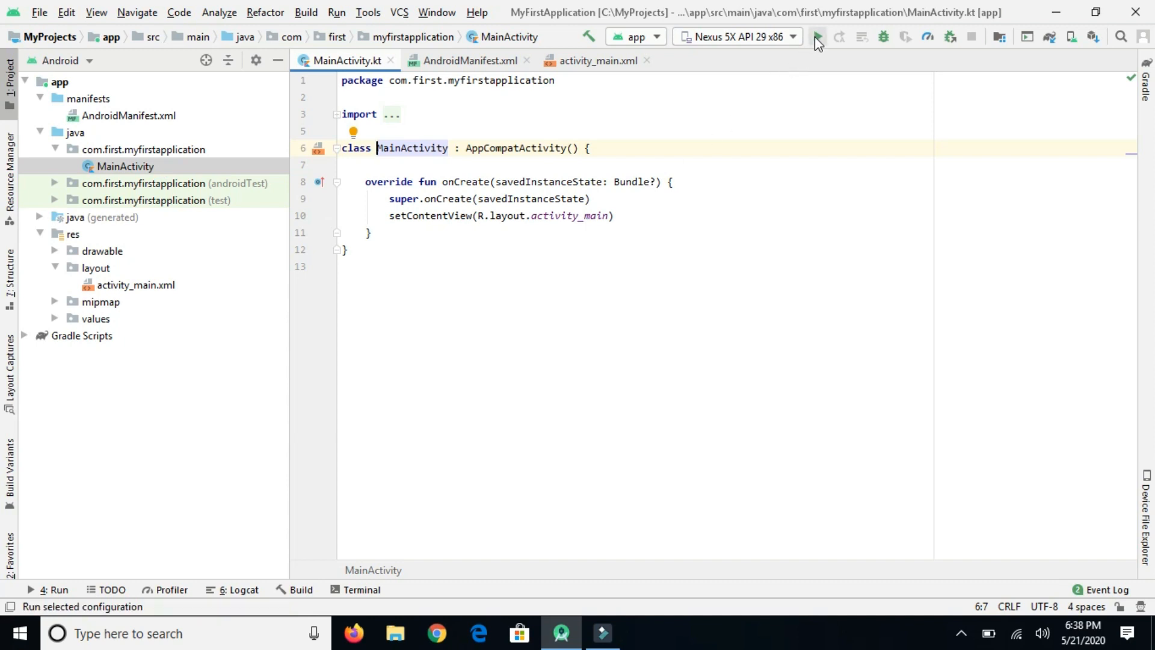
{"action": "mouse_move", "coordinate": [817, 36]}
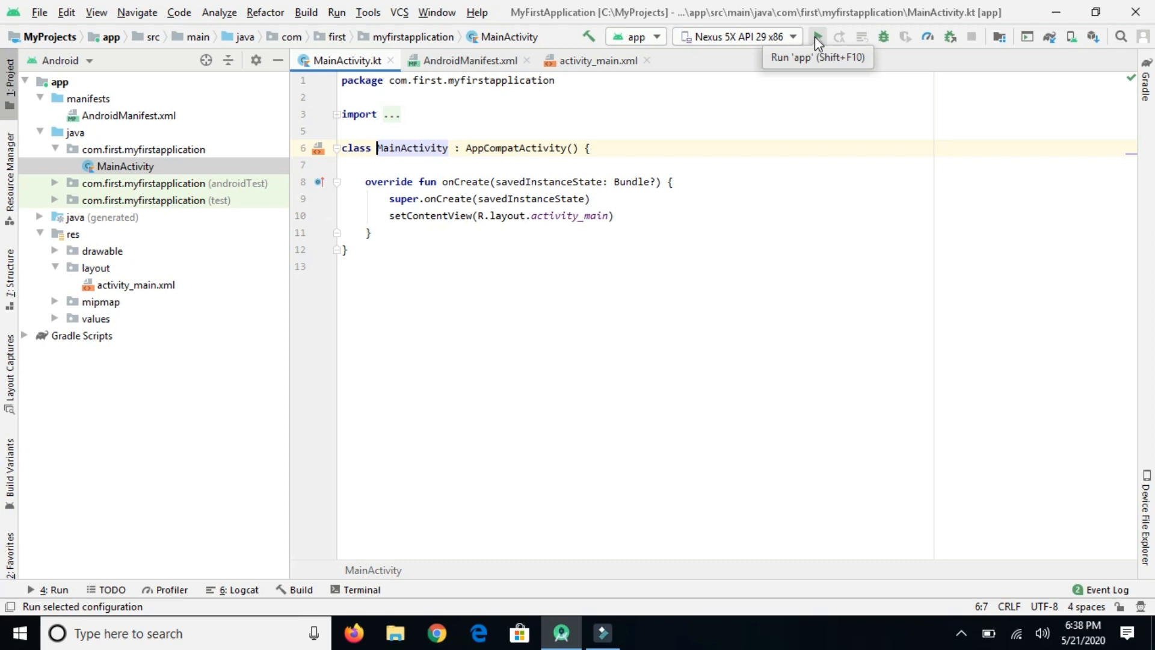
- Run 'app' to build and launch on the Nexus 5X emulator
{"action": "left_click", "coordinate": [816, 36]}
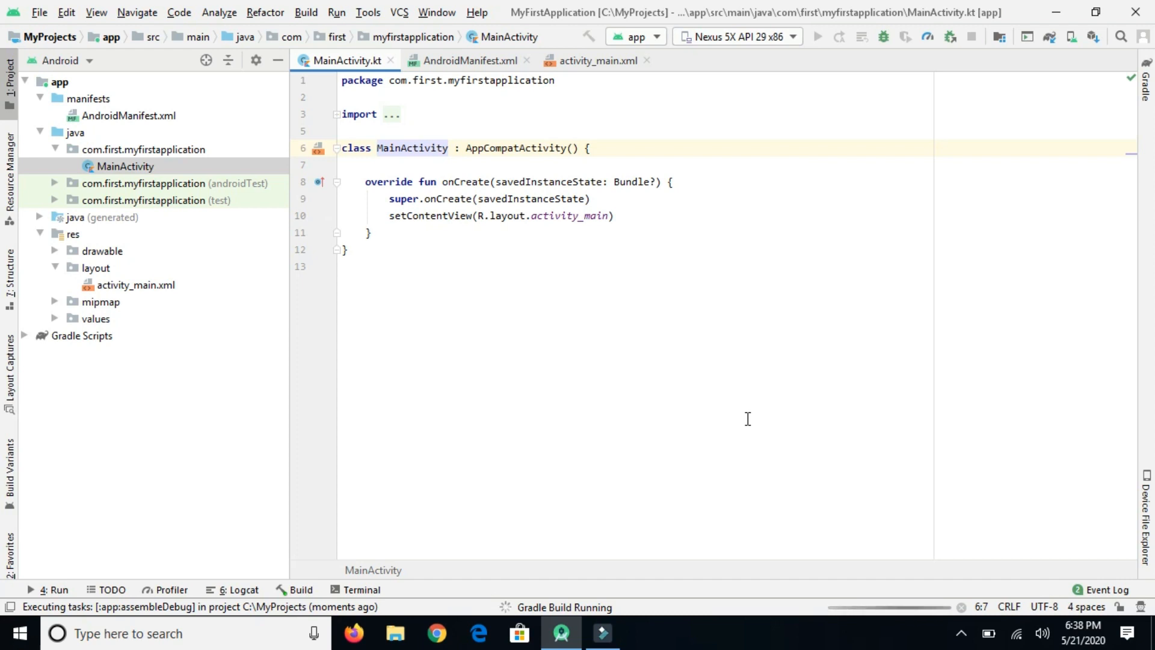
{"action": "left_click", "coordinate": [817, 36]}
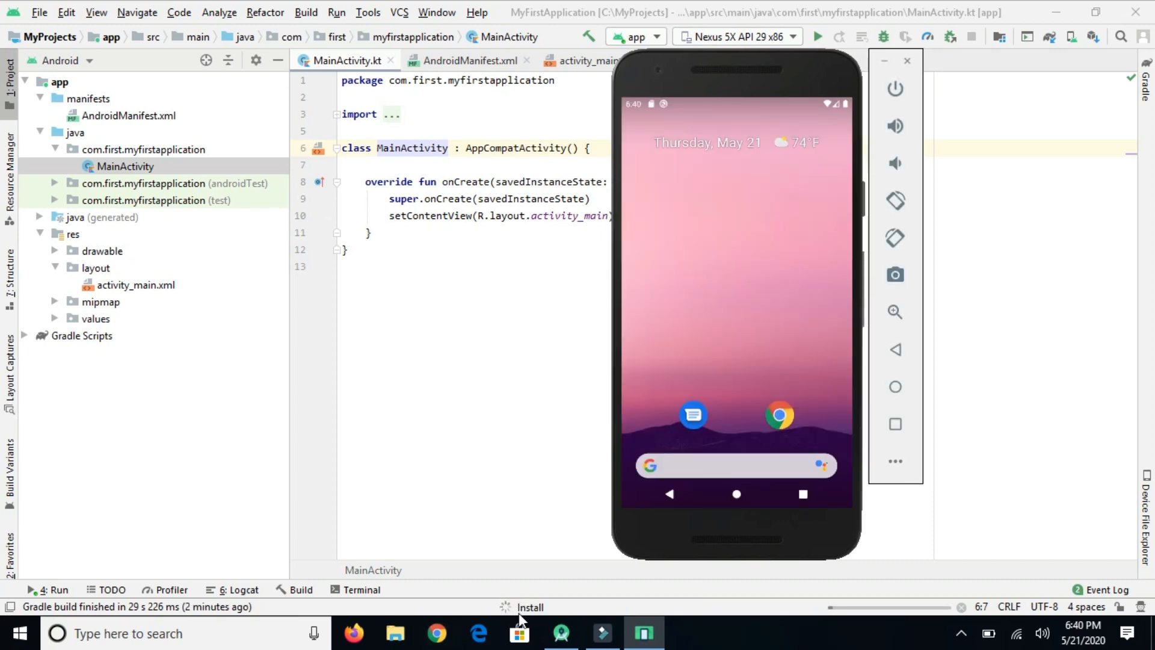
{"action": "mouse_move", "coordinate": [595, 600]}
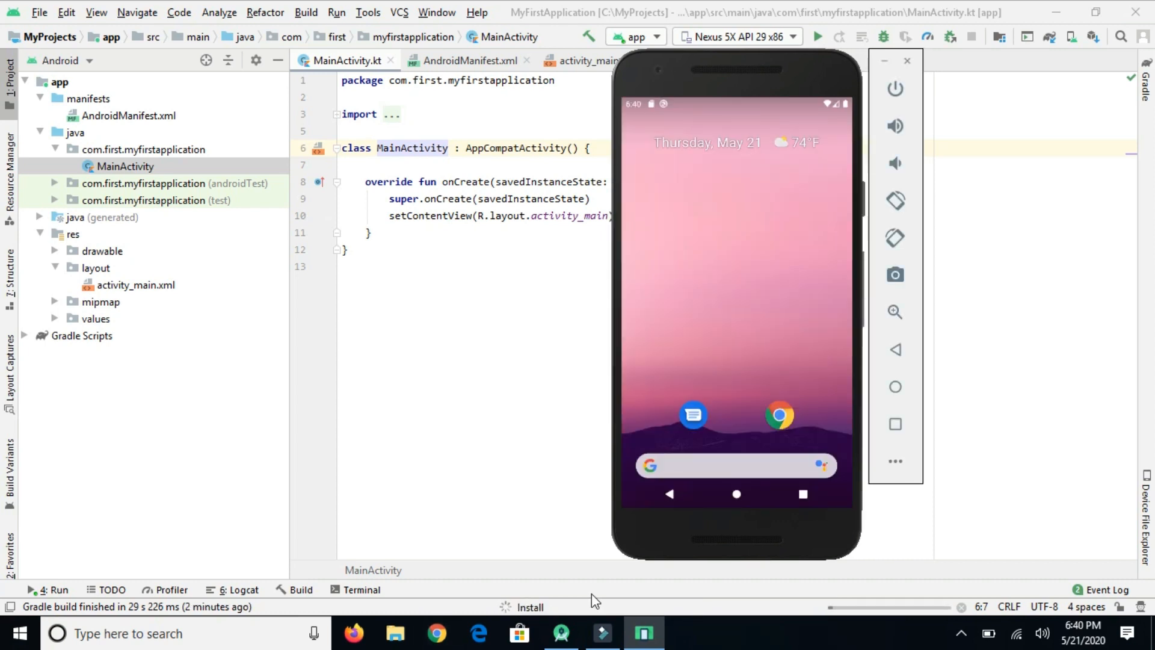